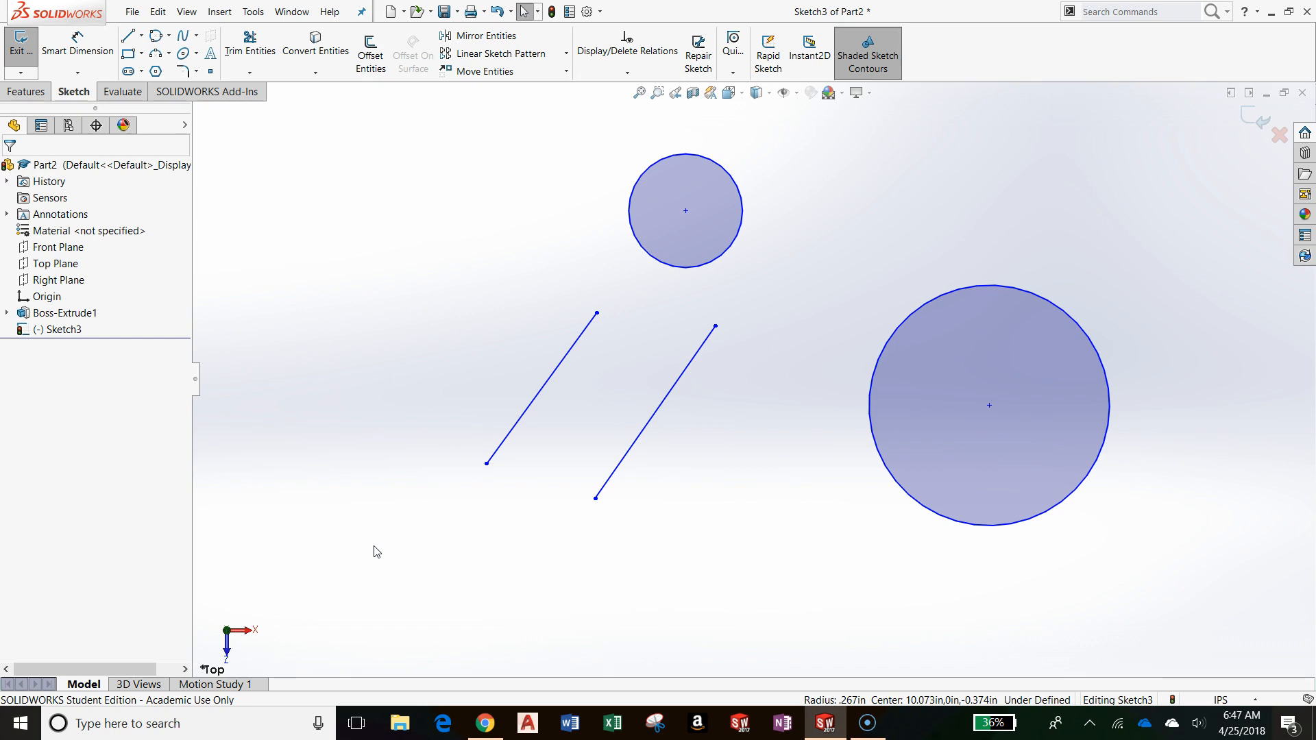
pyautogui.moveTo(380, 550)
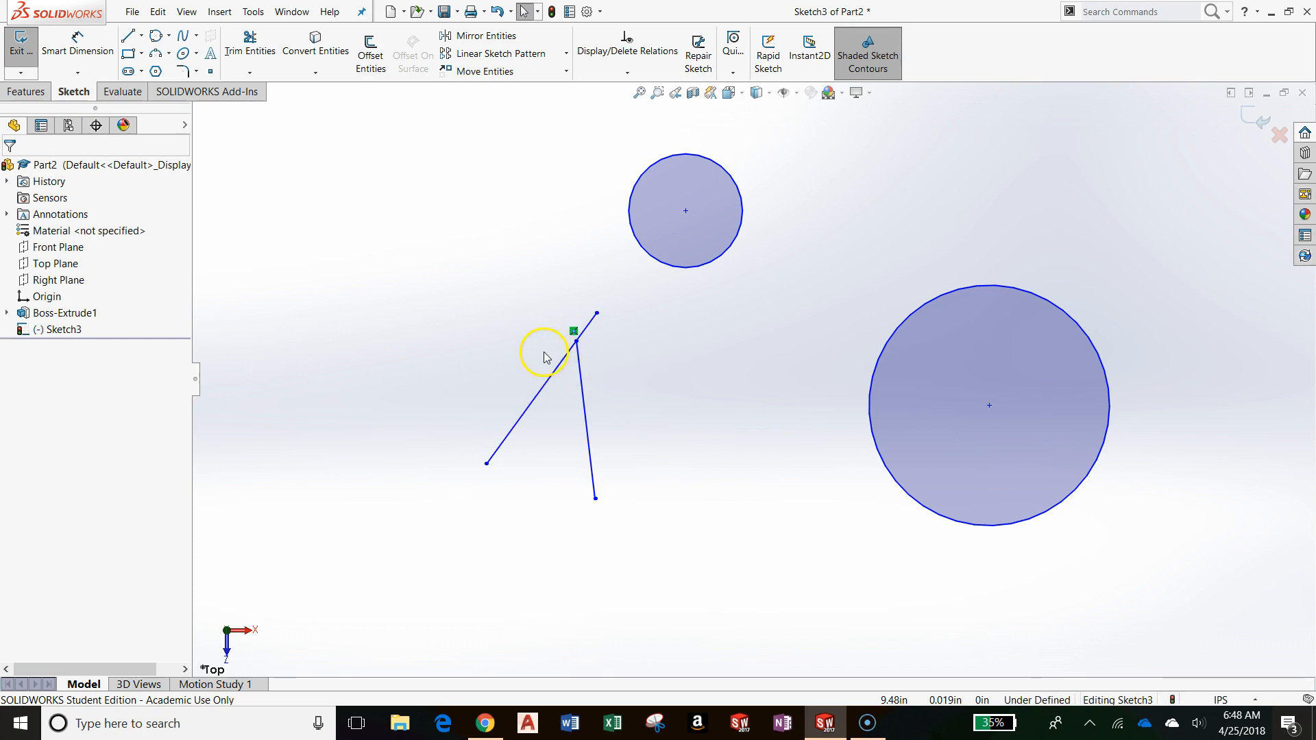
pyautogui.moveTo(621, 384)
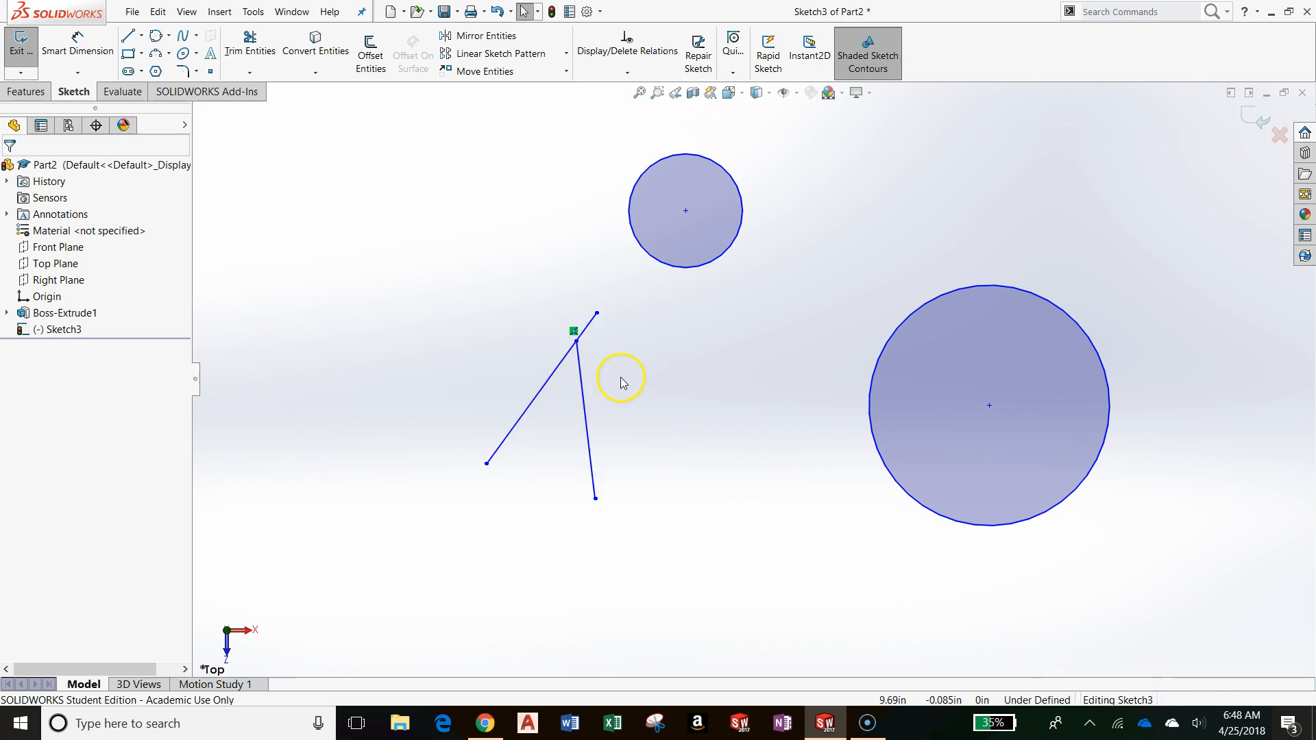
pyautogui.moveTo(646, 380)
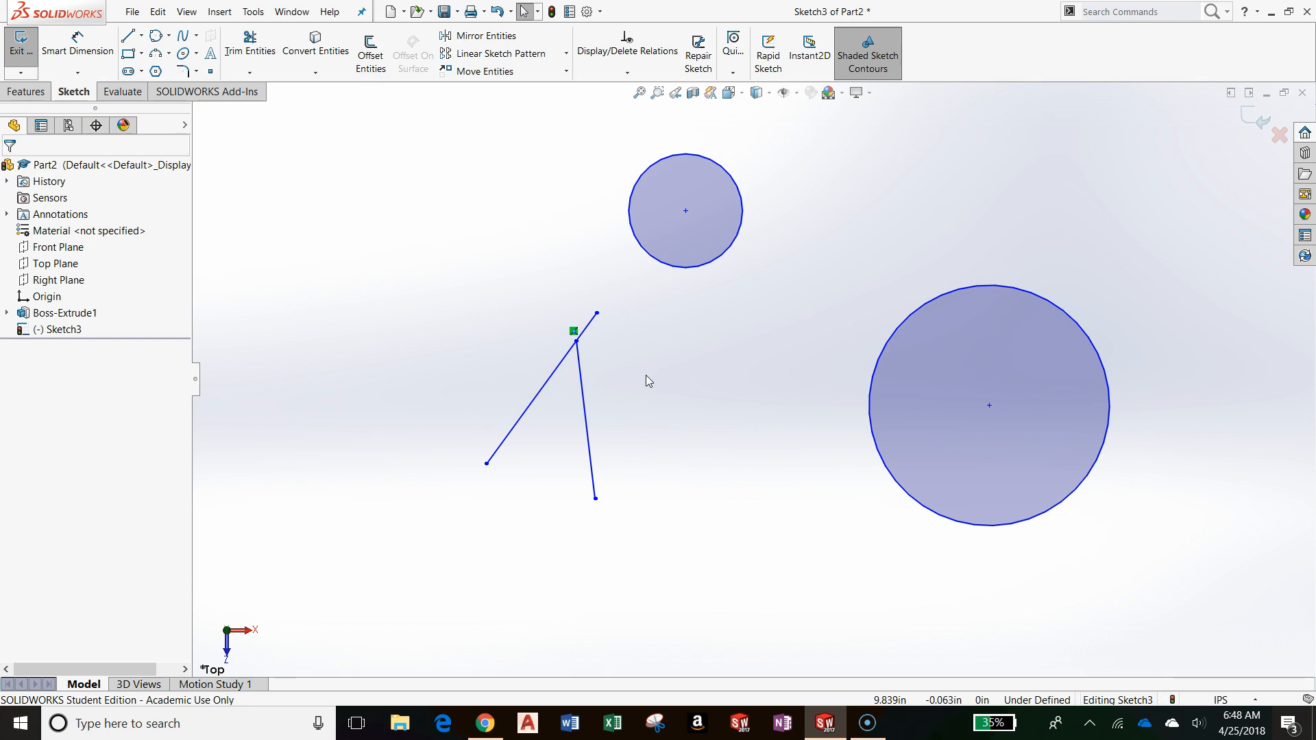
pyautogui.moveTo(621, 347)
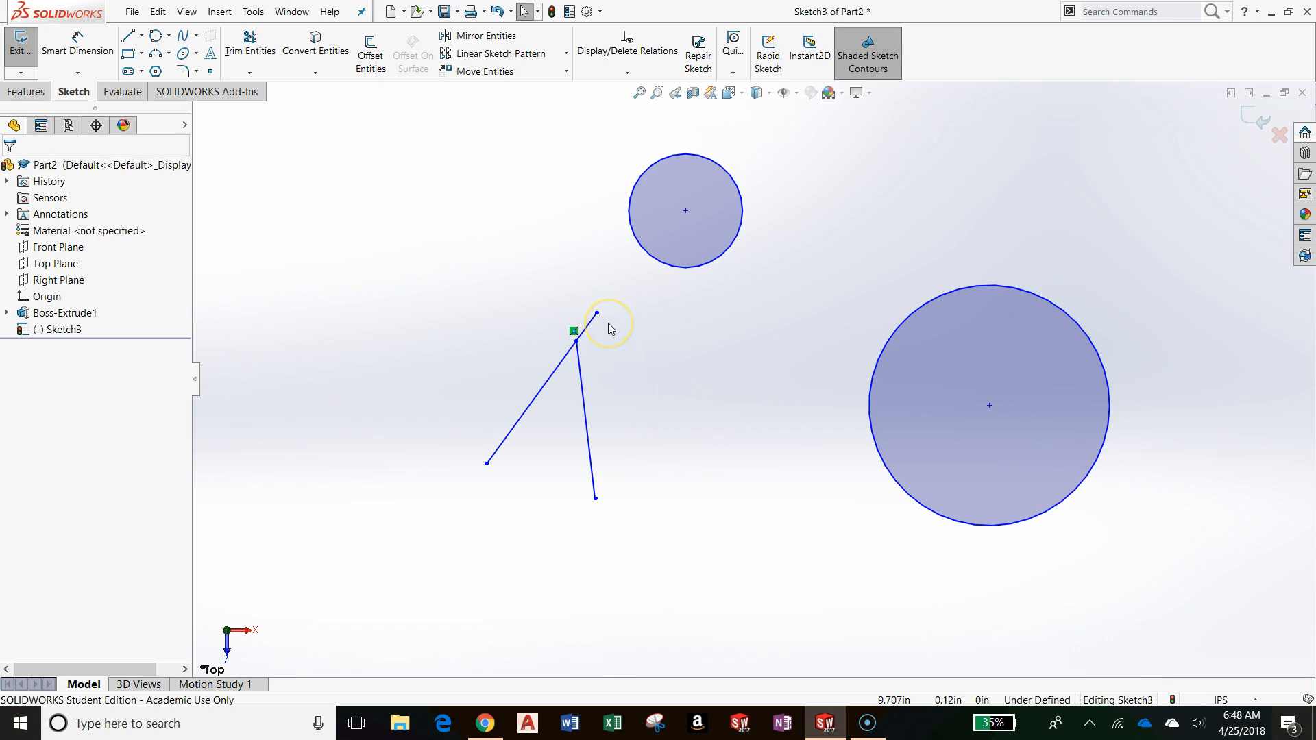
# Step: Enlarge the top circle and reshape the second line into a short separate segment below the first
pyautogui.click(585, 420)
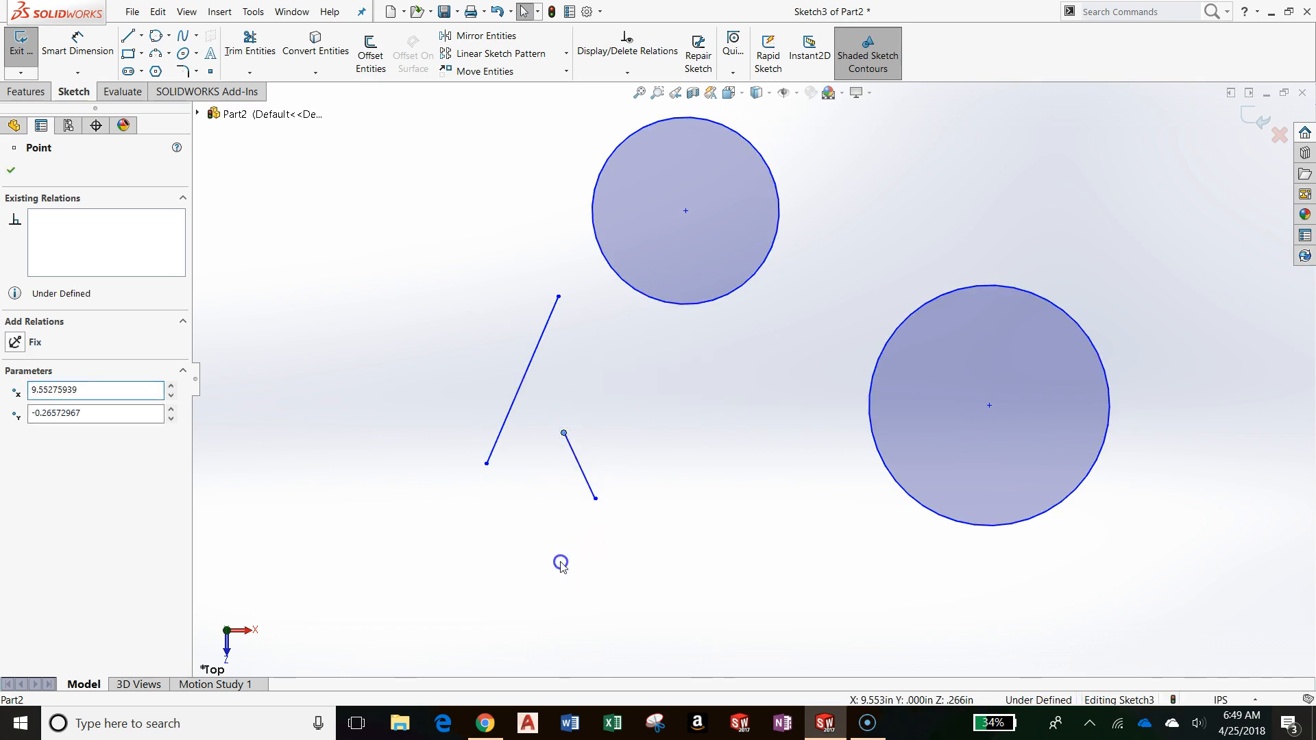
pyautogui.click(11, 170)
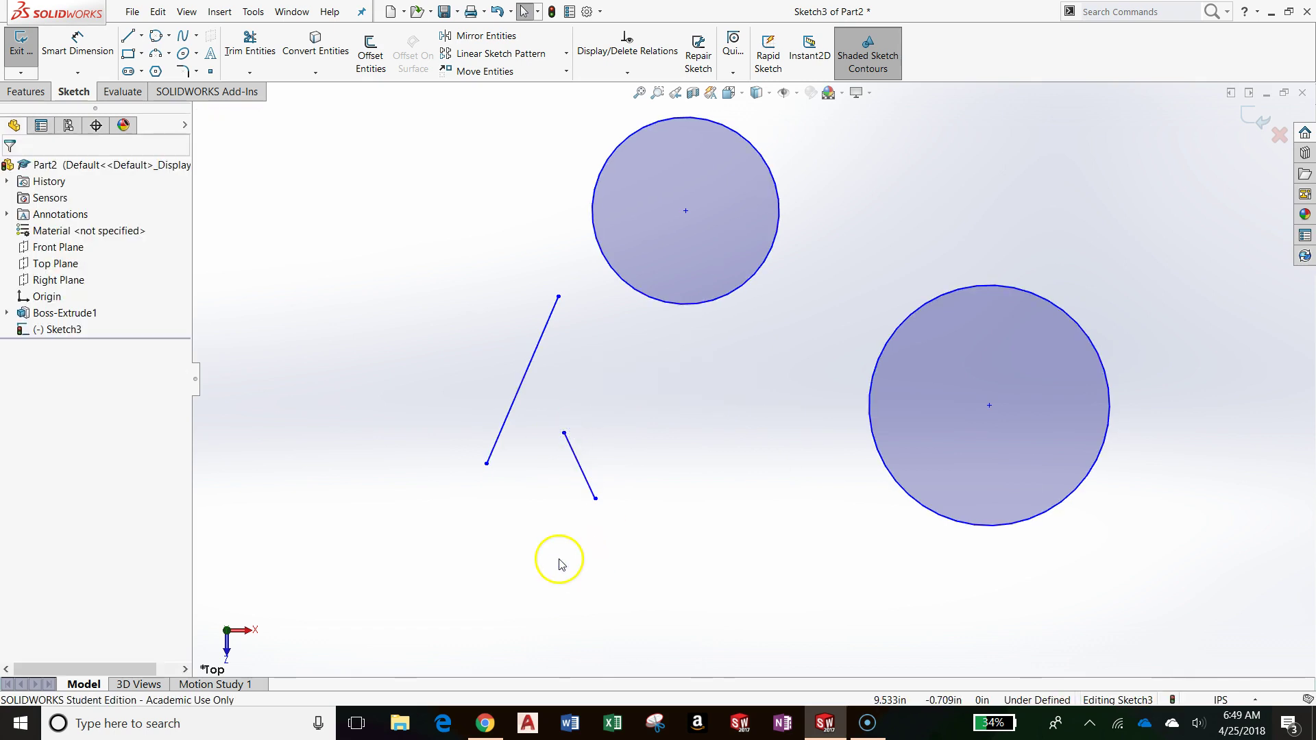
pyautogui.click(670, 191)
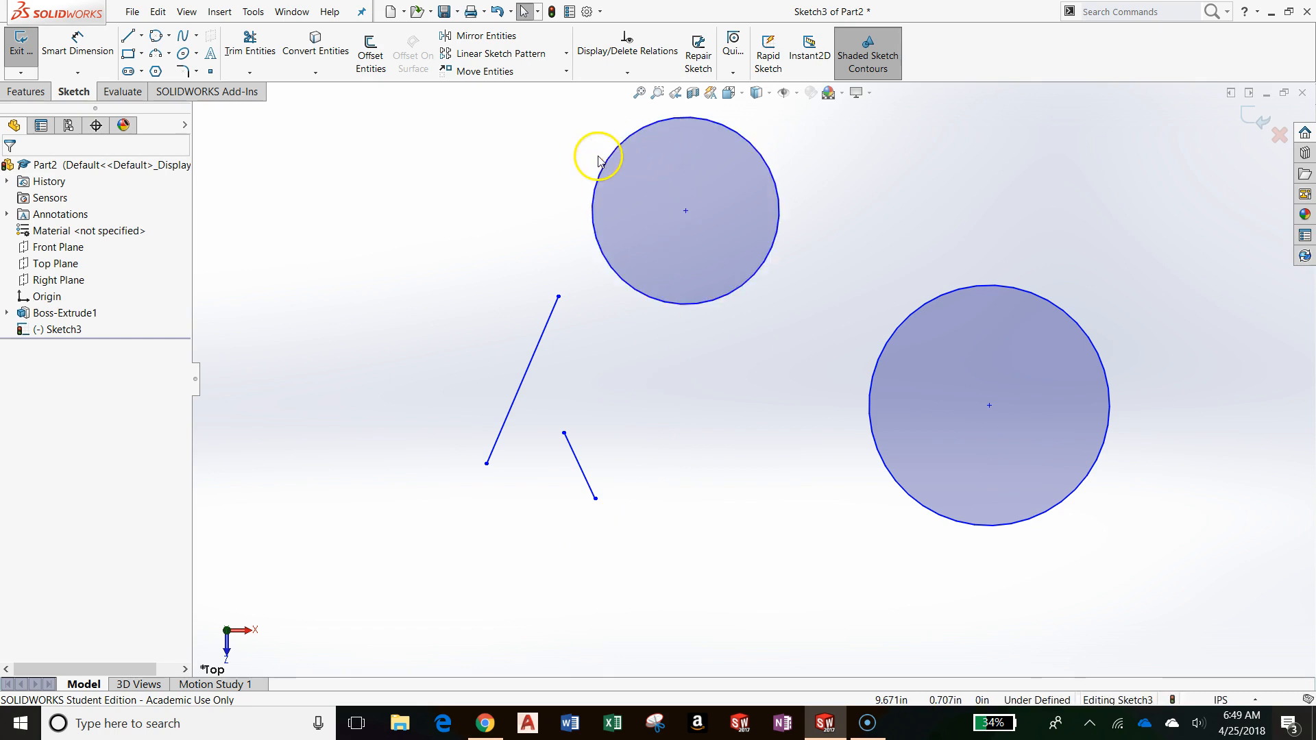
pyautogui.moveTo(558, 432)
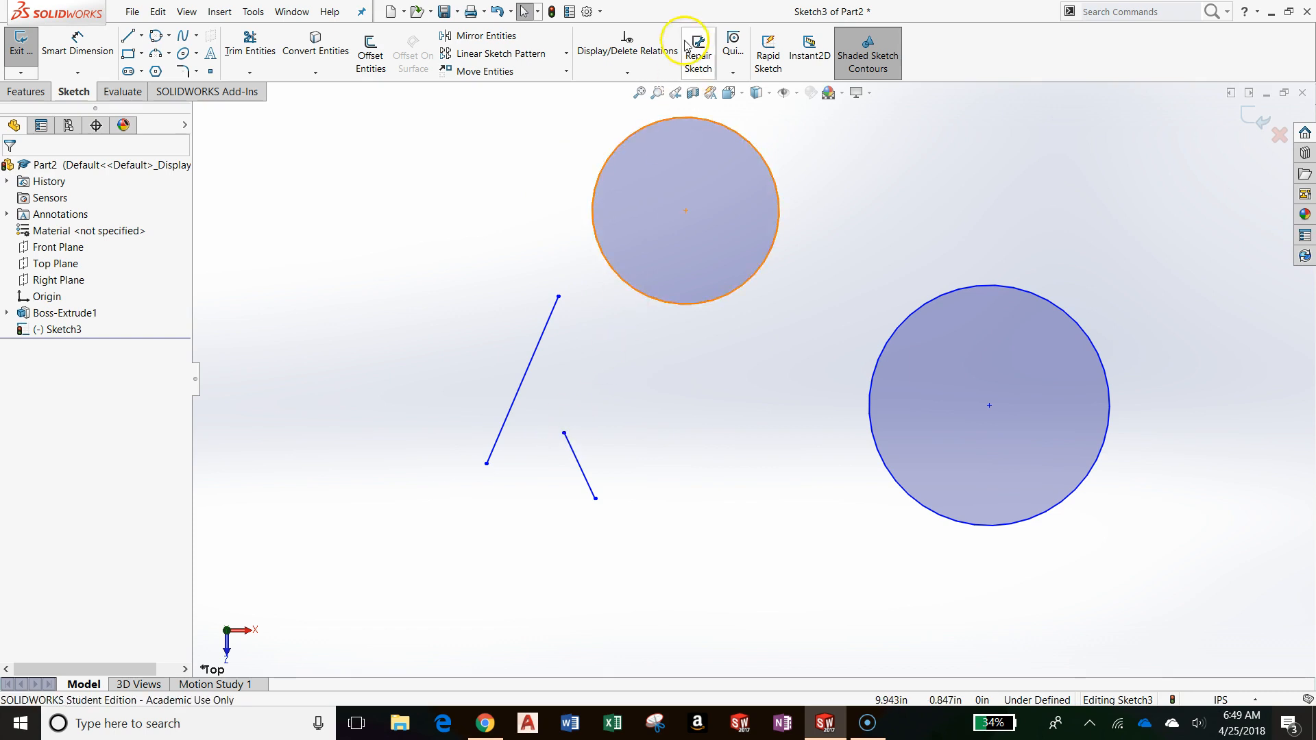
# Step: Add a Midpoint relation tying the short line's end to Line1's midpoint
pyautogui.click(627, 73)
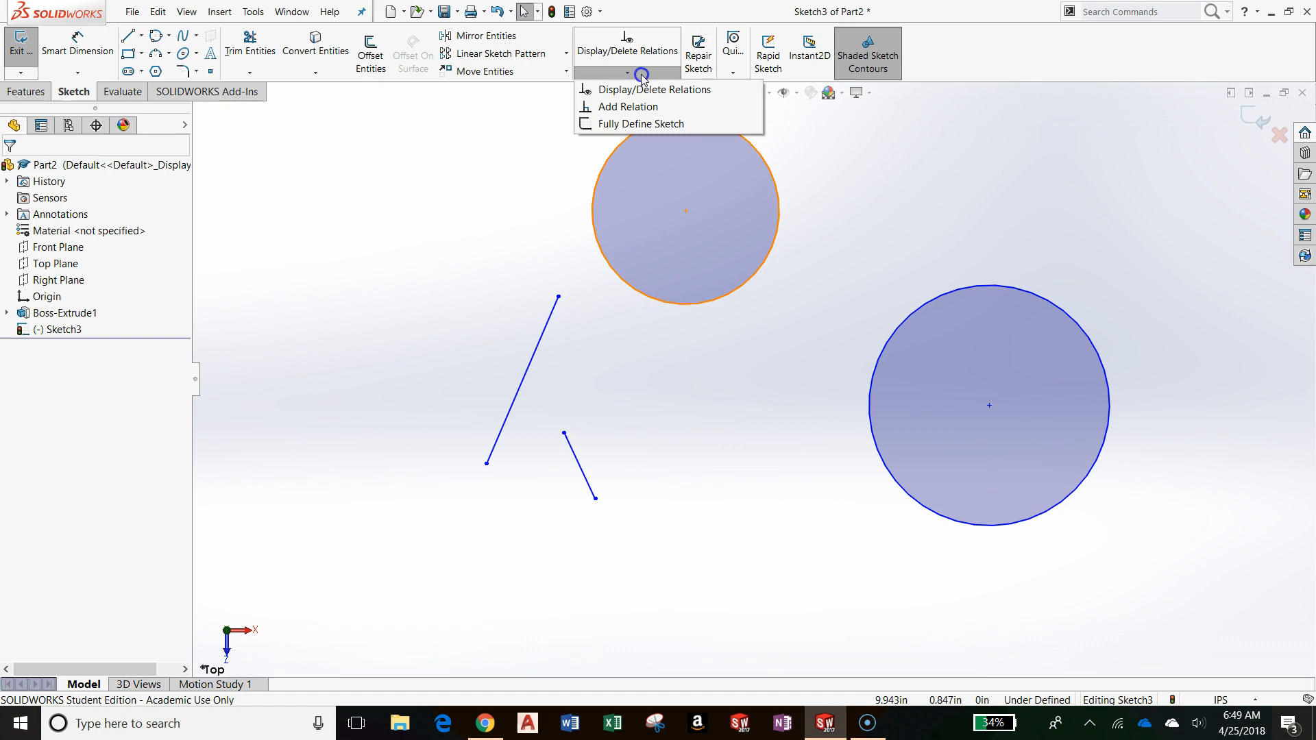
pyautogui.moveTo(642, 110)
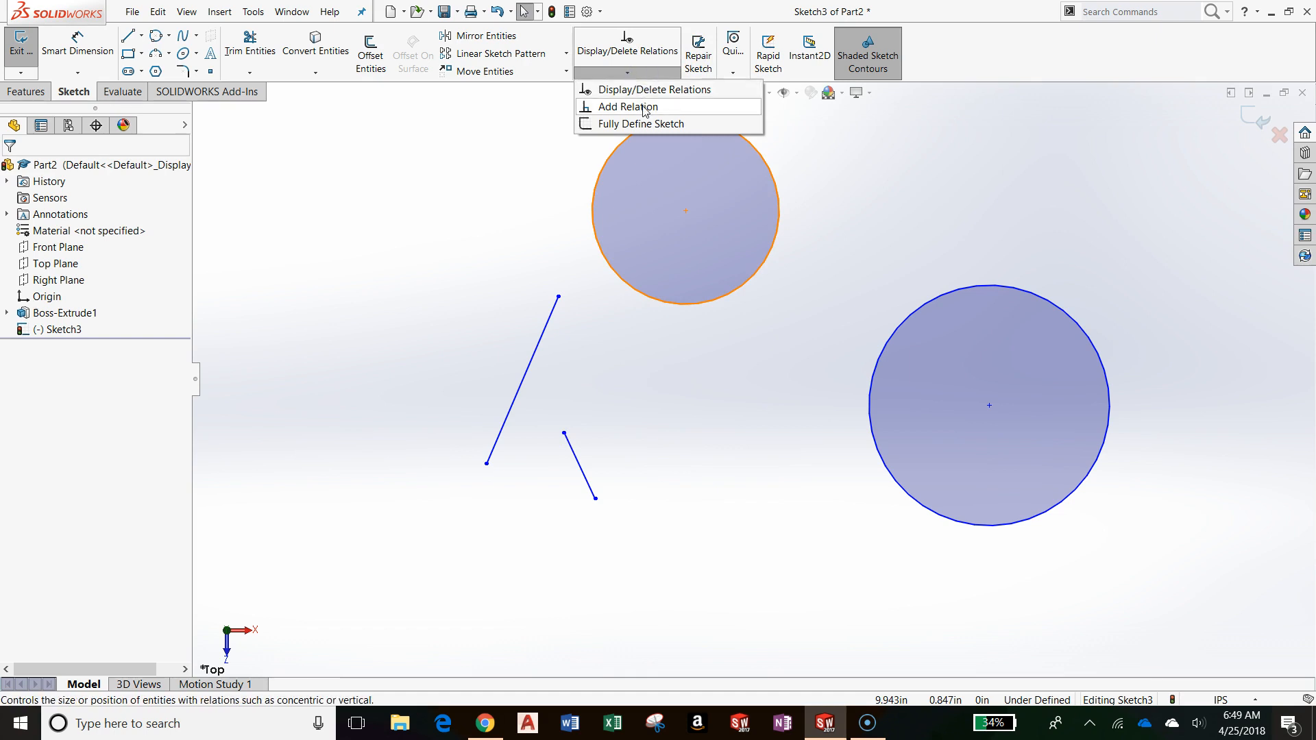
pyautogui.click(624, 107)
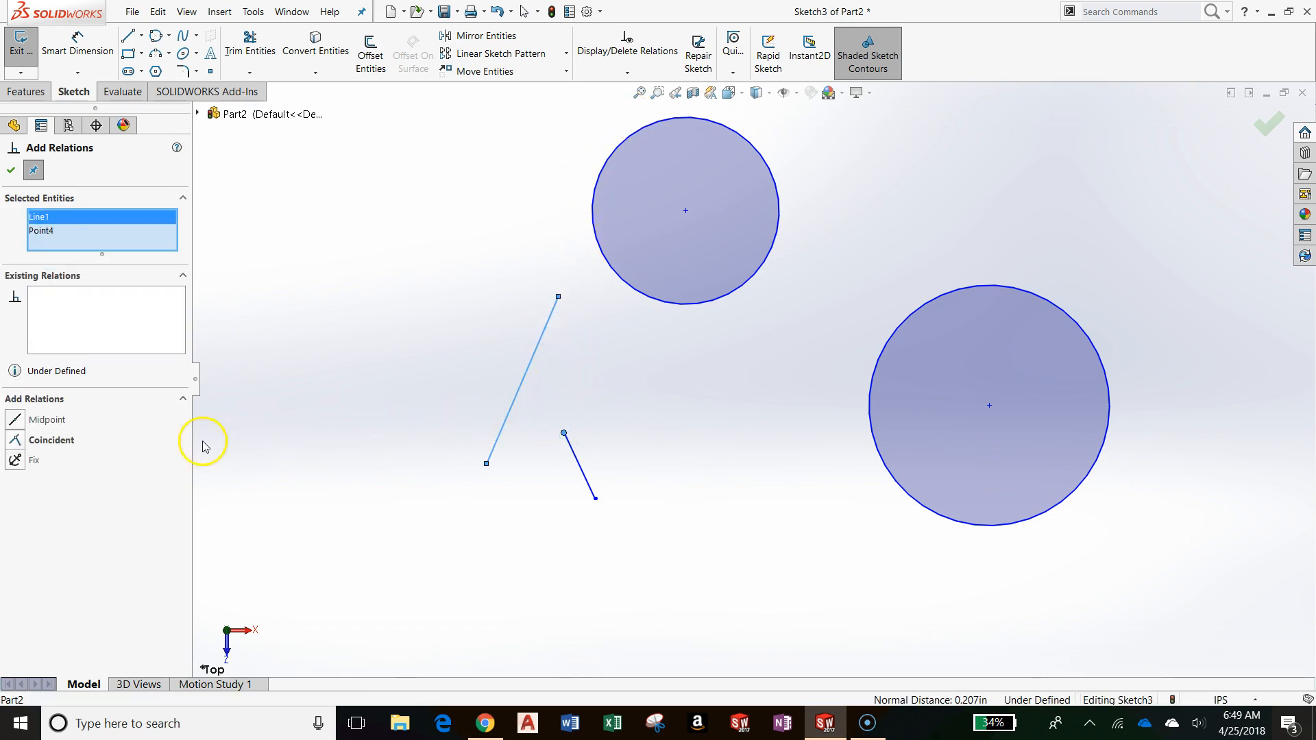
pyautogui.moveTo(23, 421)
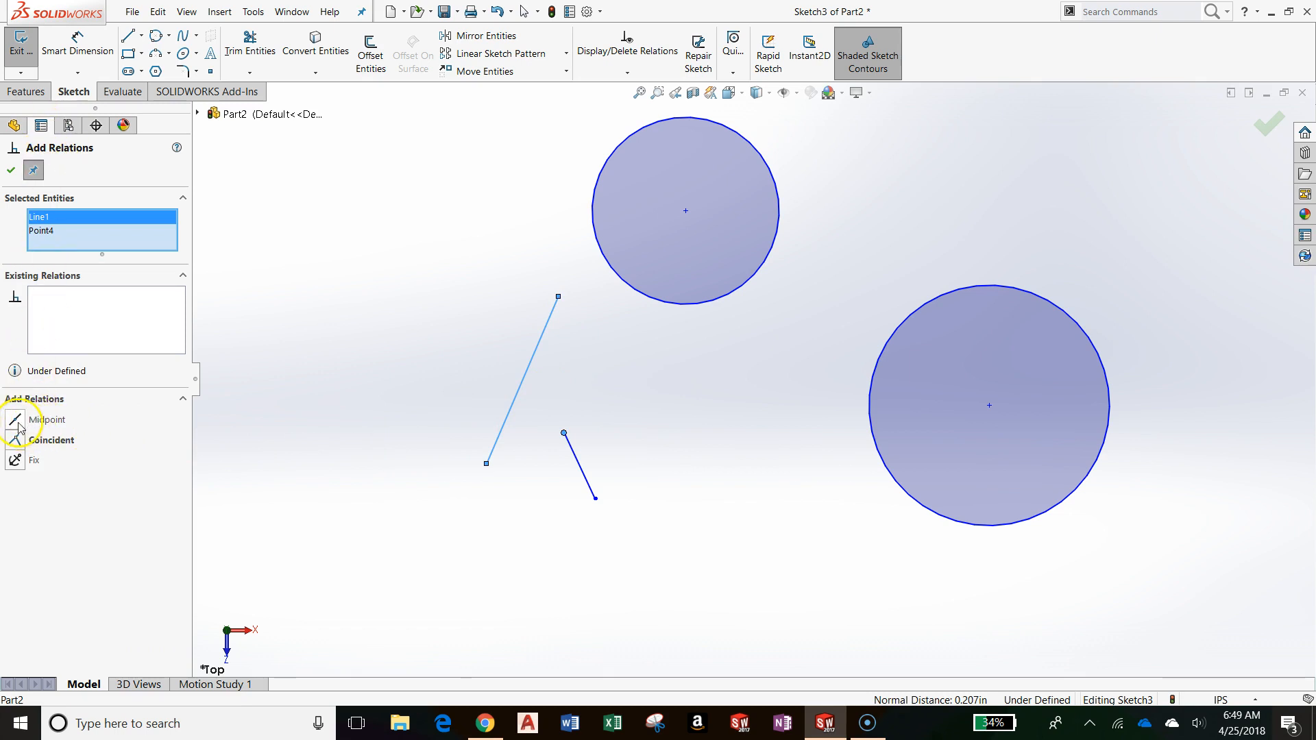
pyautogui.click(47, 419)
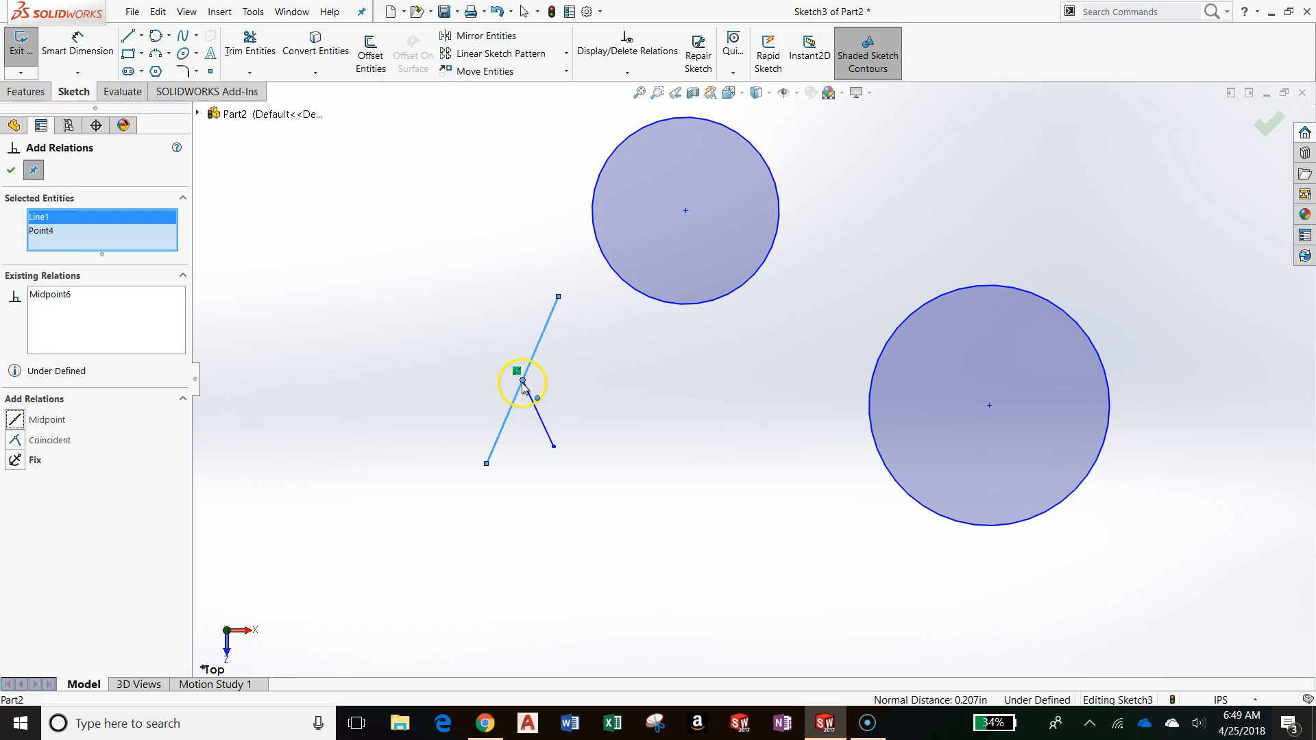
pyautogui.moveTo(540, 357)
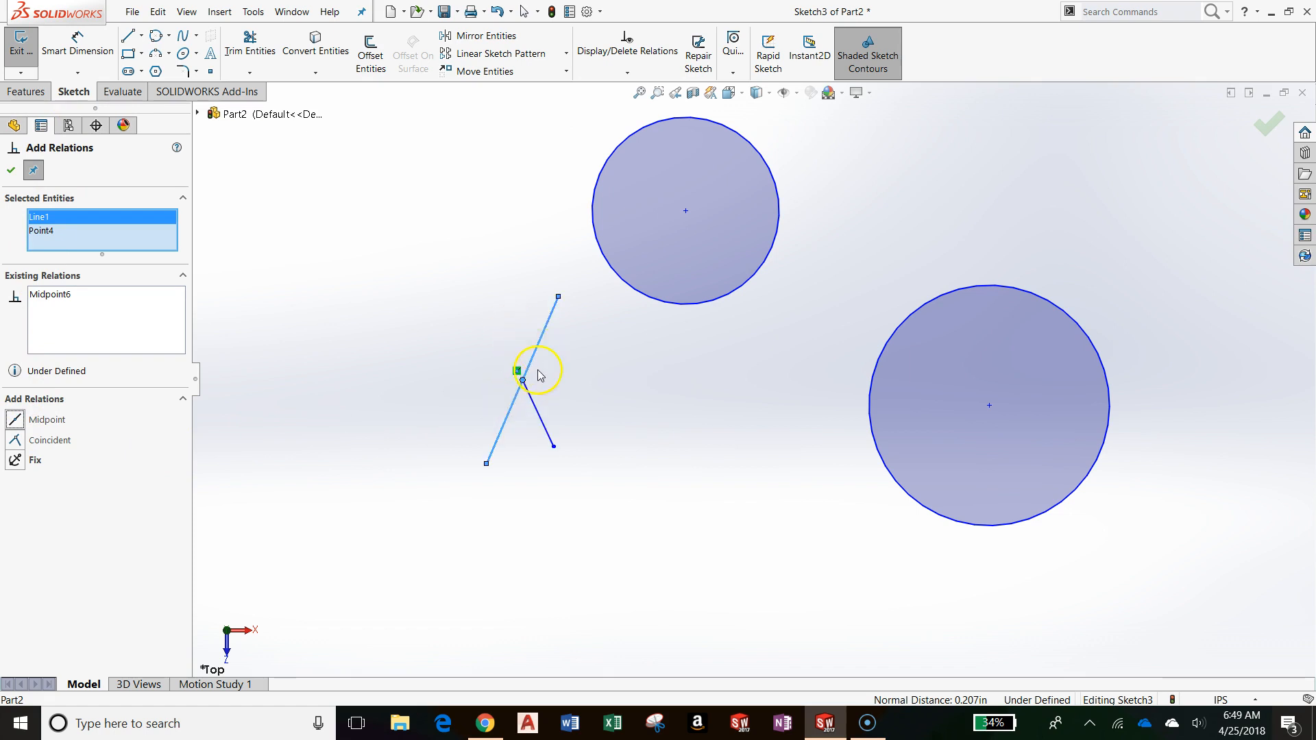
pyautogui.moveTo(539, 332)
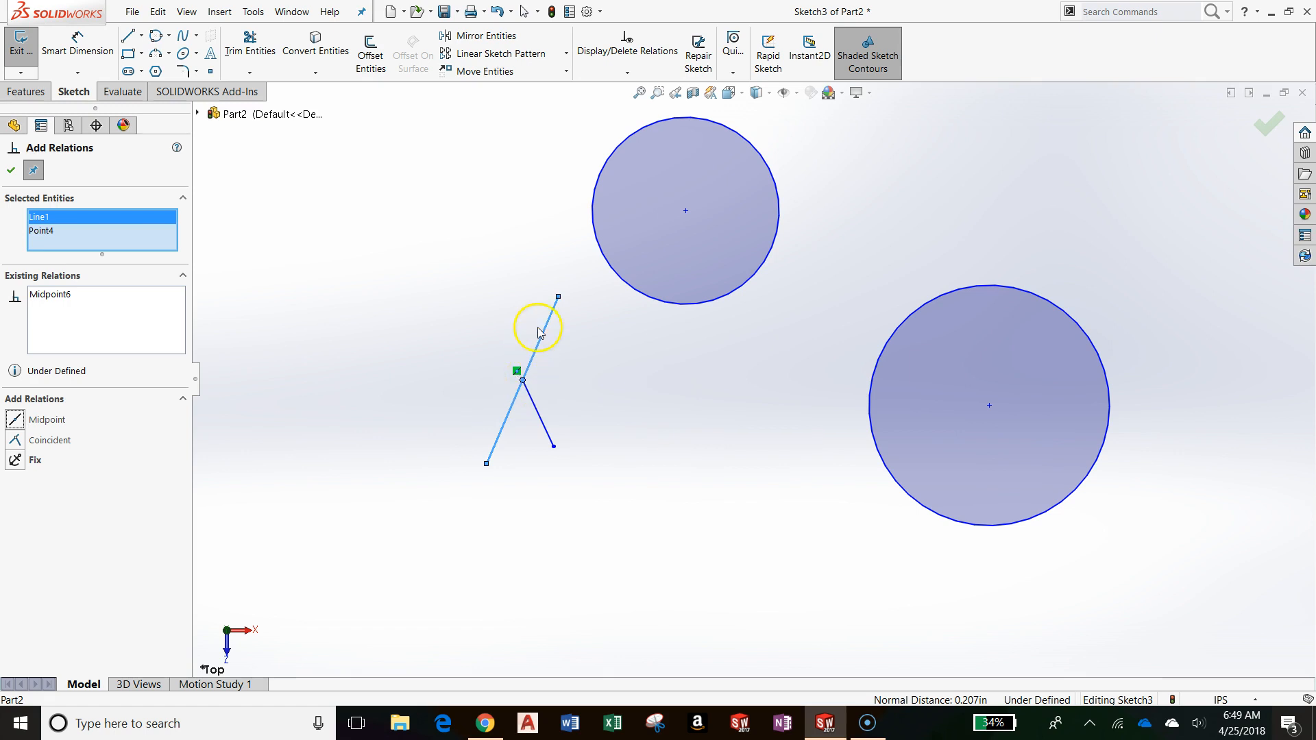
pyautogui.moveTo(525, 384)
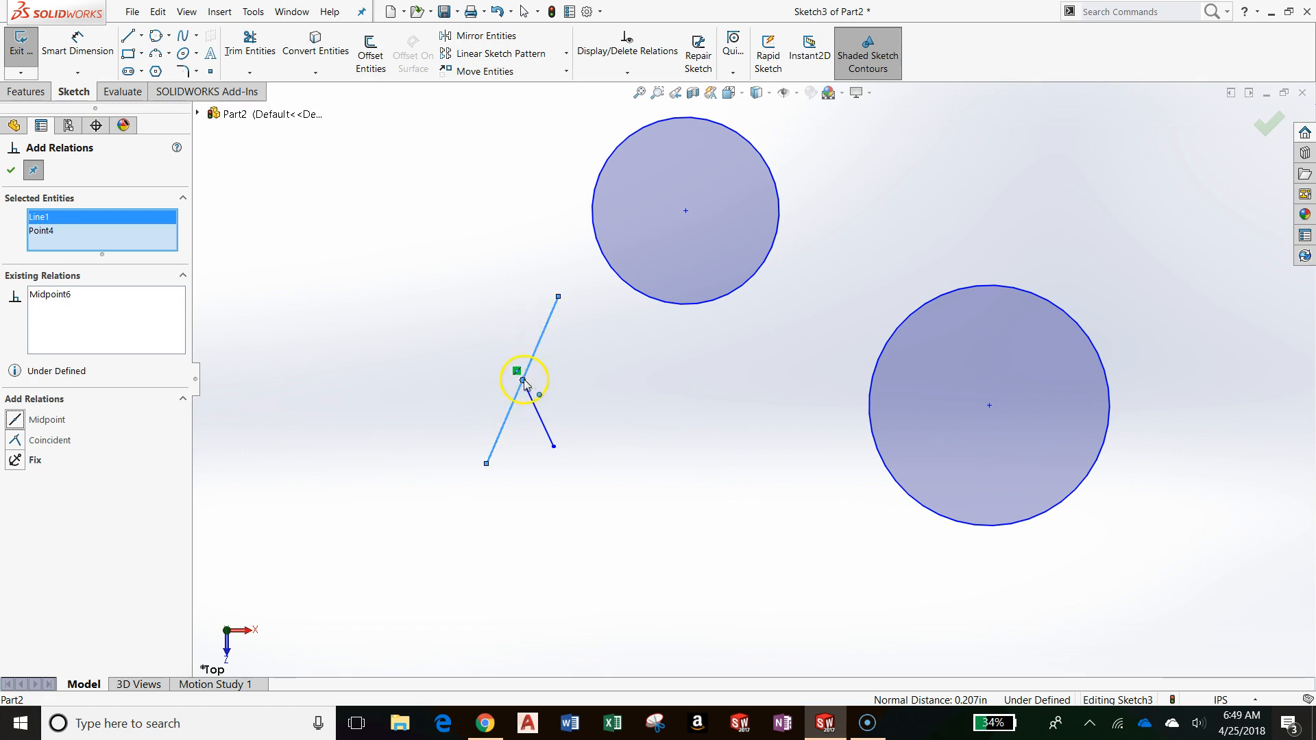
pyautogui.click(574, 380)
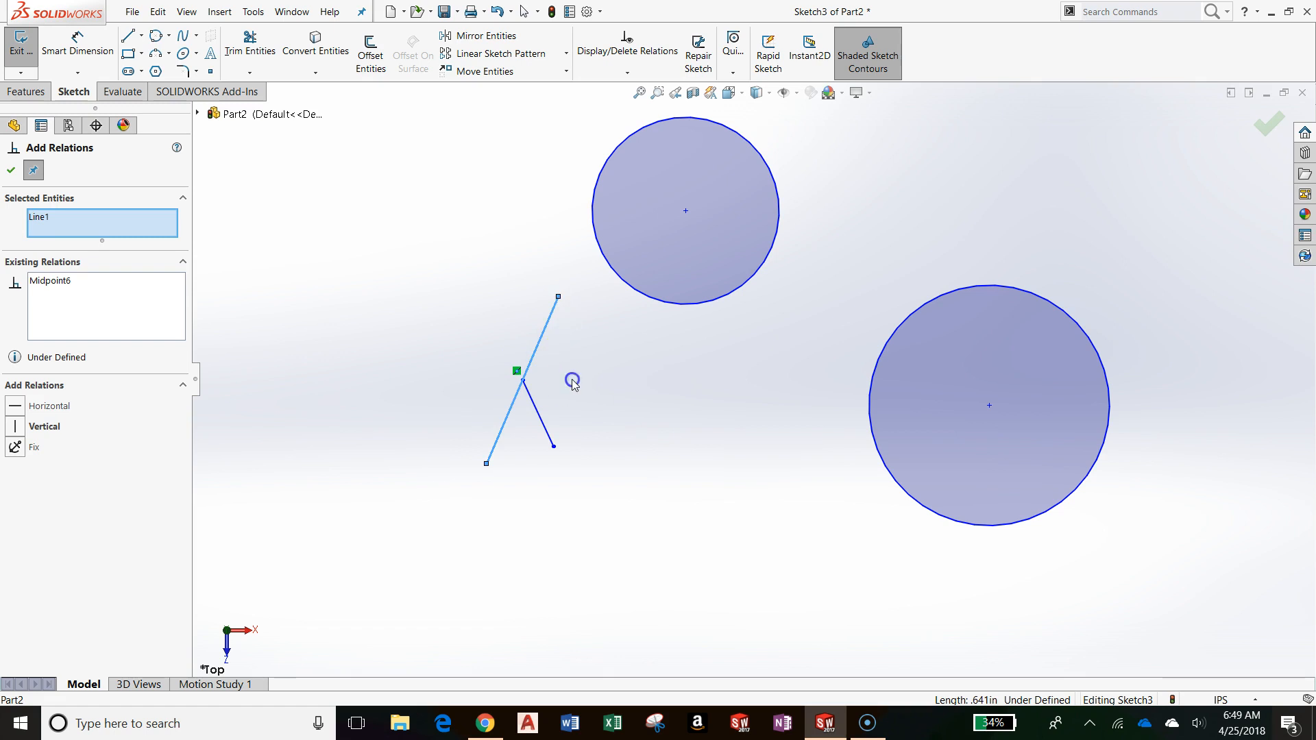
pyautogui.click(557, 298)
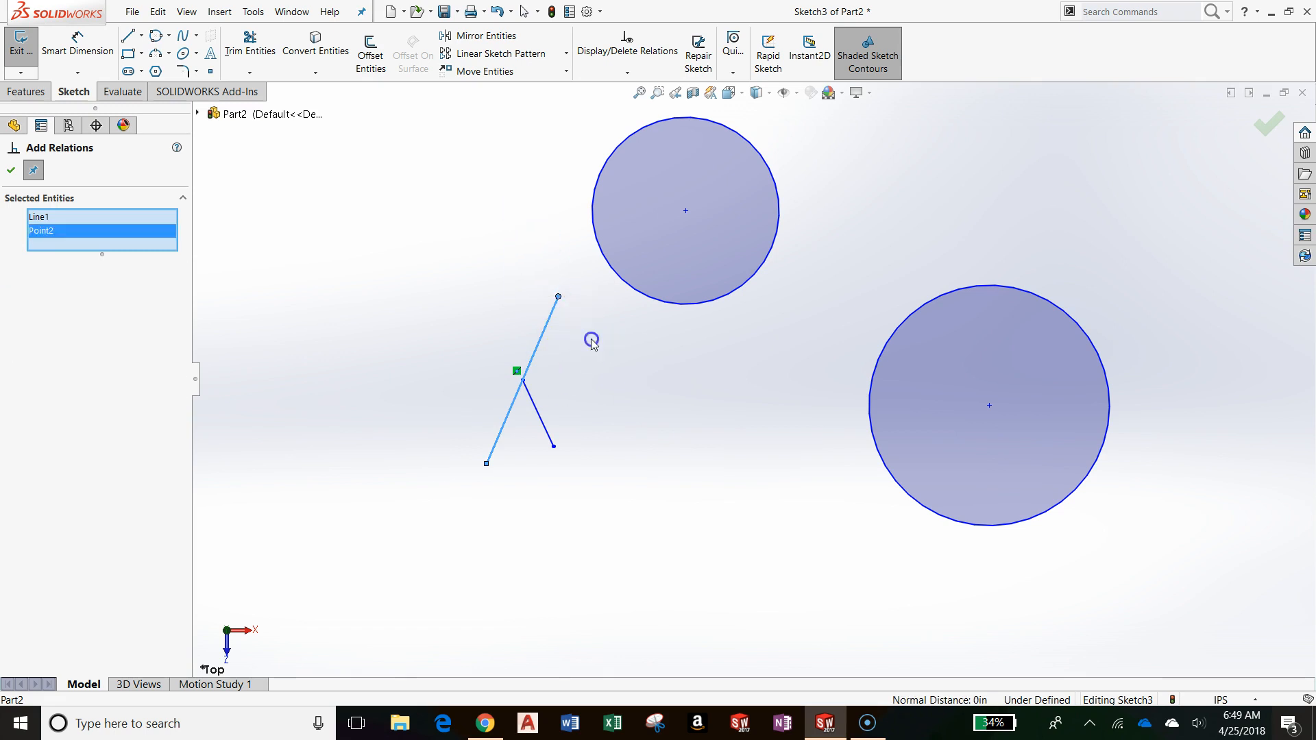
pyautogui.click(11, 170)
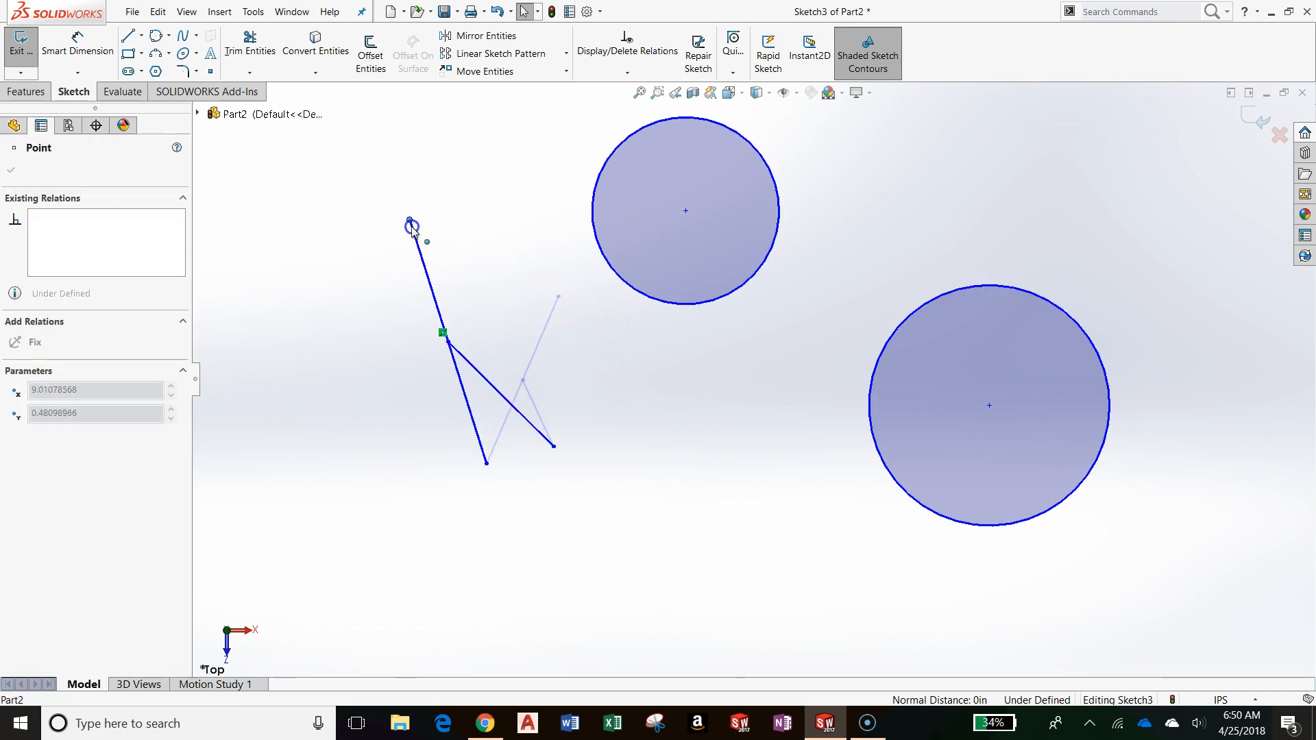
# Step: Drag the long line's top endpoint until the line stands nearly vertical
pyautogui.moveTo(412, 225); pyautogui.dragTo(434, 259)
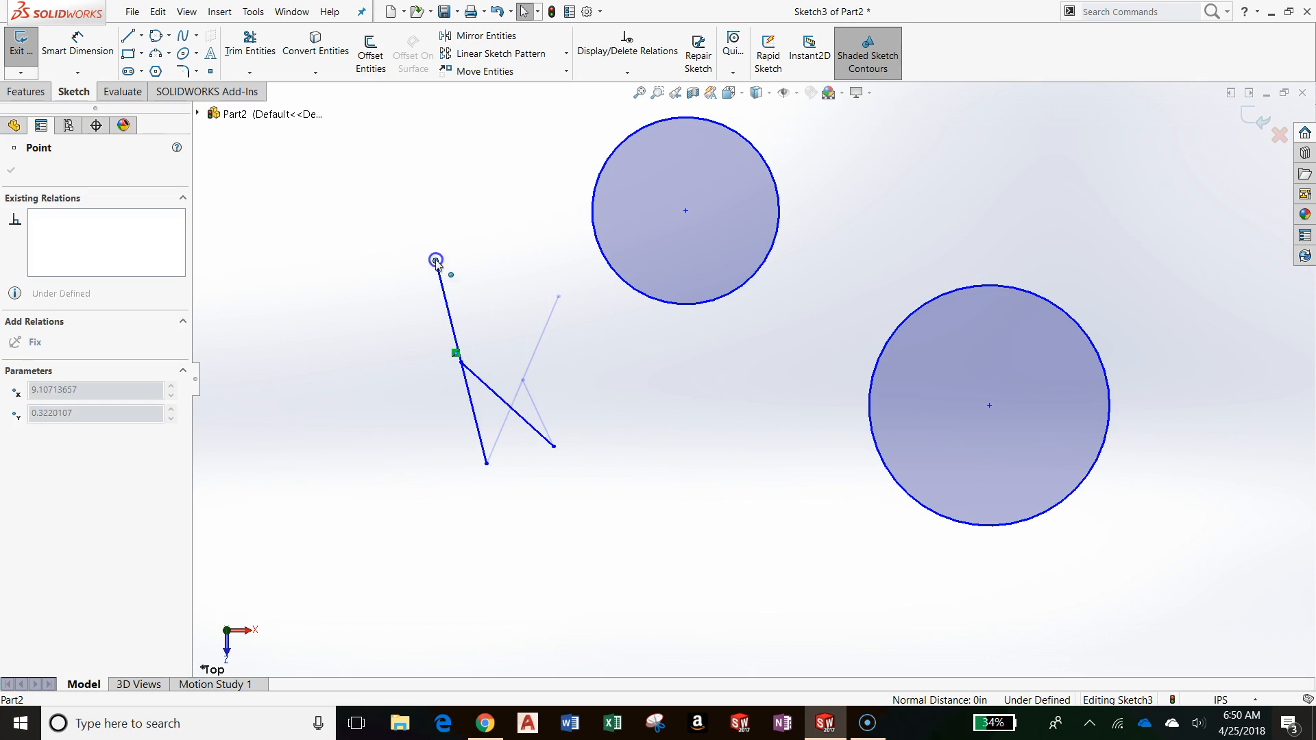
pyautogui.moveTo(434, 259); pyautogui.dragTo(444, 226)
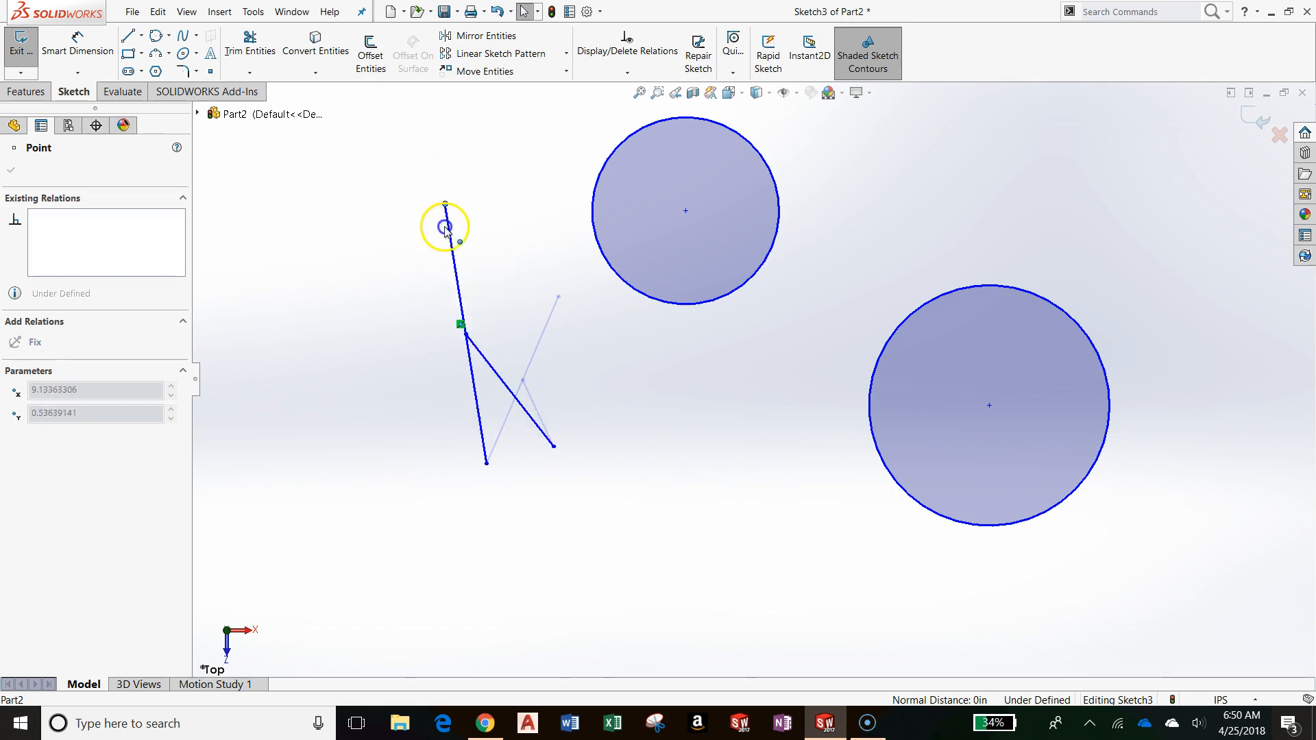
pyautogui.moveTo(444, 226); pyautogui.dragTo(407, 138)
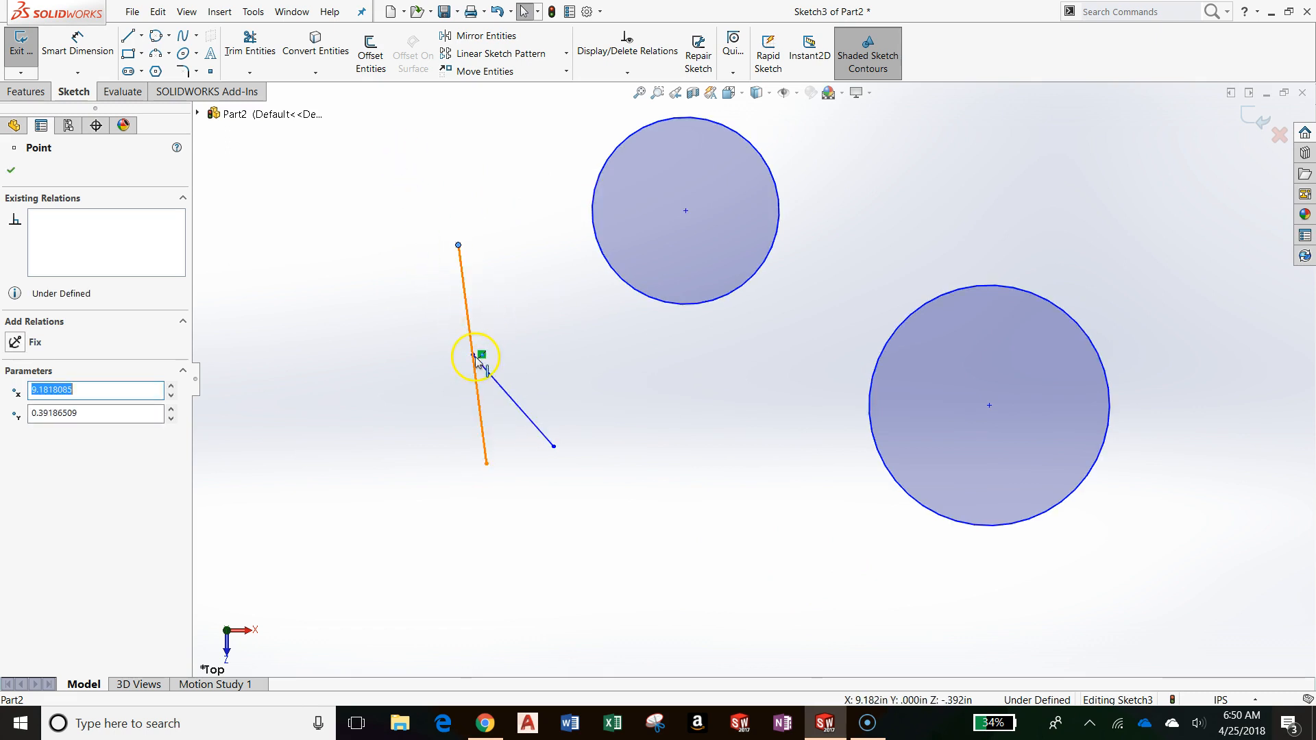
pyautogui.moveTo(864, 446)
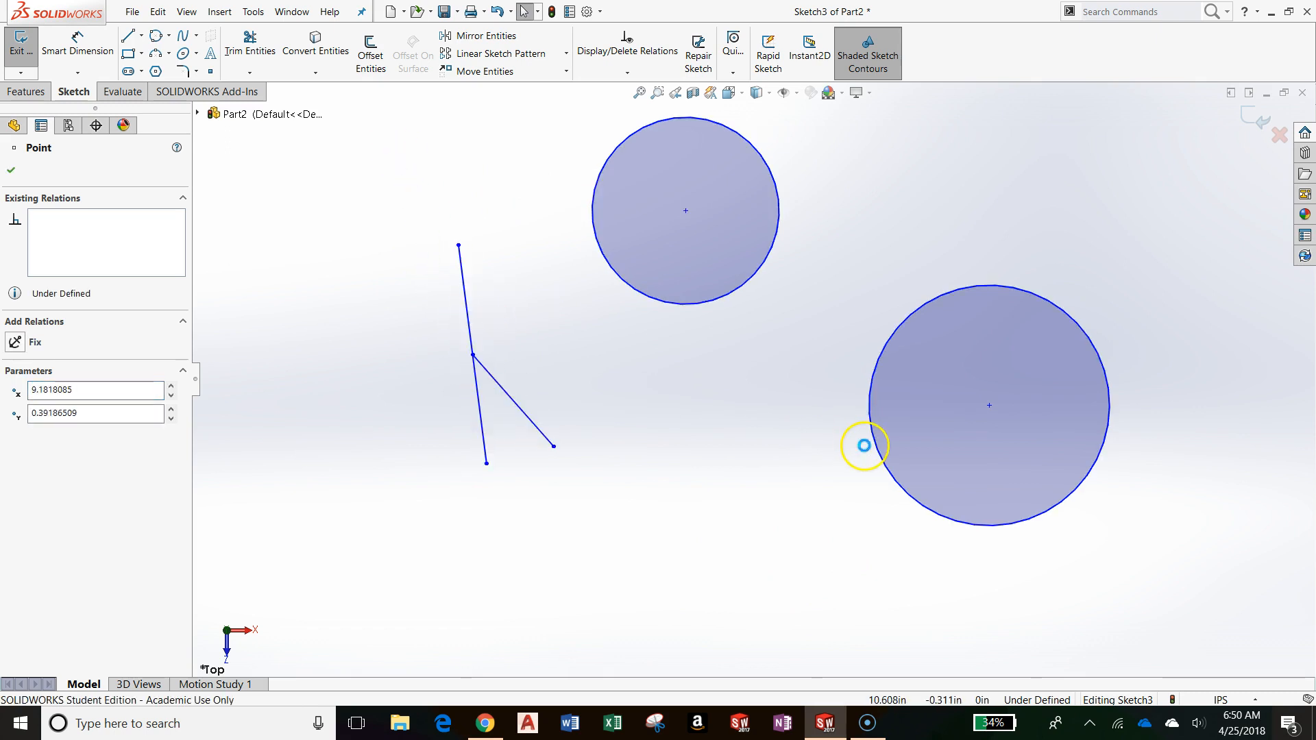
pyautogui.click(477, 356)
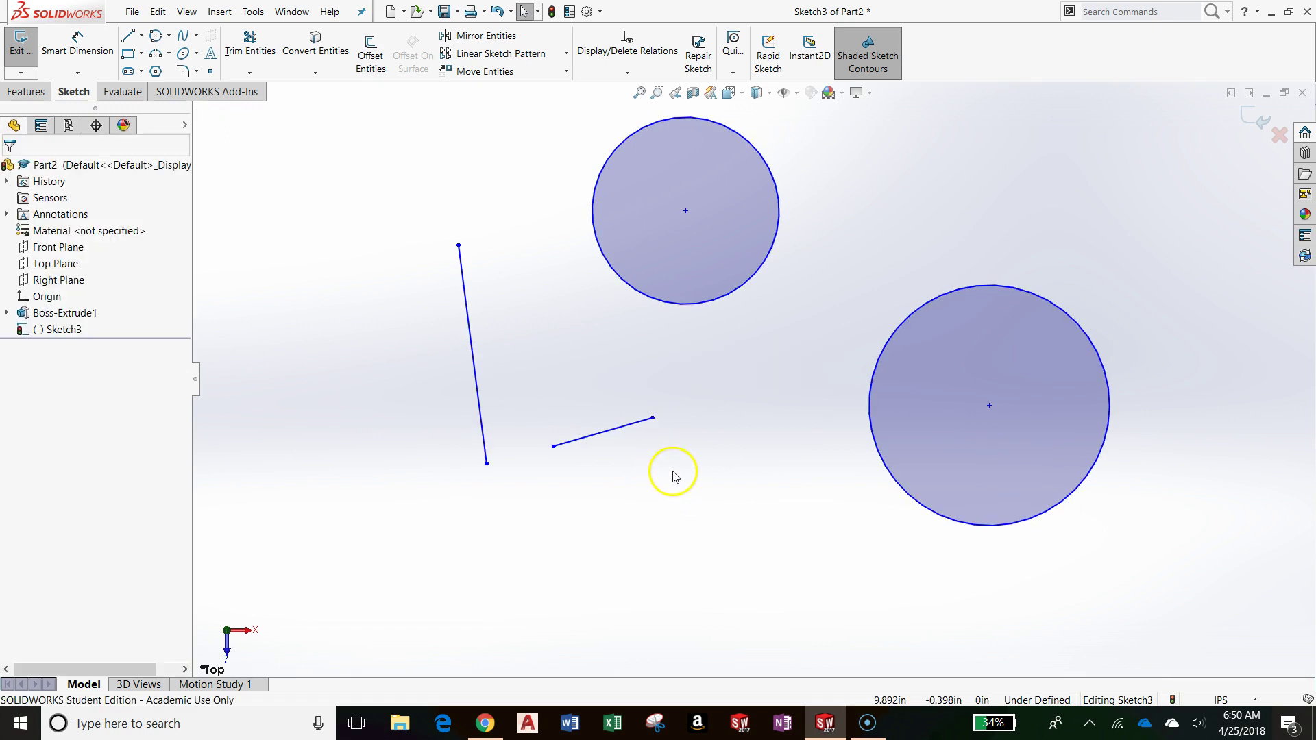
pyautogui.moveTo(680, 477)
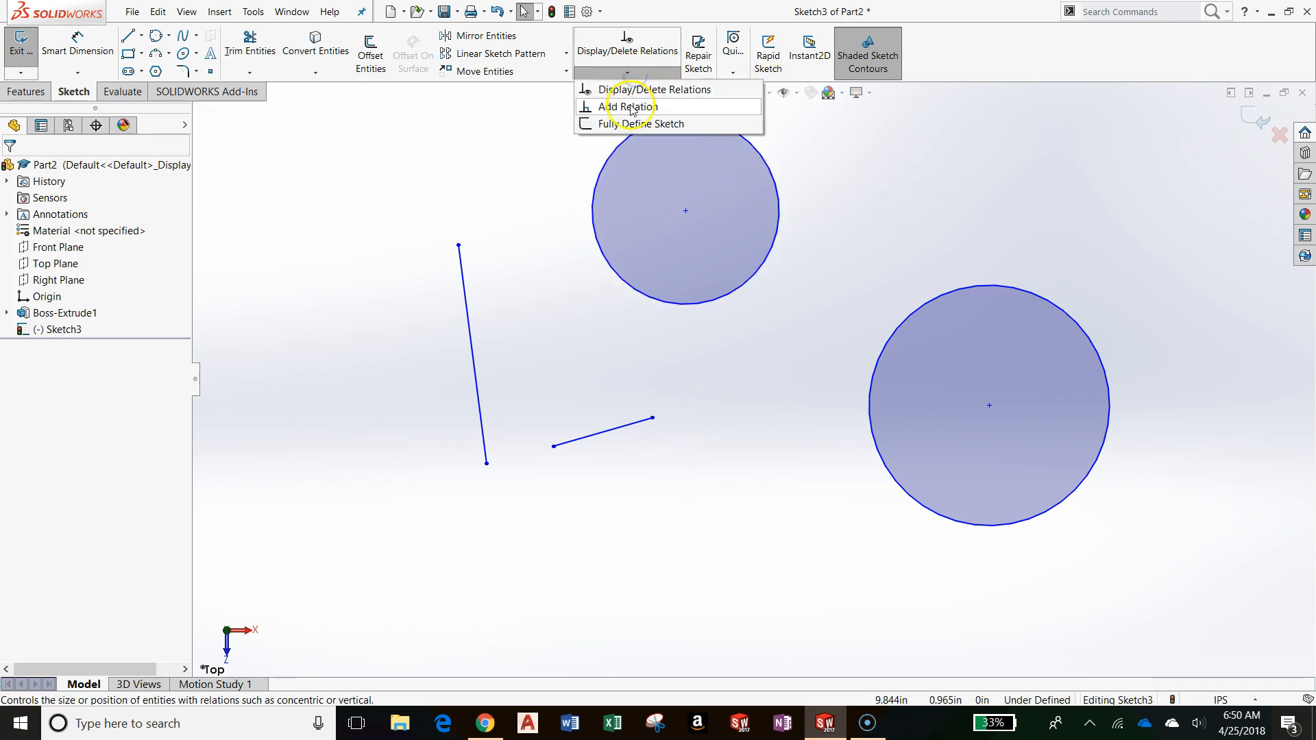
# Step: Add a Parallel relation between Line1 and Line3 and confirm it
pyautogui.click(623, 107)
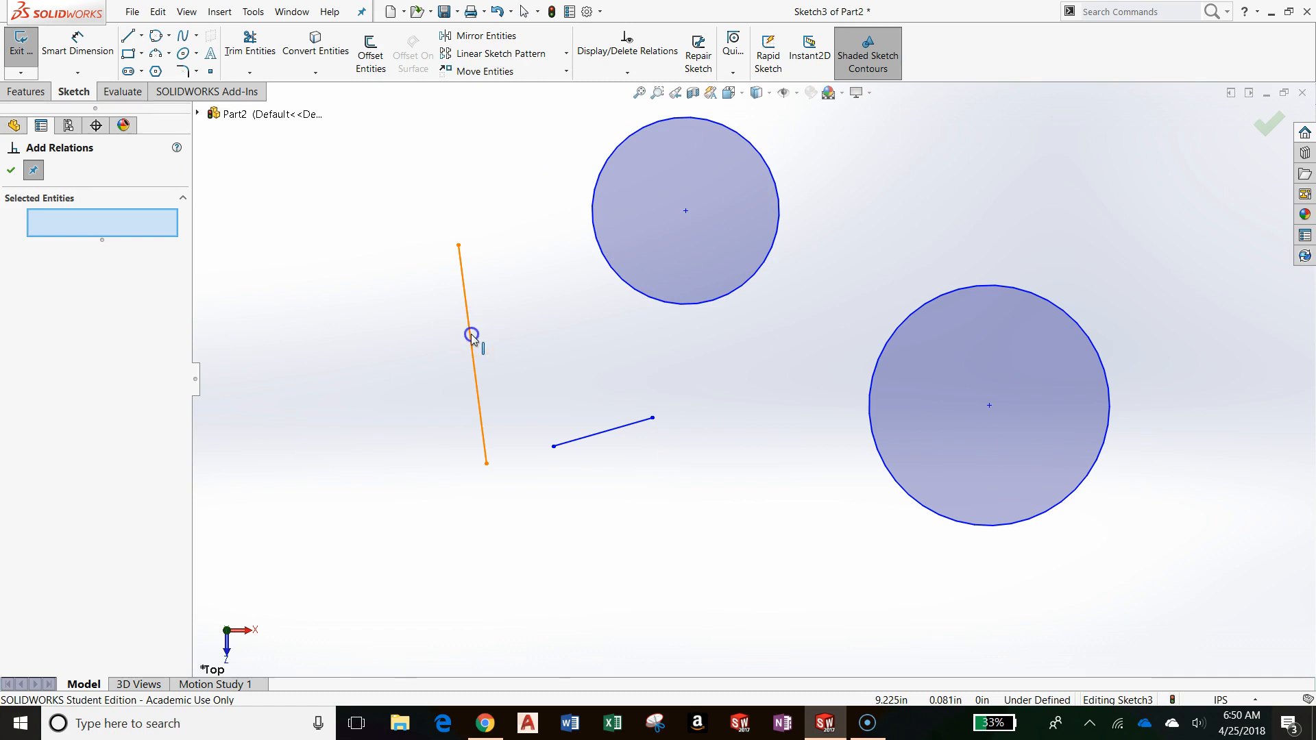
pyautogui.click(603, 430)
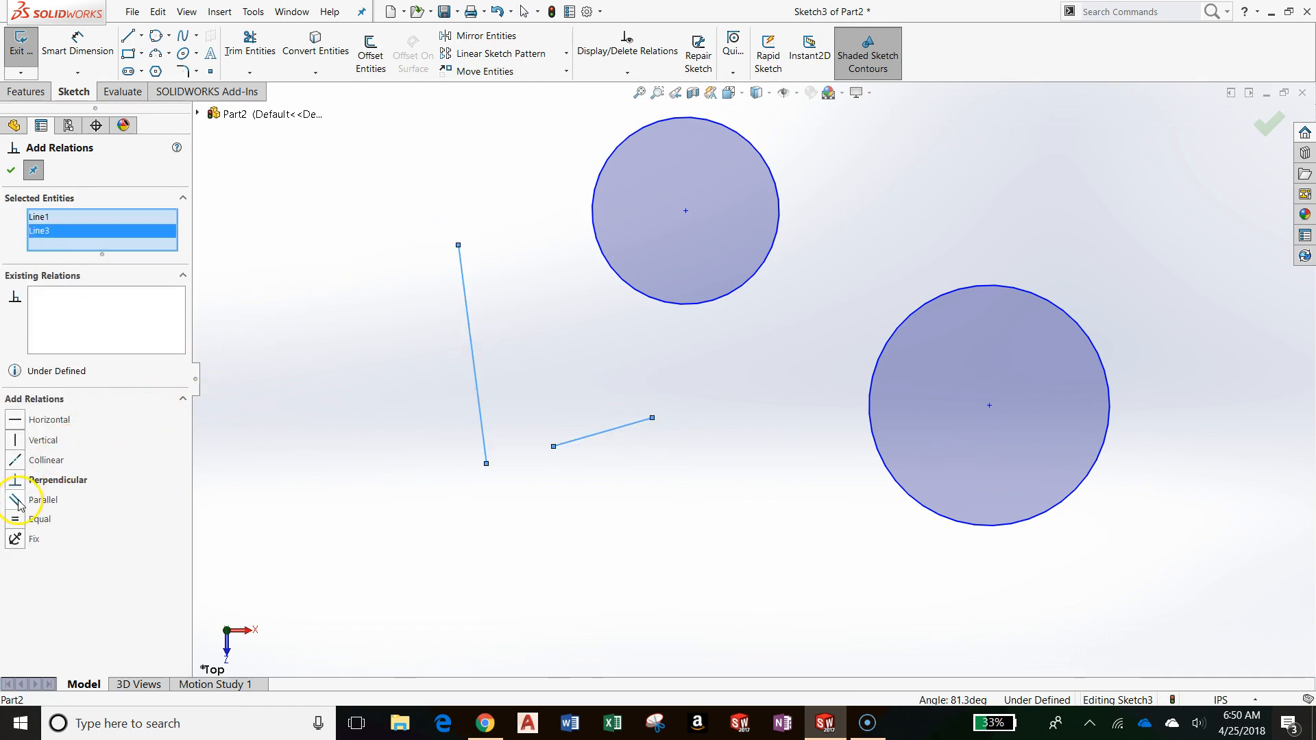
pyautogui.click(42, 499)
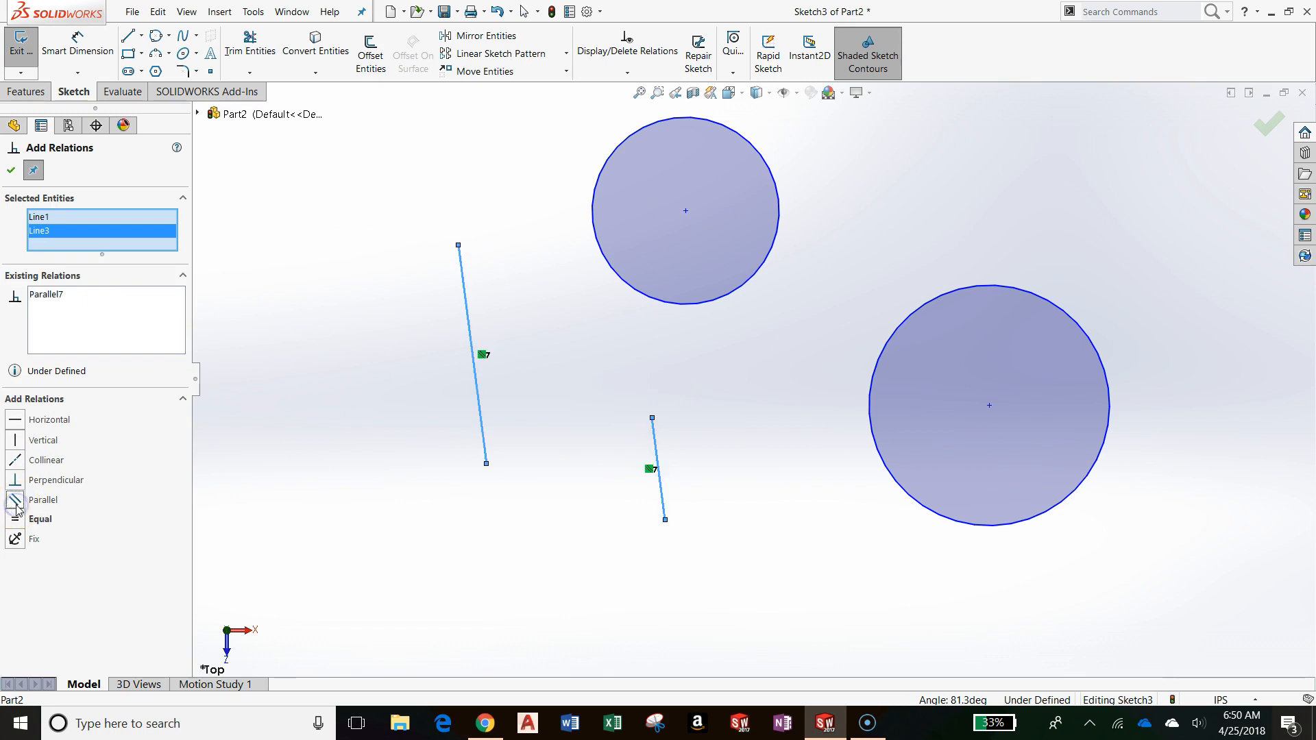
pyautogui.moveTo(451, 364)
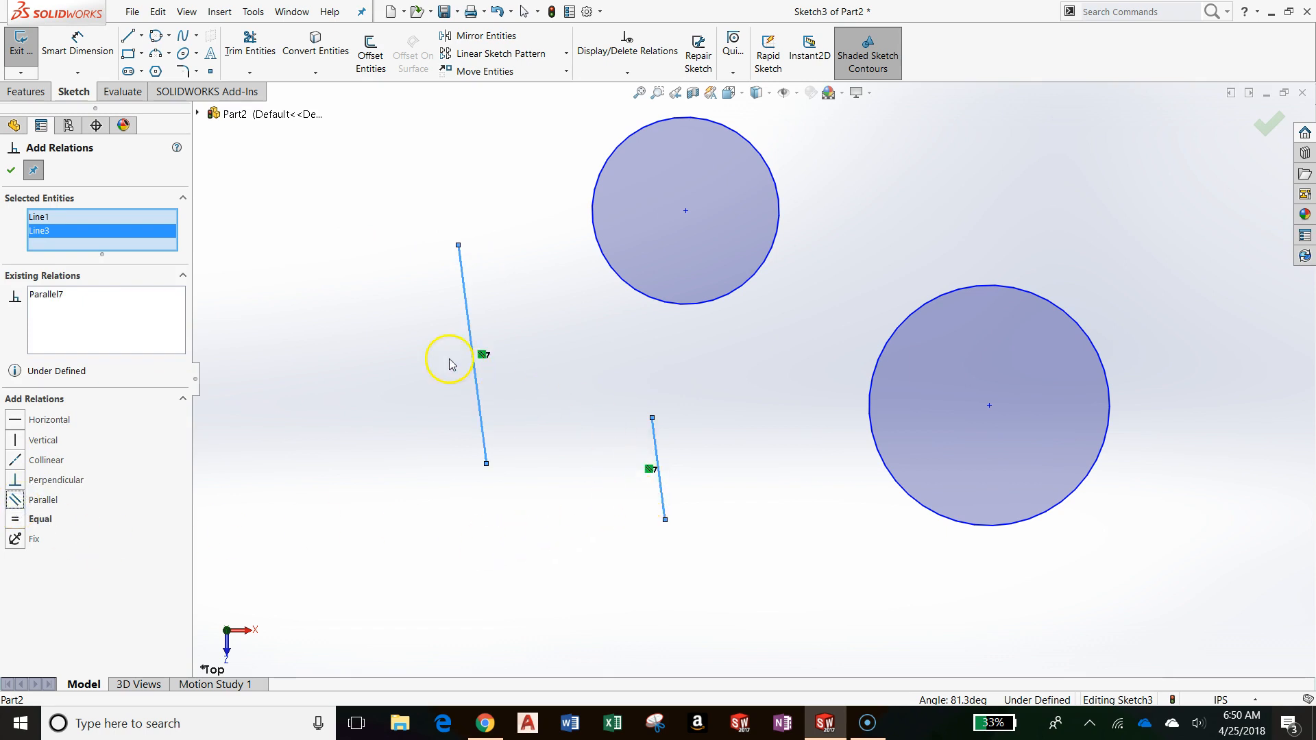
pyautogui.click(11, 170)
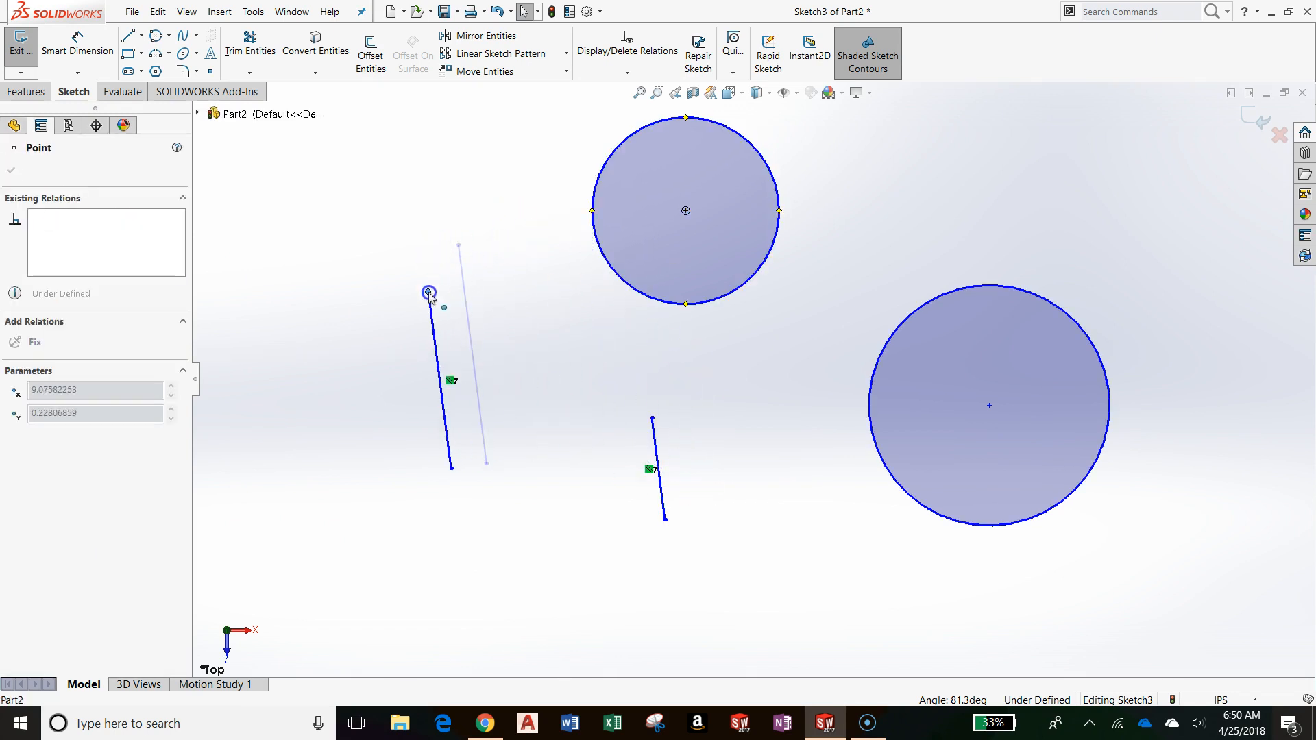
# Step: Drag the left line's endpoints to move and stretch it while it stays parallel
pyautogui.moveTo(429, 292); pyautogui.dragTo(394, 186)
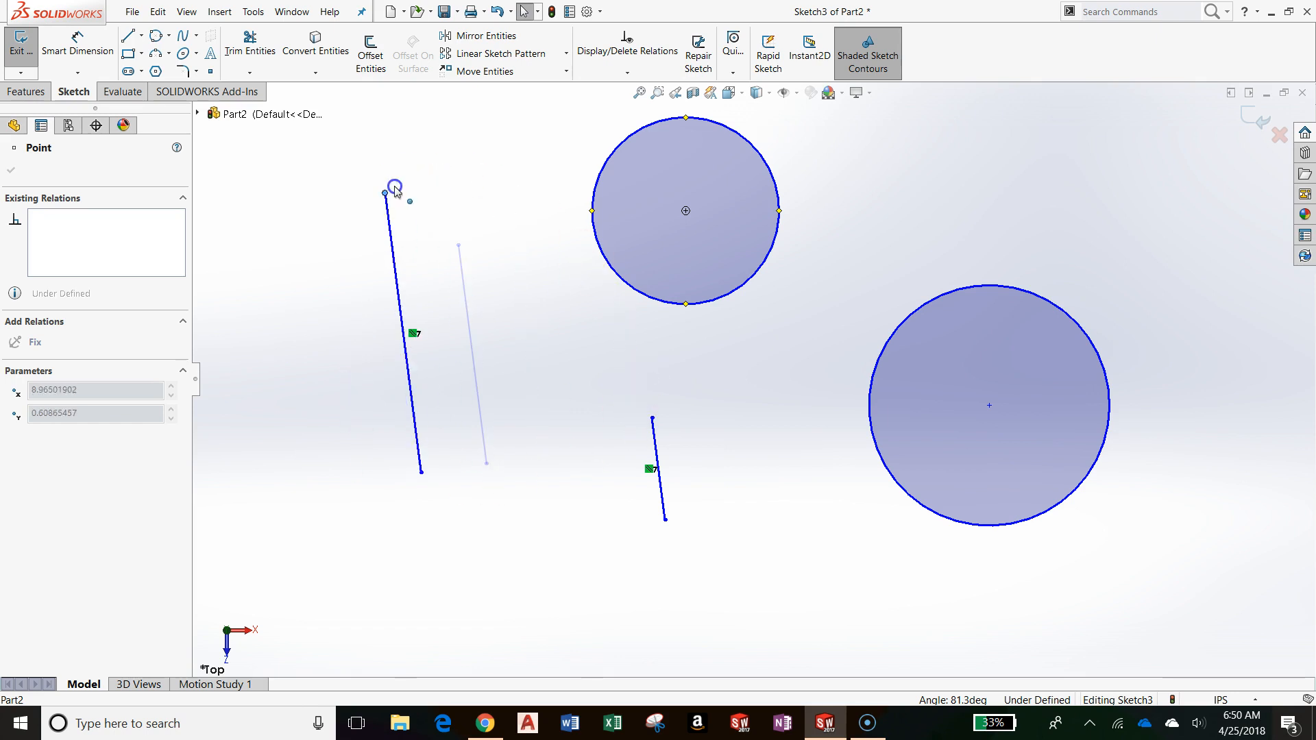
pyautogui.moveTo(395, 189); pyautogui.dragTo(428, 216)
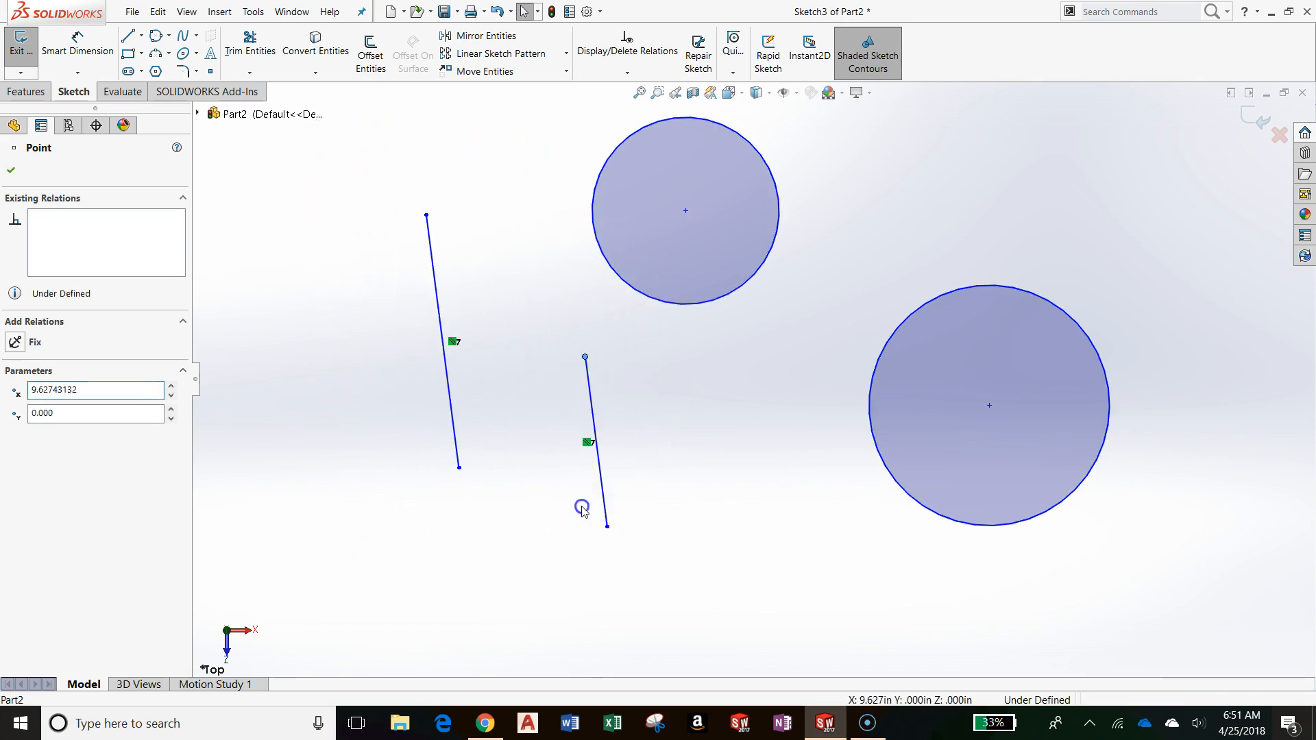
pyautogui.click(11, 170)
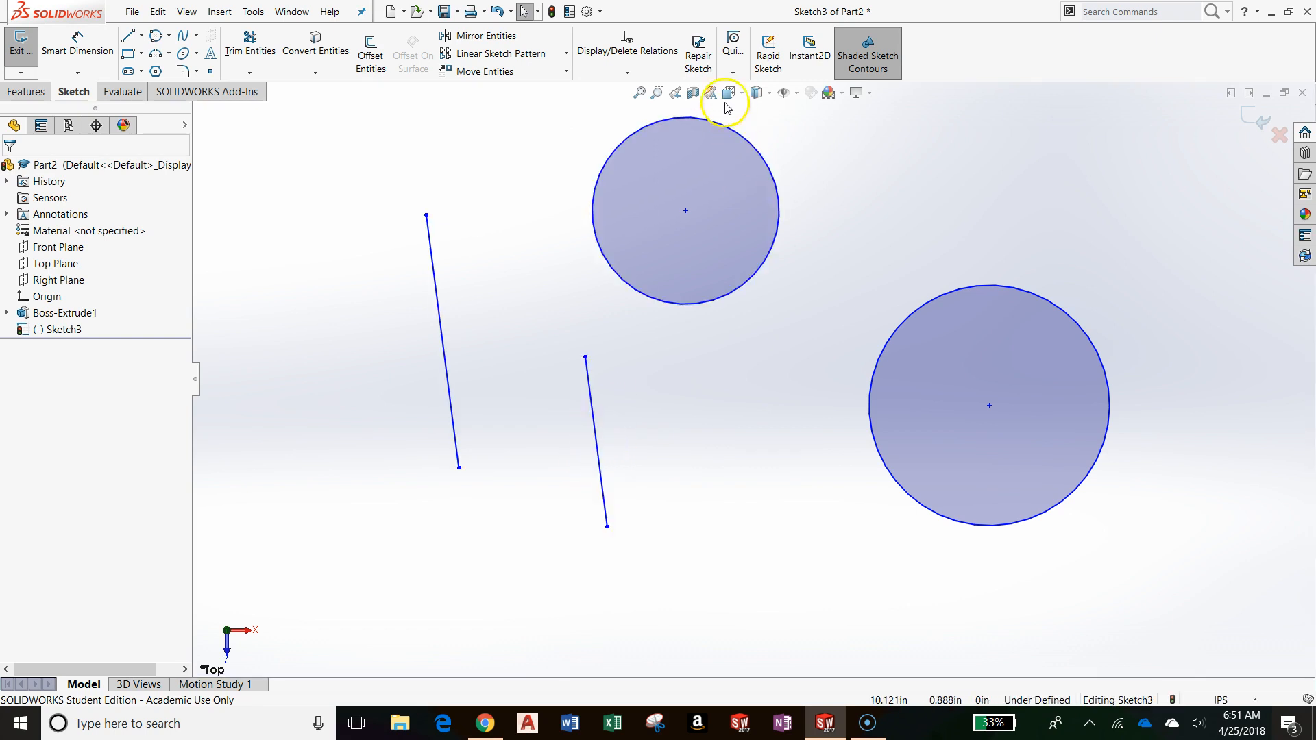
# Step: Add a Perpendicular relation between the two lines and drag the lower line beneath the steep one
pyautogui.click(626, 62)
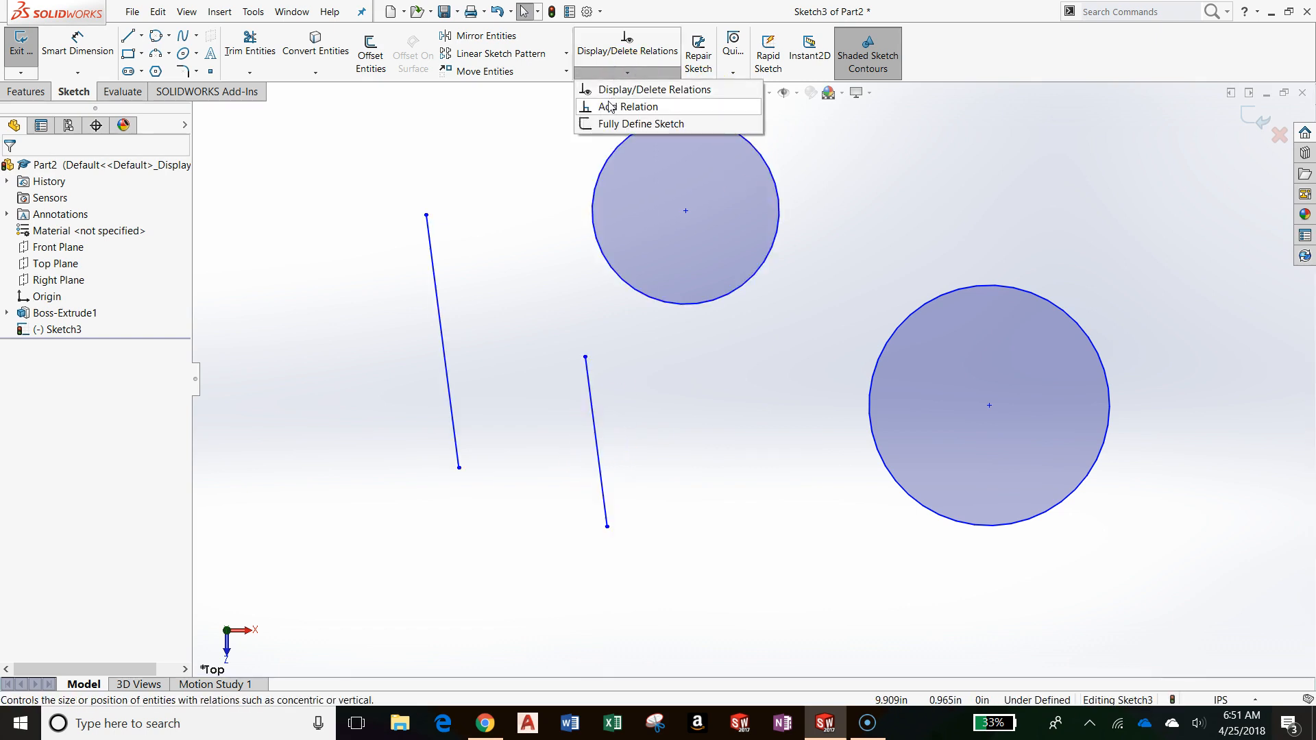
pyautogui.click(629, 107)
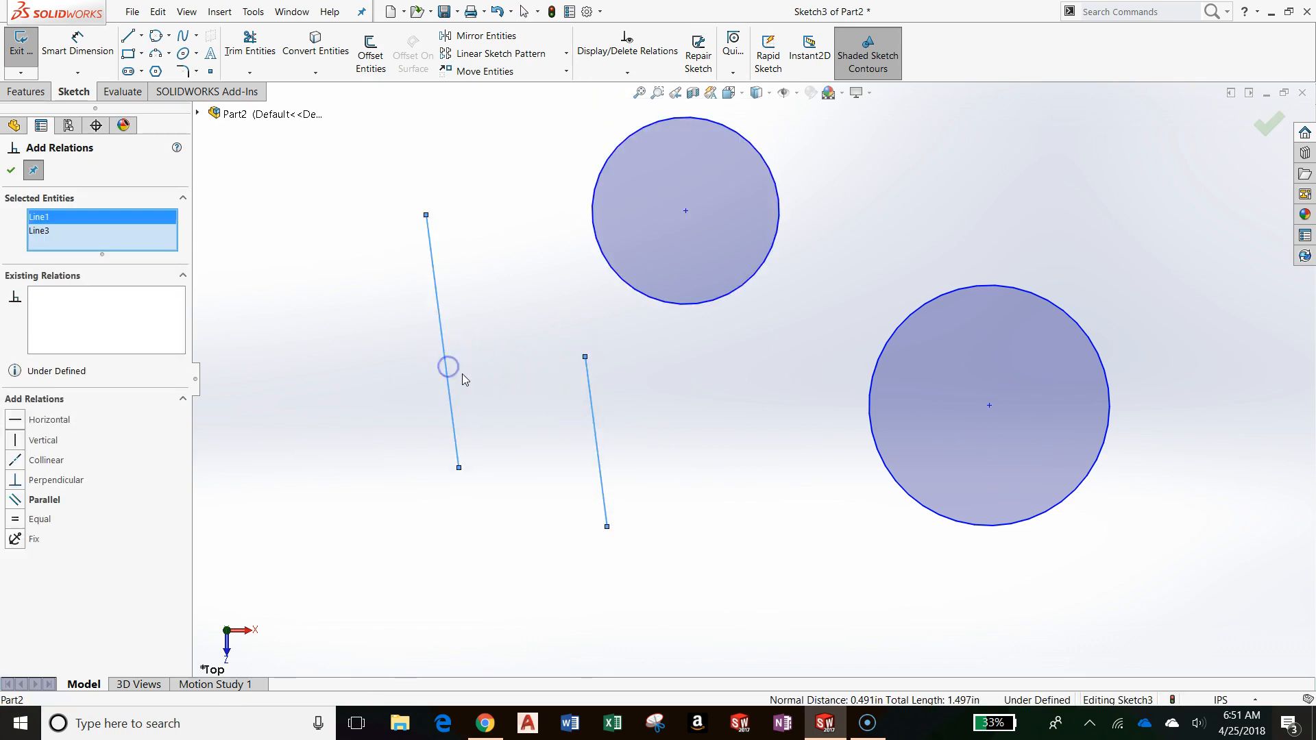
pyautogui.moveTo(564, 152)
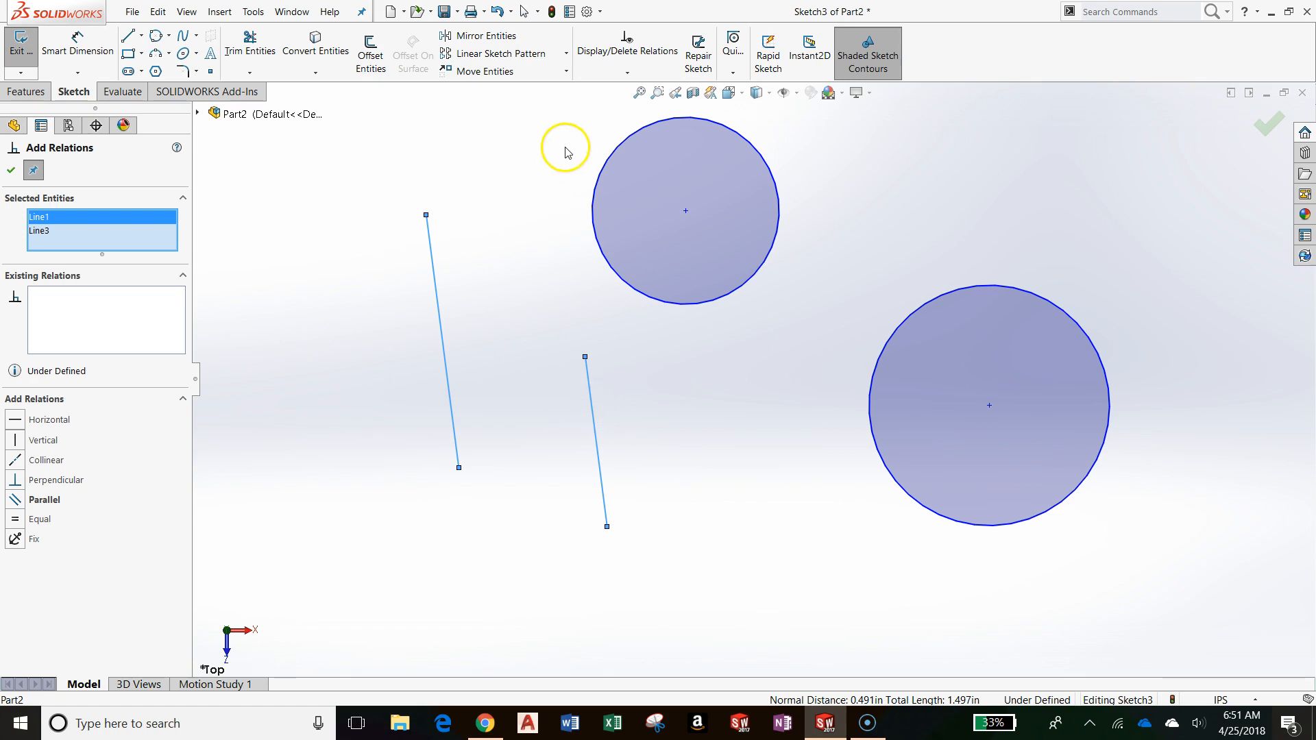
pyautogui.moveTo(84, 157)
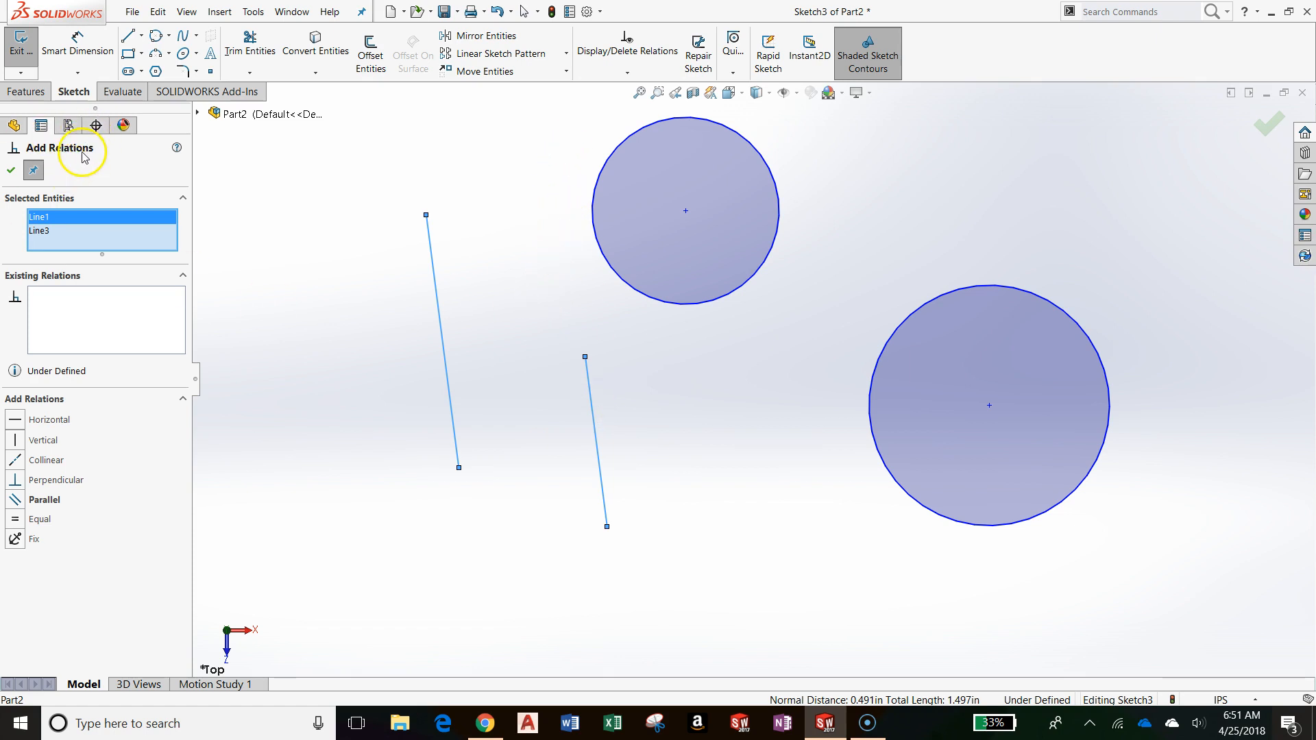
pyautogui.moveTo(600, 420)
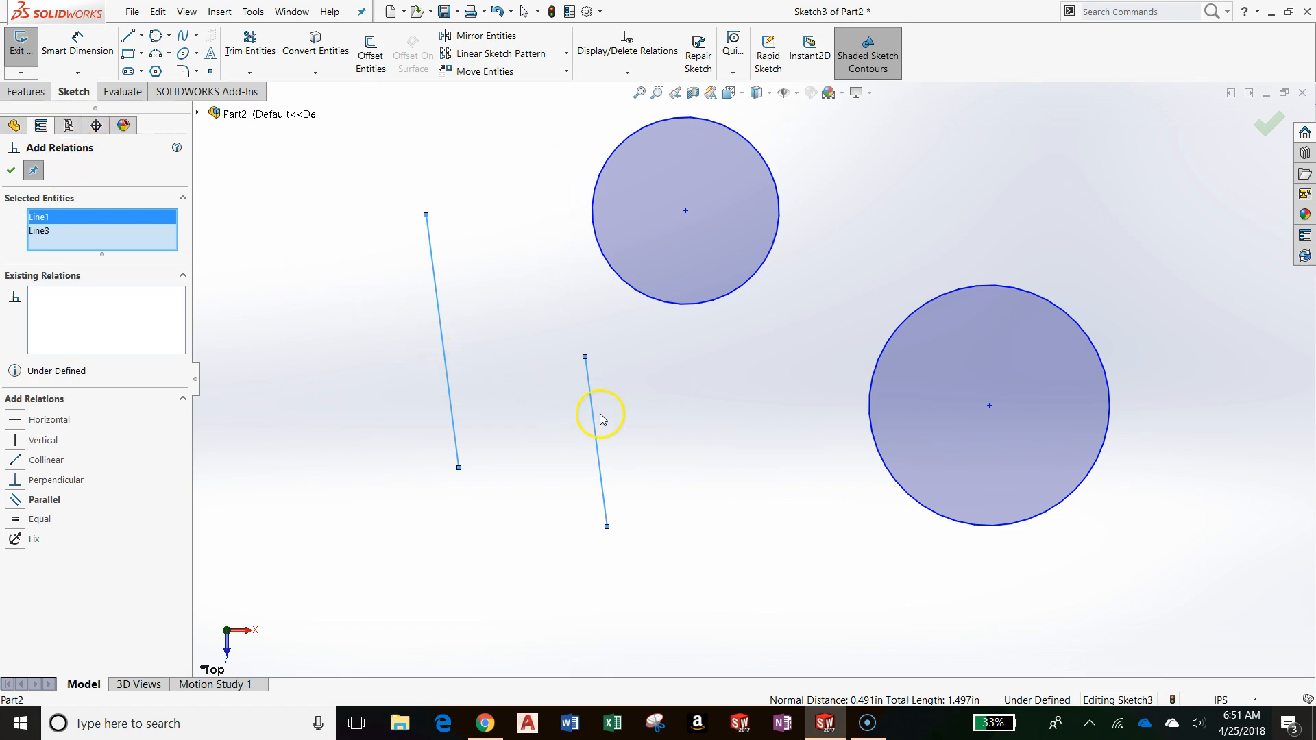
pyautogui.moveTo(13, 480)
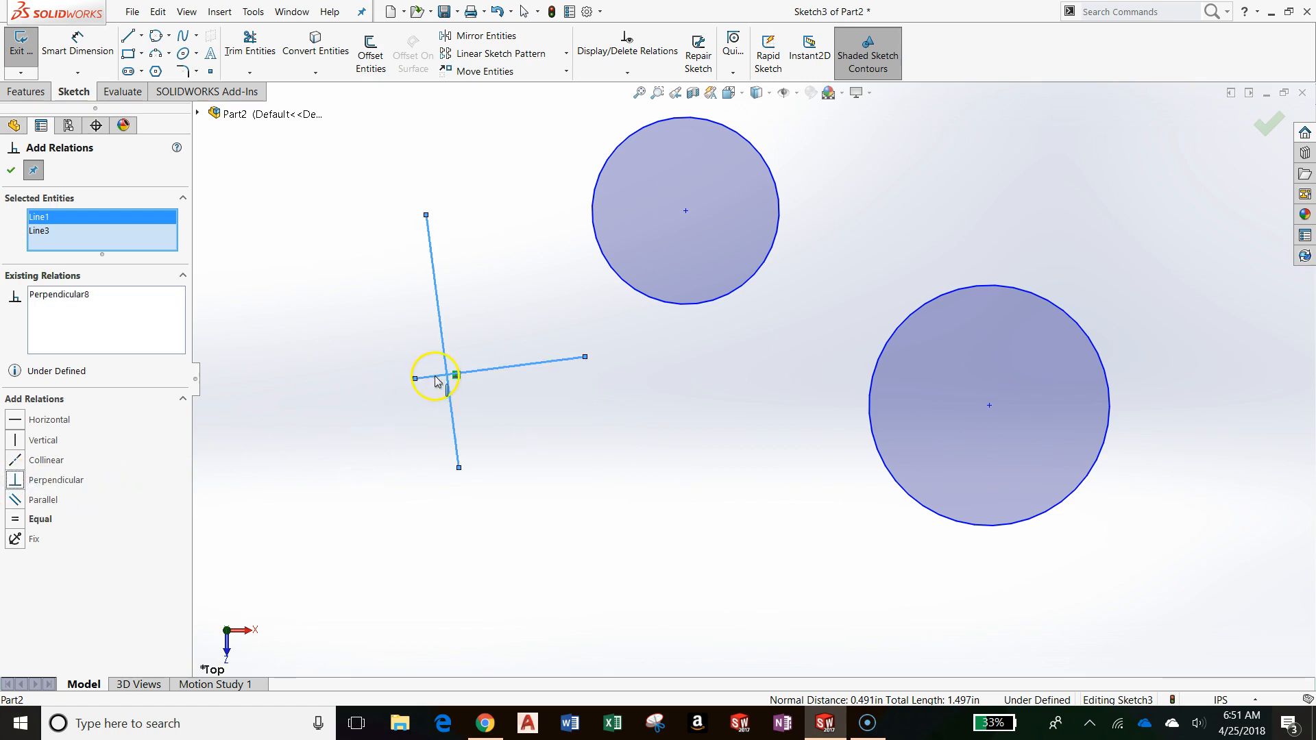
pyautogui.click(455, 374)
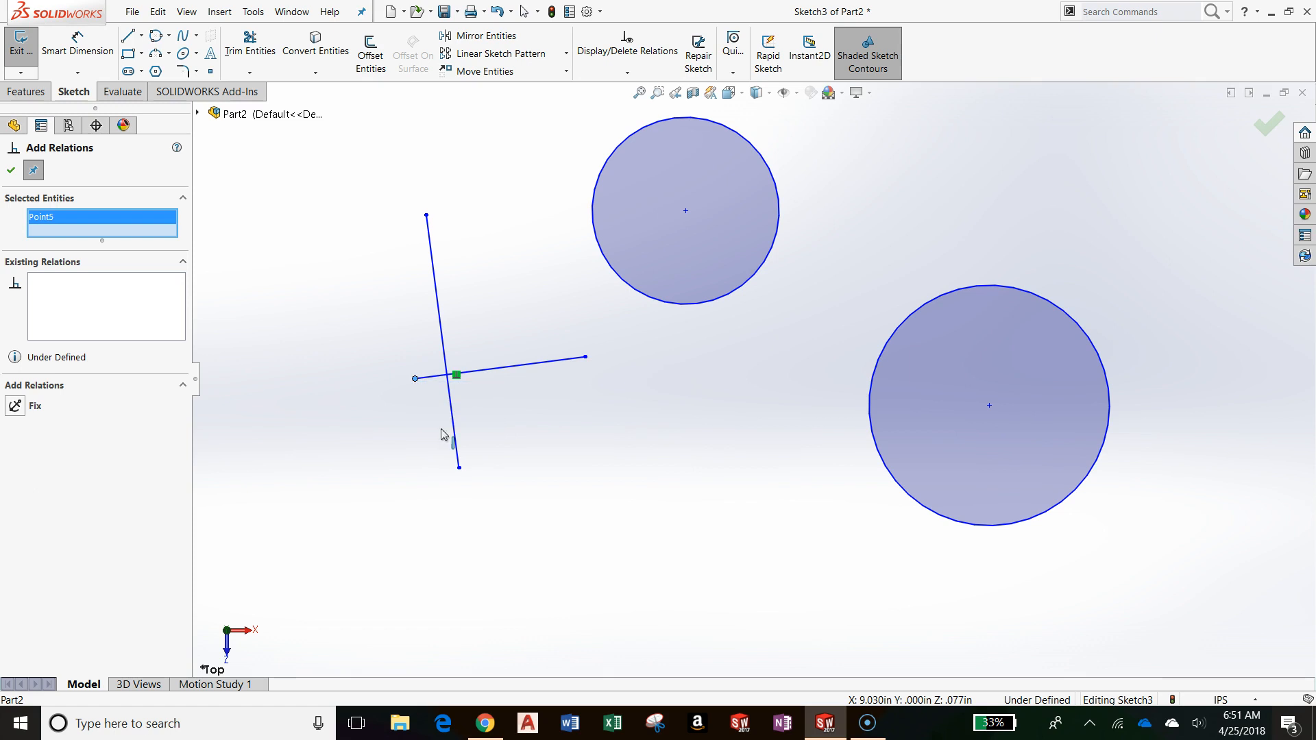
pyautogui.click(11, 170)
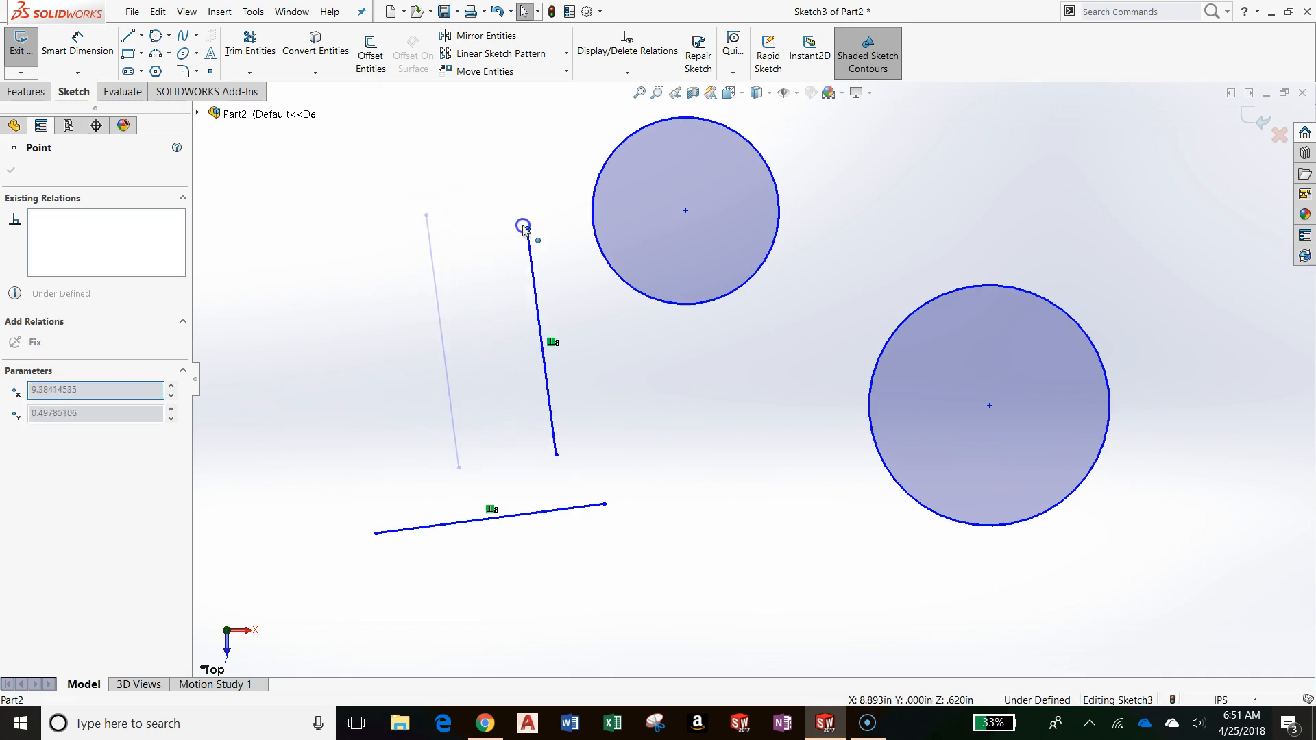
pyautogui.moveTo(523, 226); pyautogui.dragTo(395, 258)
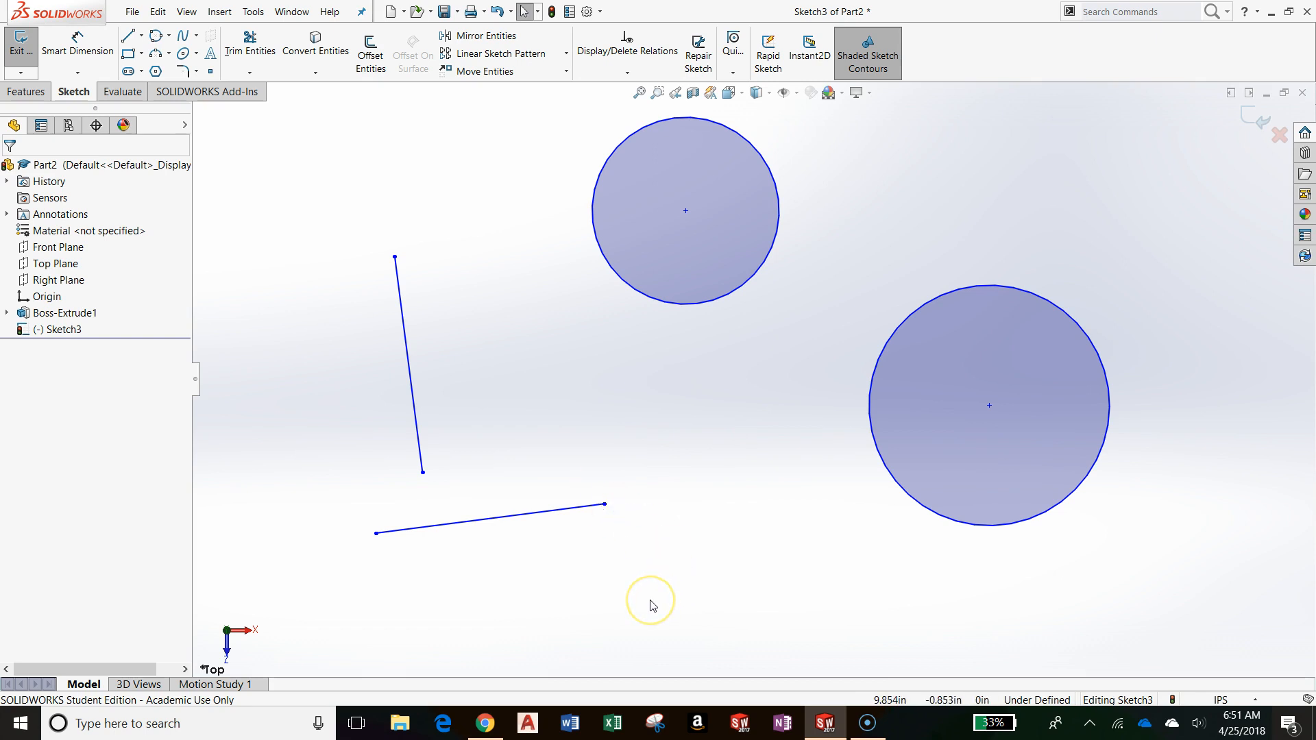
pyautogui.moveTo(746, 245)
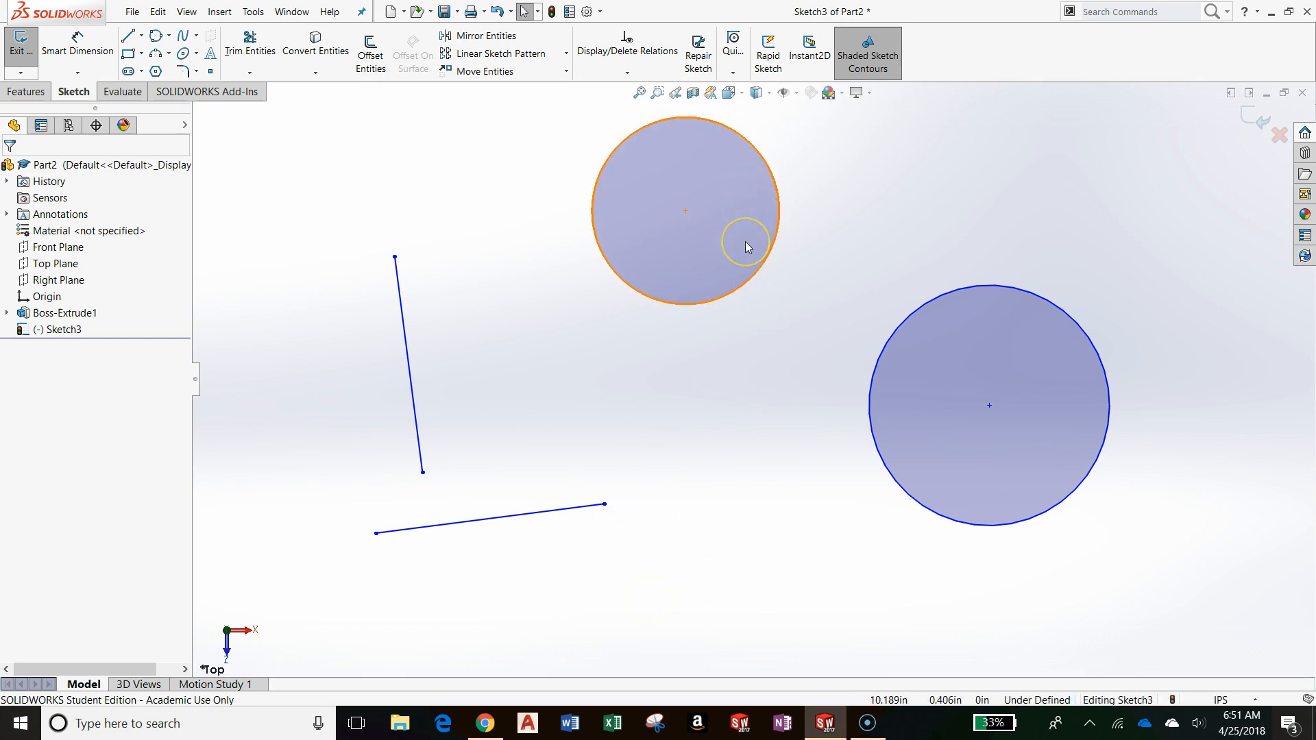
pyautogui.moveTo(741, 266)
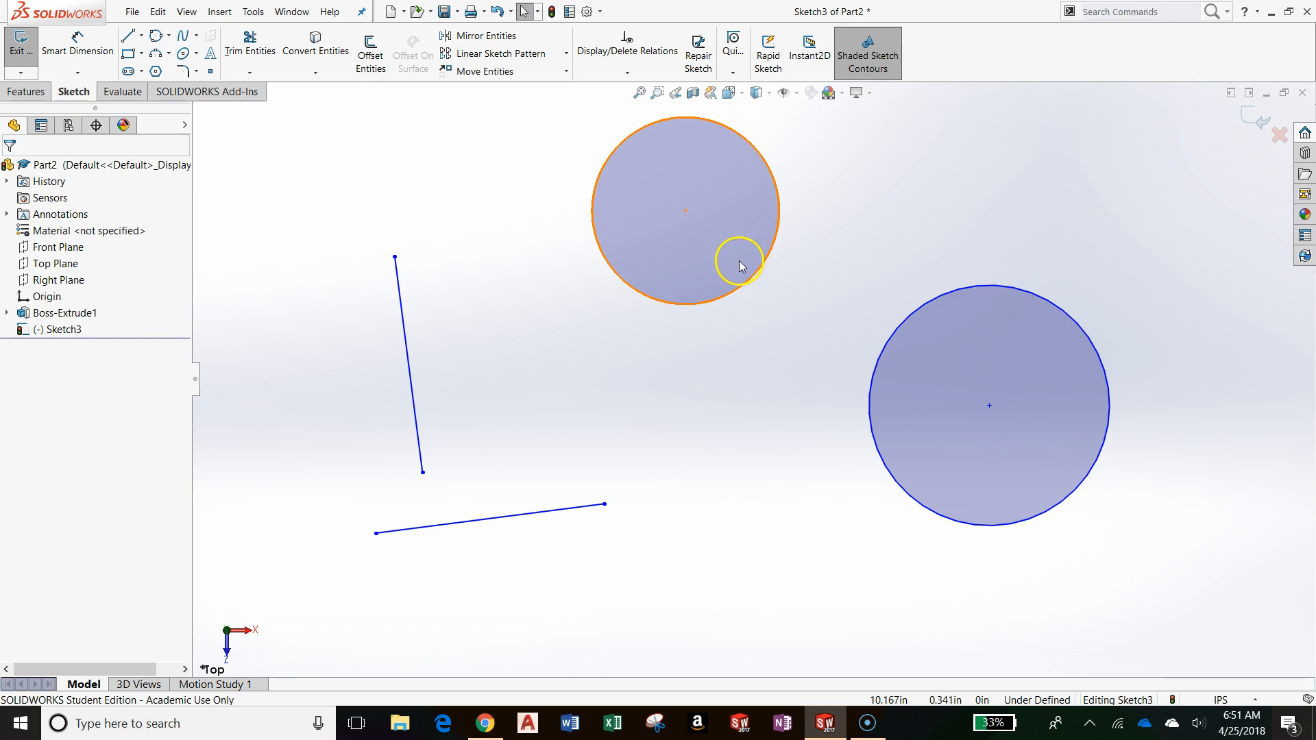
# Step: Add a Concentric relation between the two circles, then enlarge the inner circle by its edge
pyautogui.click(874, 217)
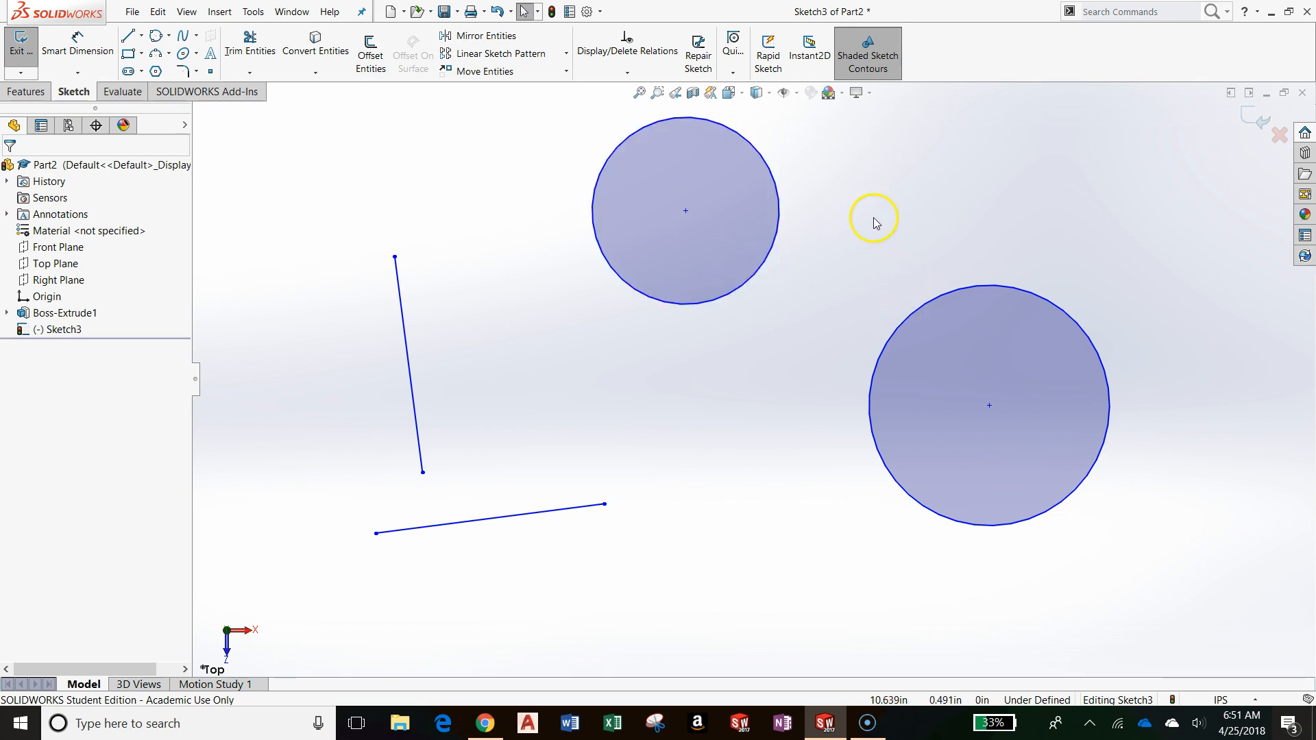
pyautogui.moveTo(851, 182)
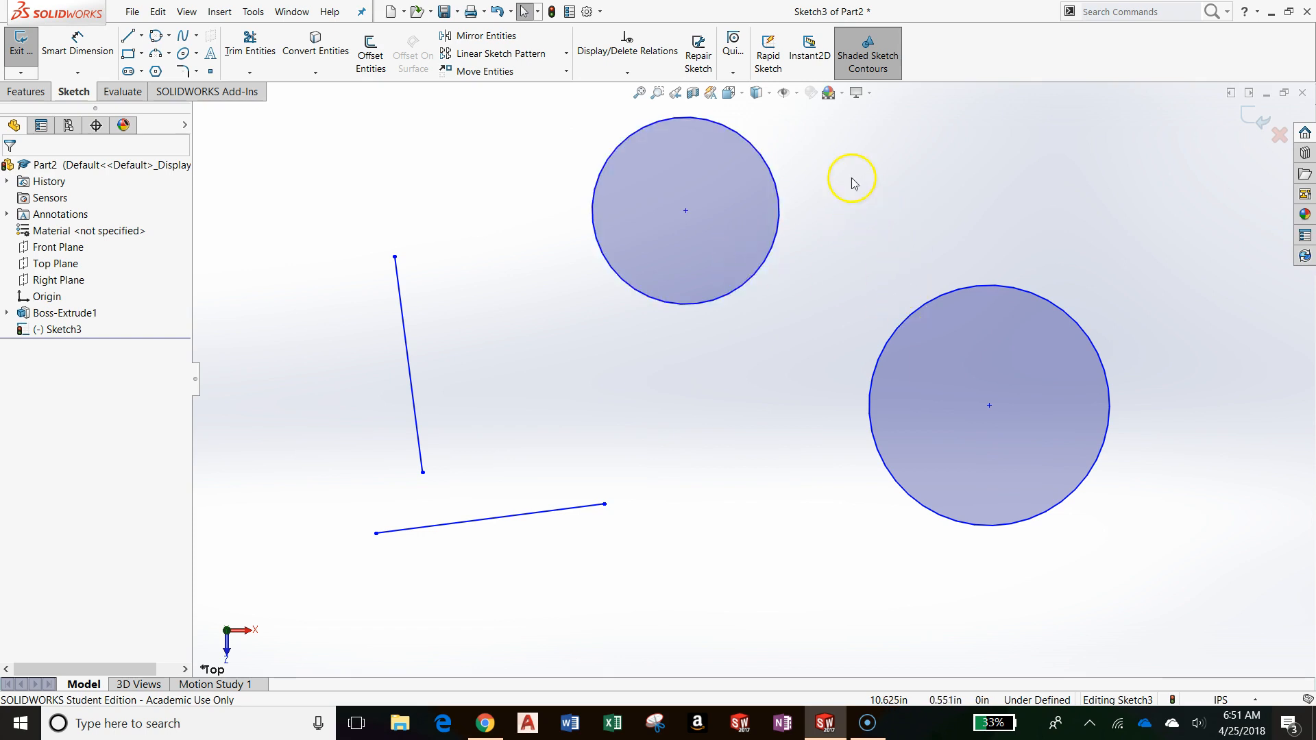
pyautogui.click(629, 74)
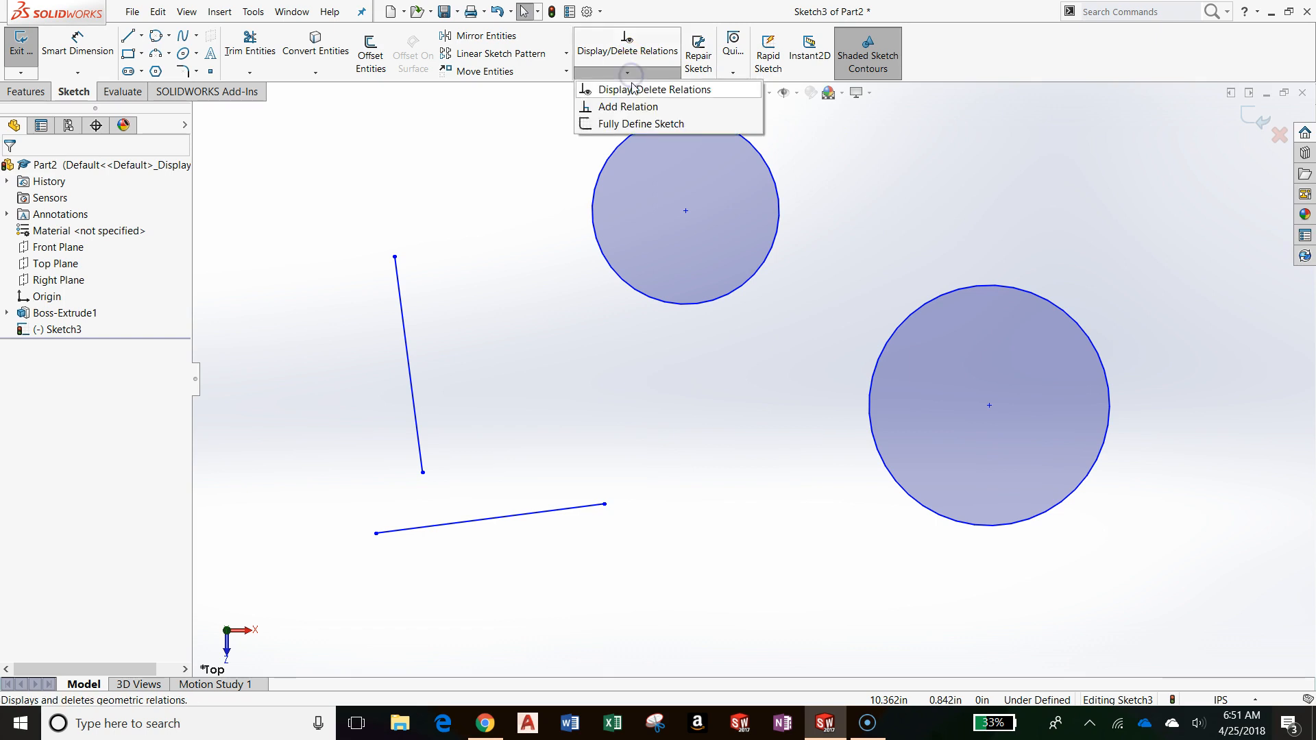
pyautogui.moveTo(625, 107)
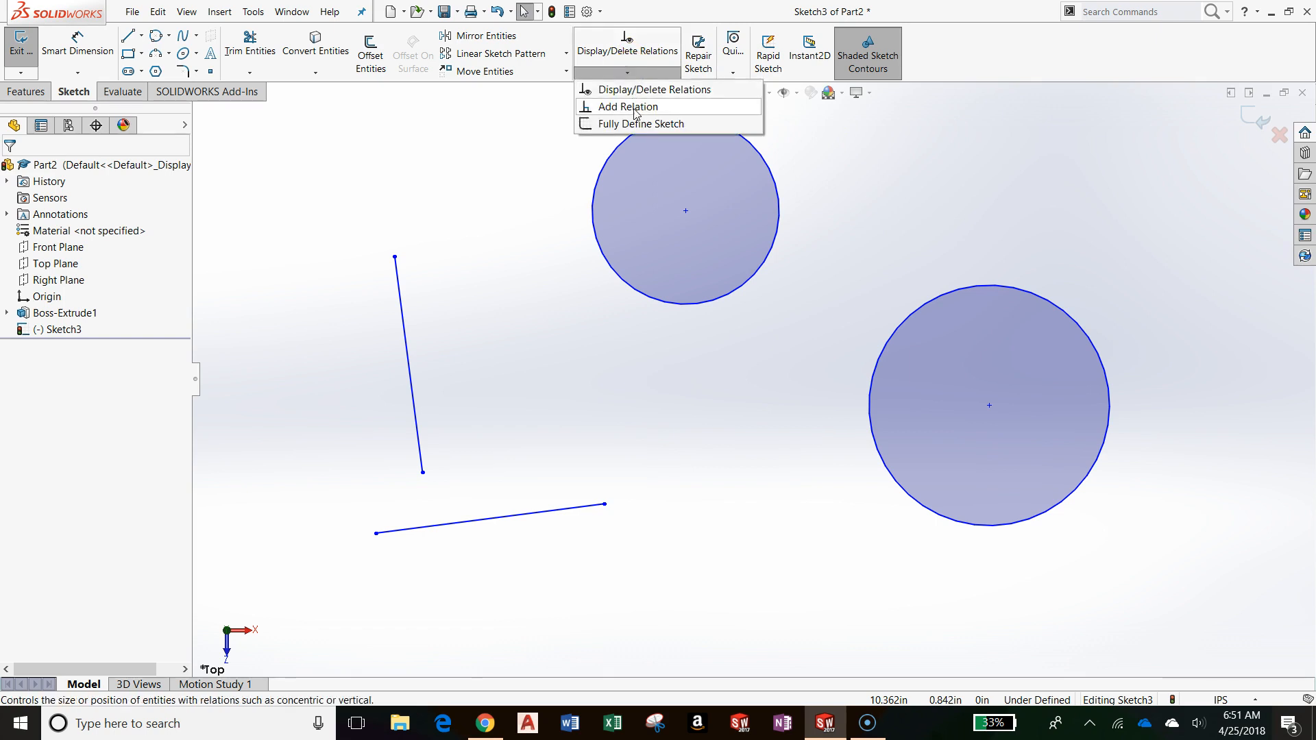
pyautogui.click(626, 107)
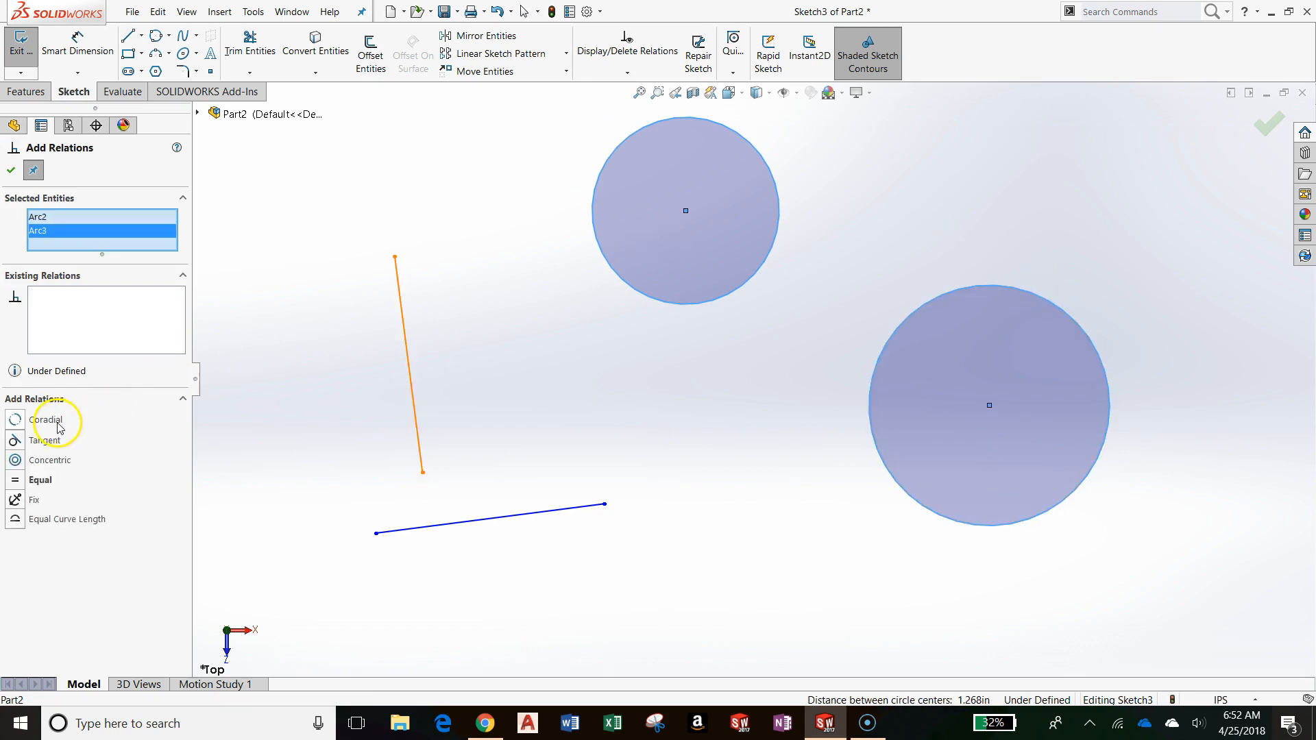
pyautogui.moveTo(16, 461)
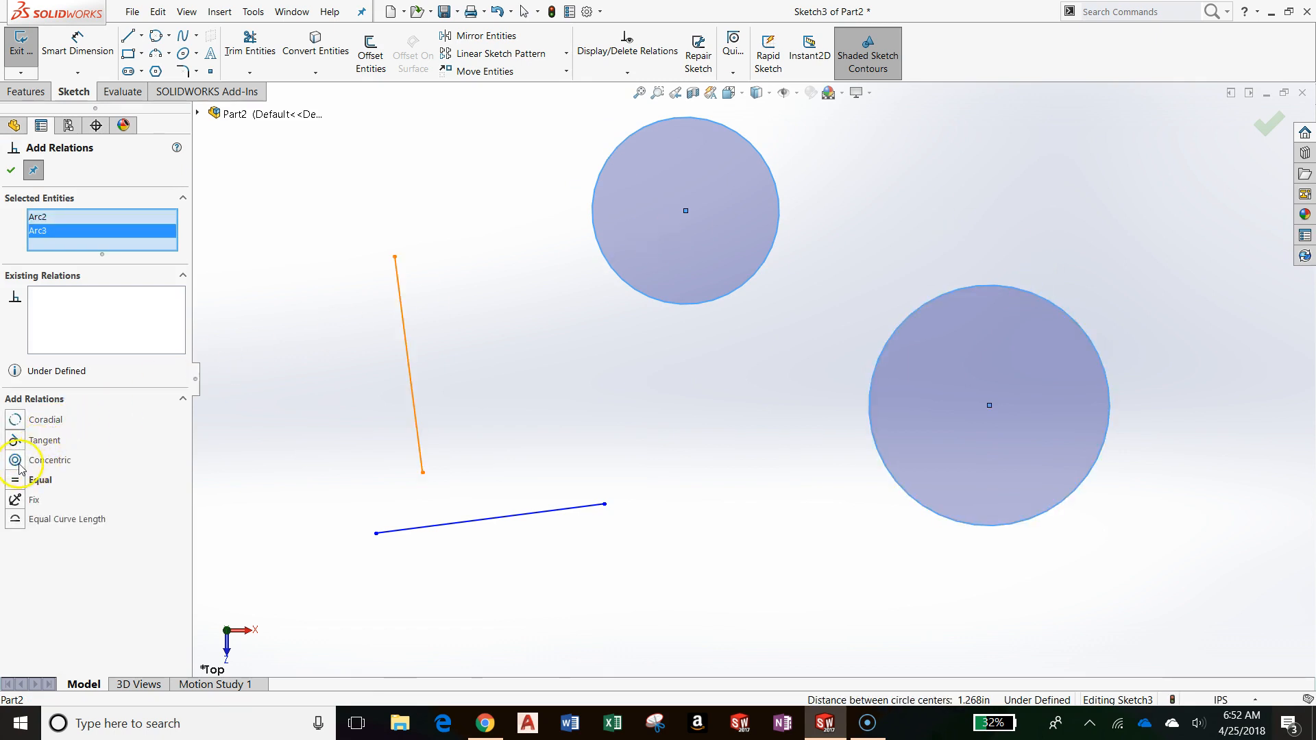
pyautogui.click(49, 460)
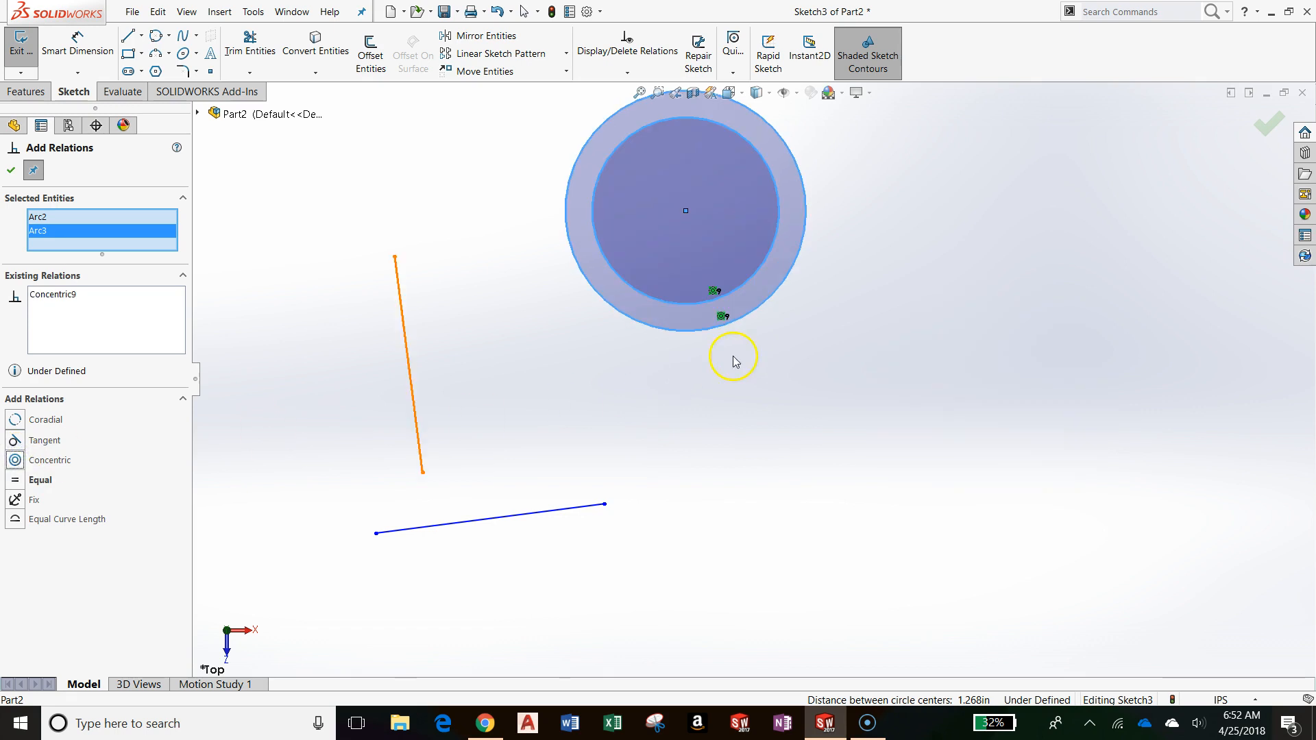
pyautogui.click(14, 170)
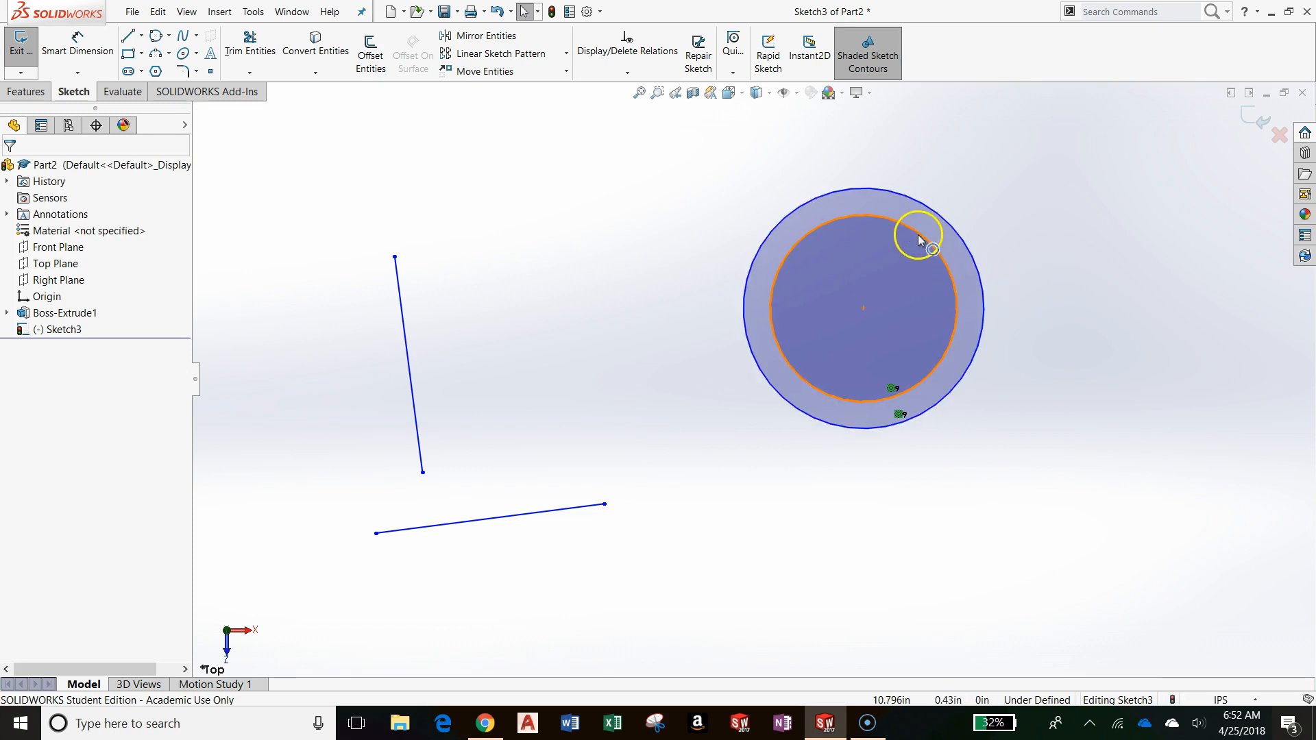
pyautogui.click(917, 233)
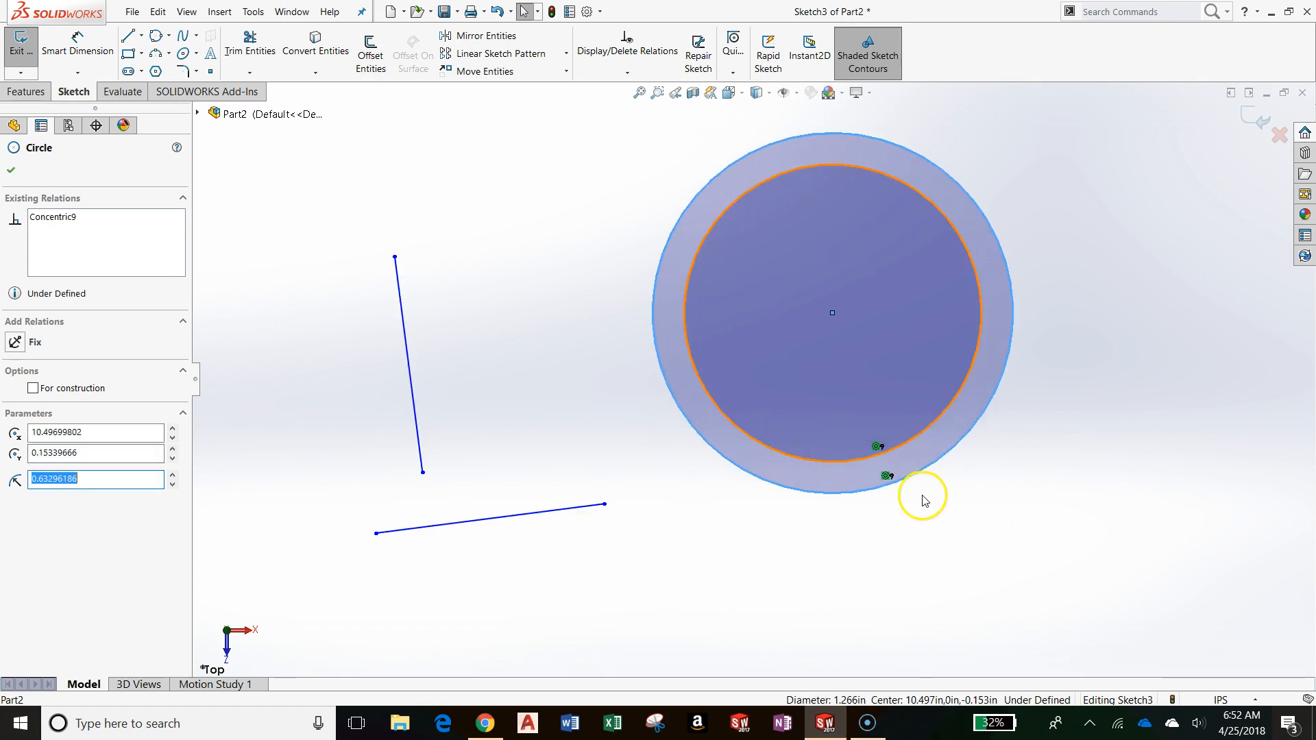
pyautogui.moveTo(886, 480)
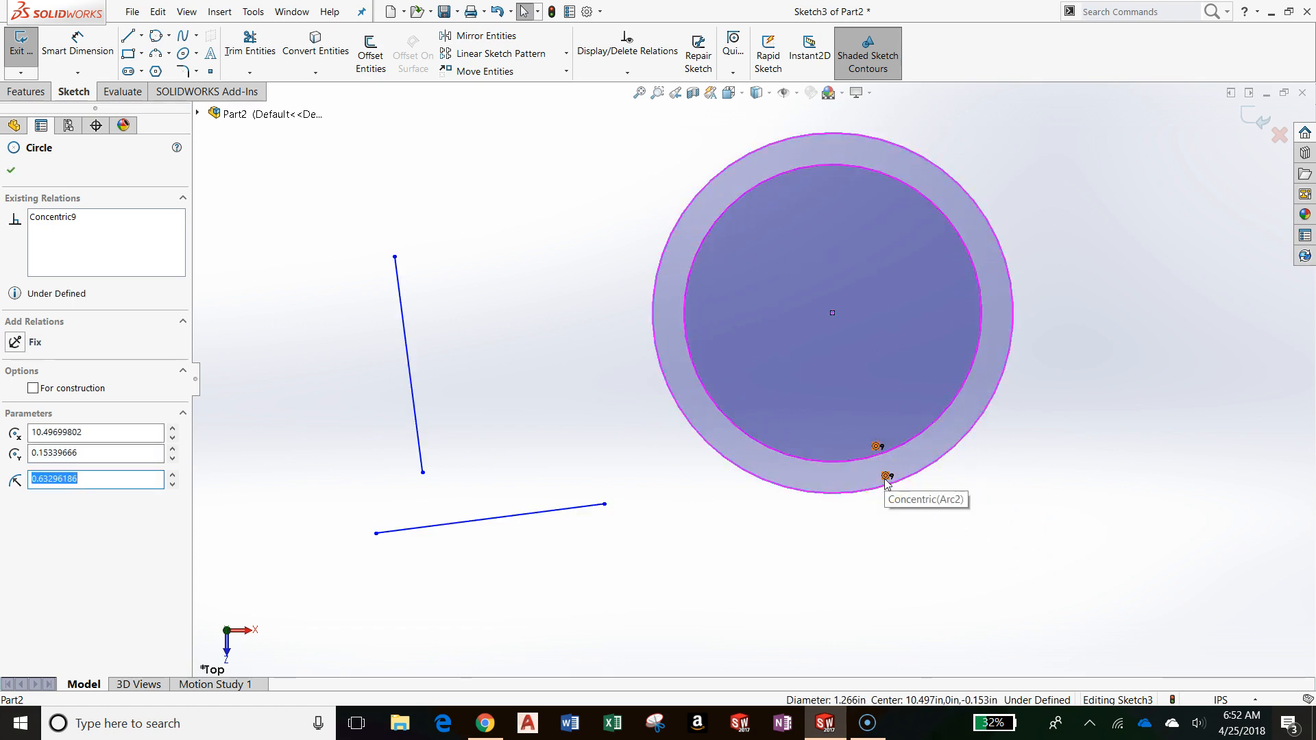
pyautogui.click(10, 170)
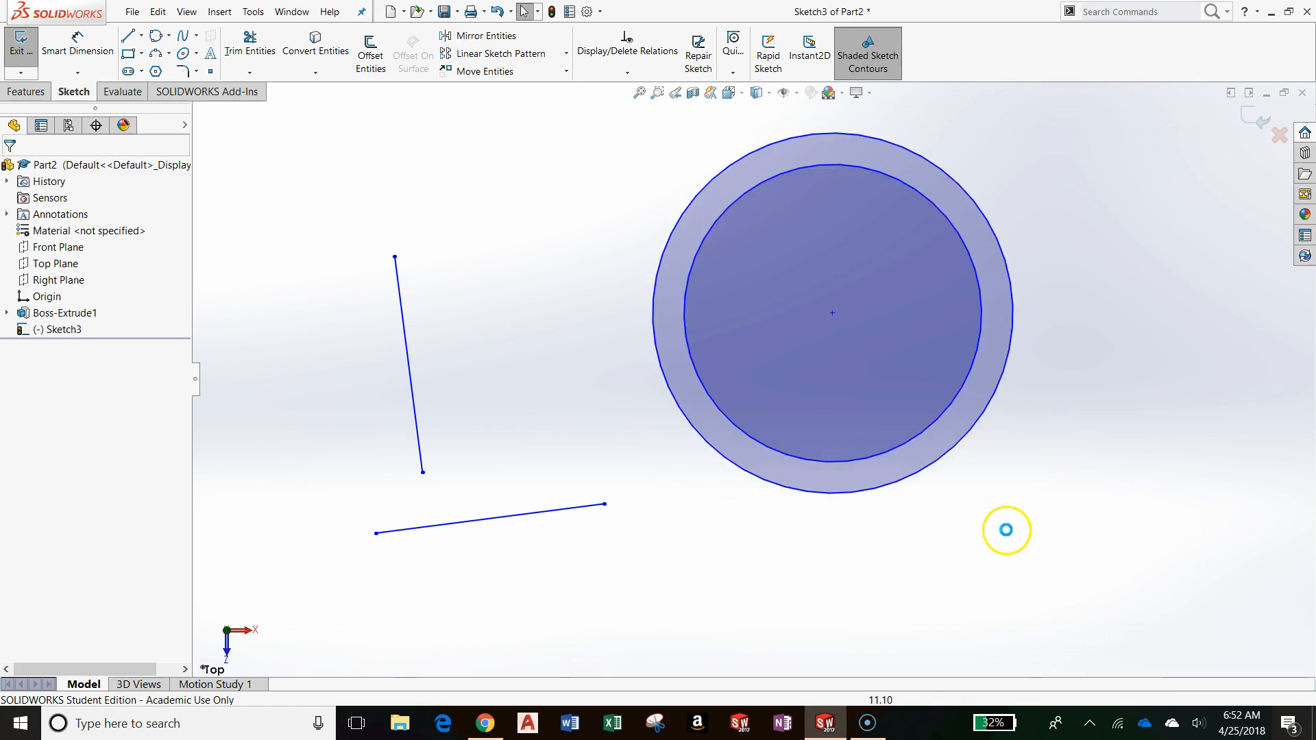
pyautogui.moveTo(833, 321)
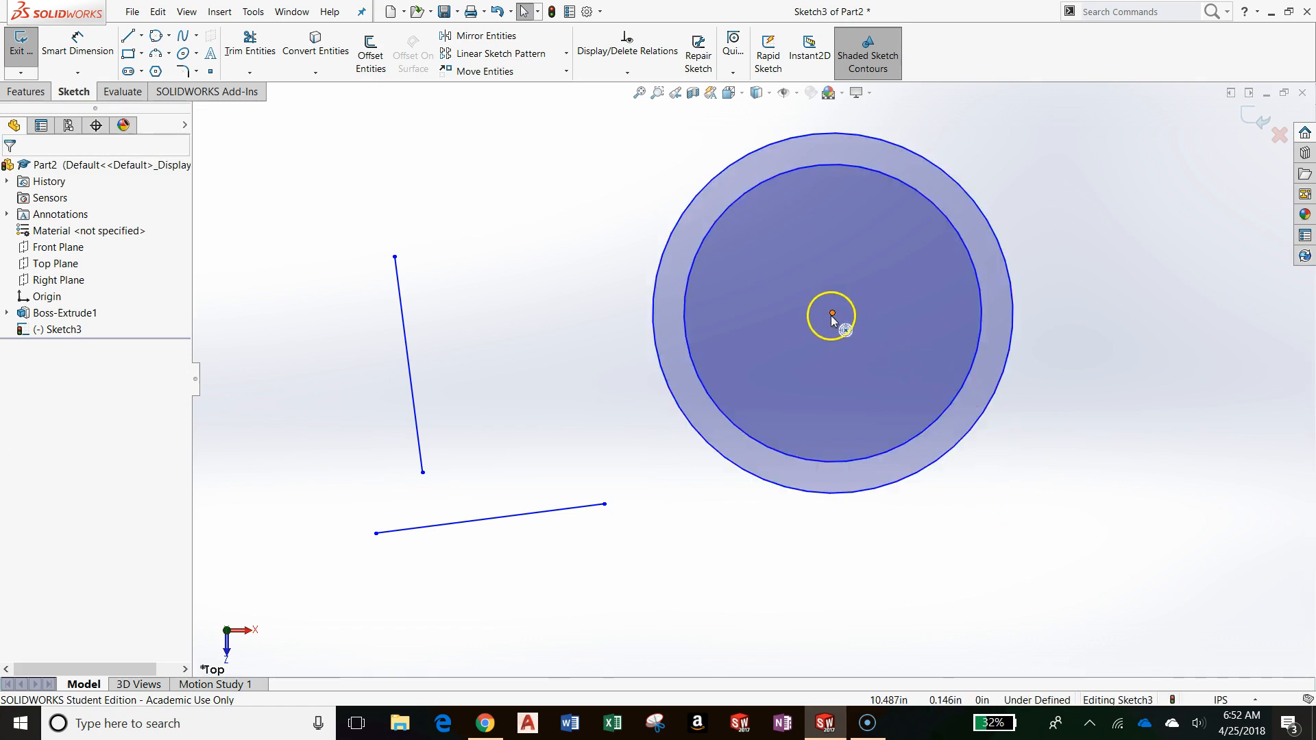
pyautogui.click(833, 321)
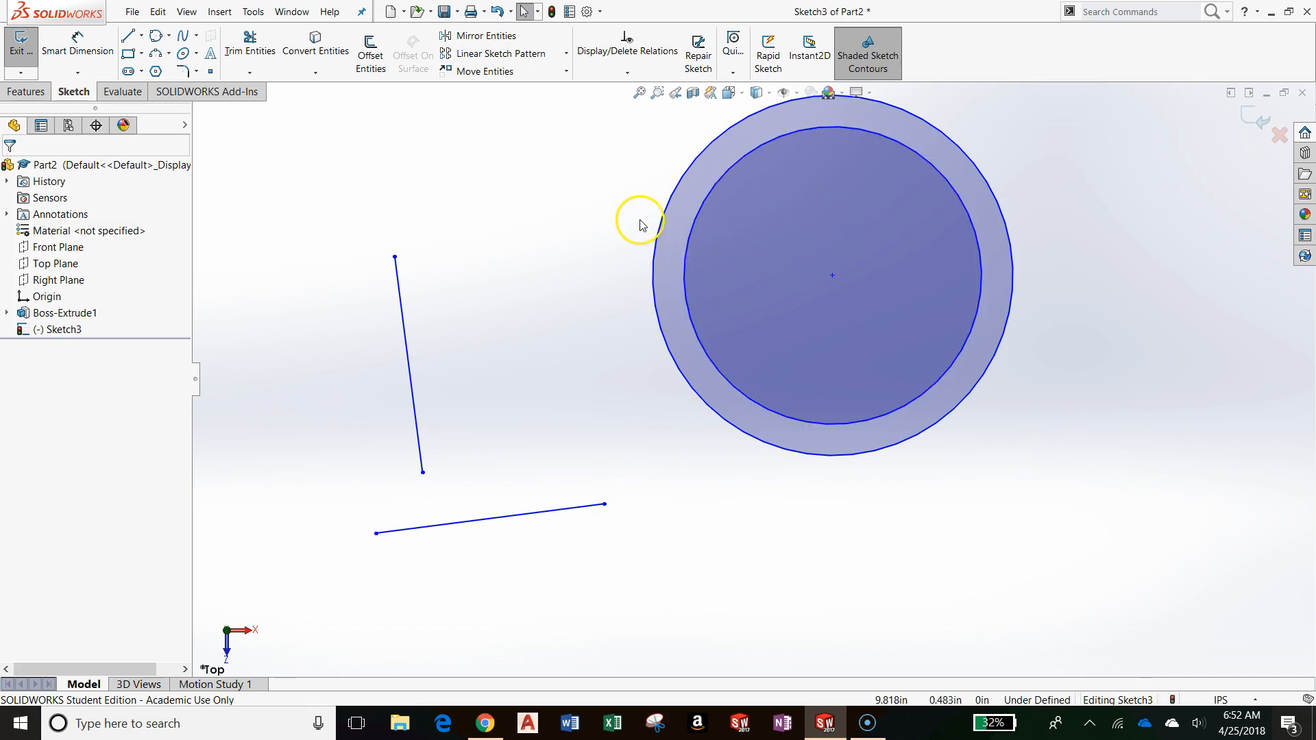
pyautogui.moveTo(628, 111)
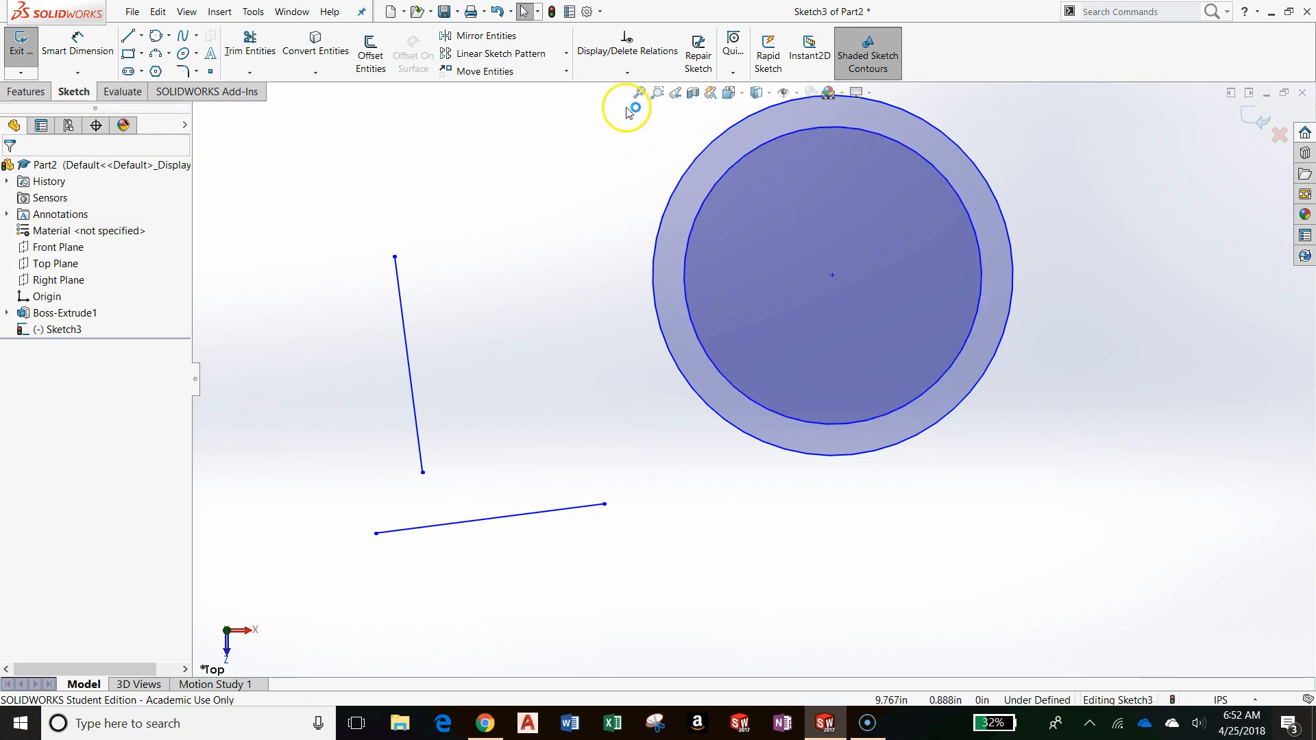
pyautogui.click(627, 71)
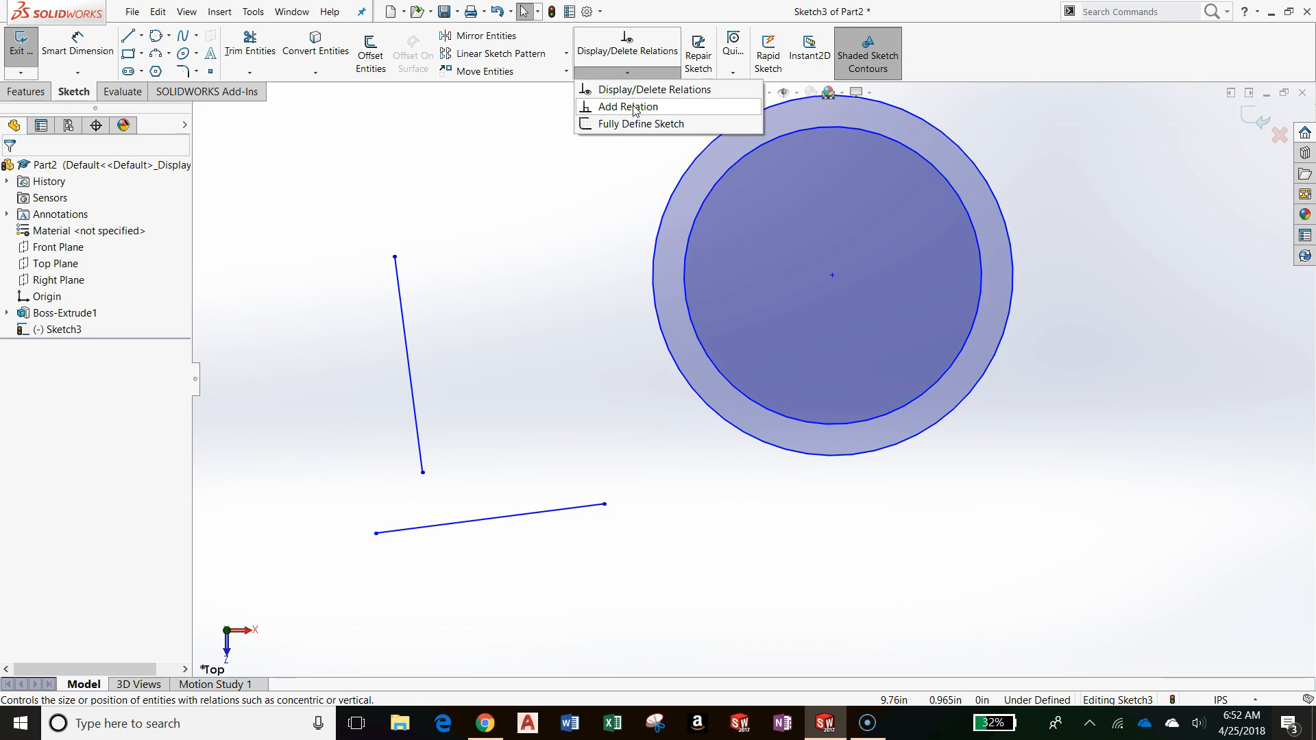
pyautogui.click(623, 107)
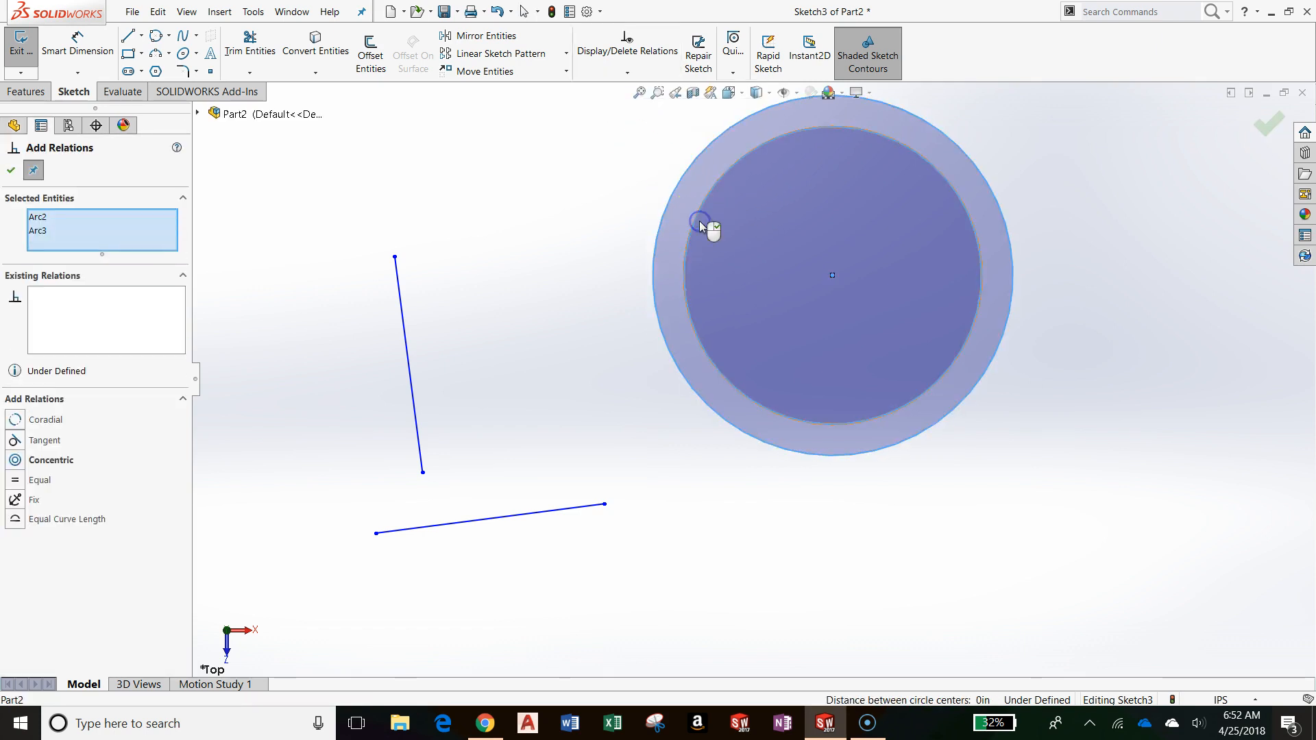
pyautogui.click(44, 441)
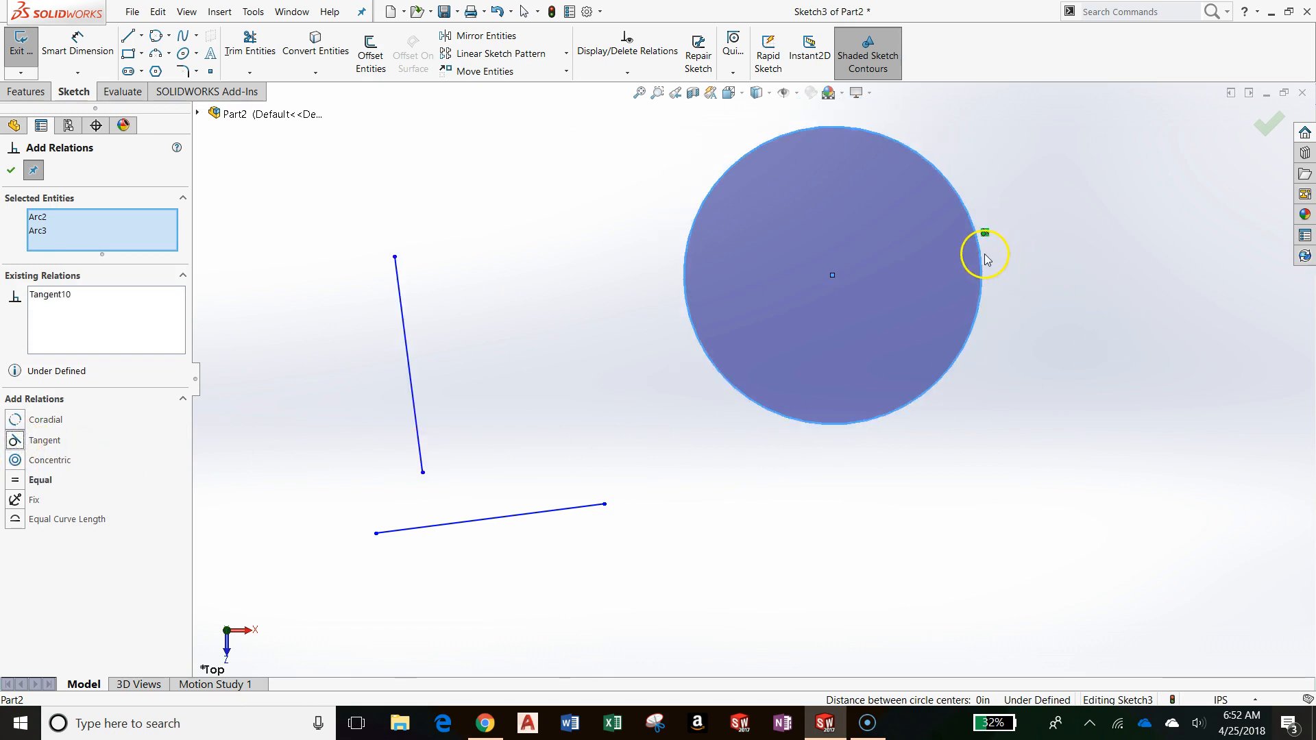
pyautogui.click(989, 258)
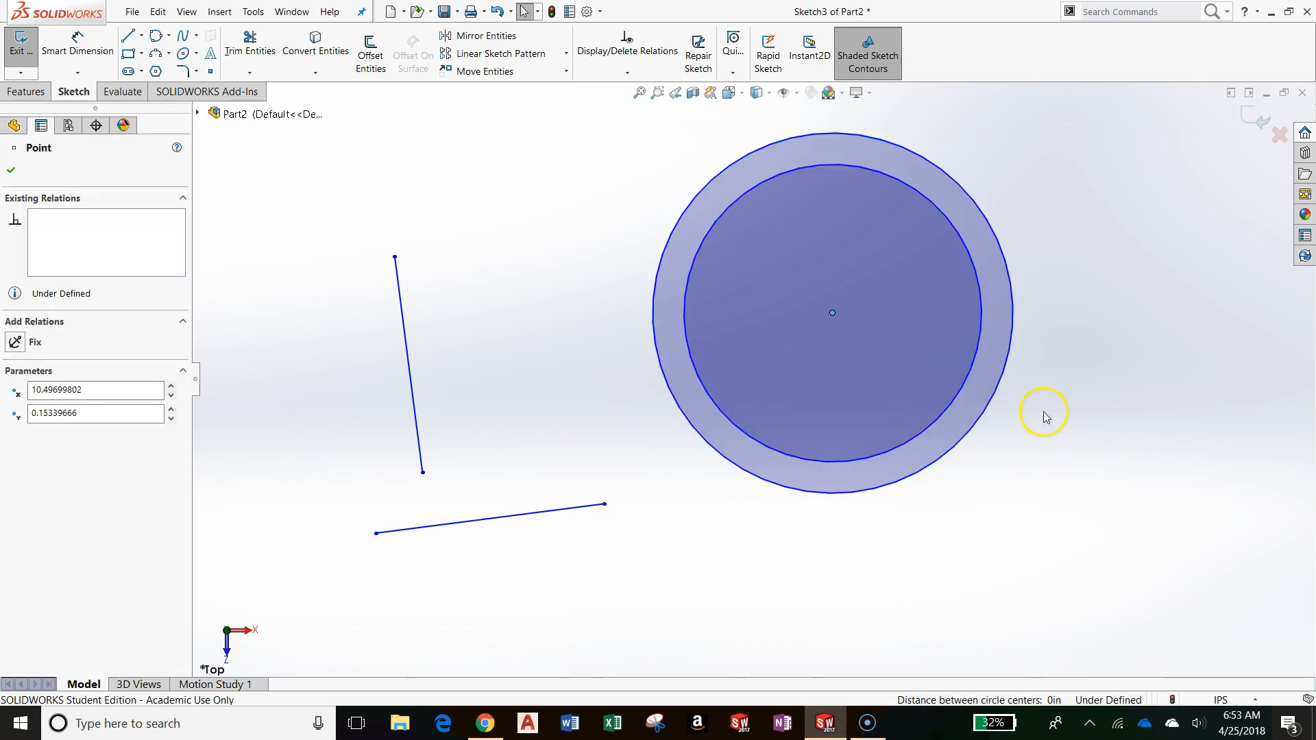
pyautogui.click(11, 170)
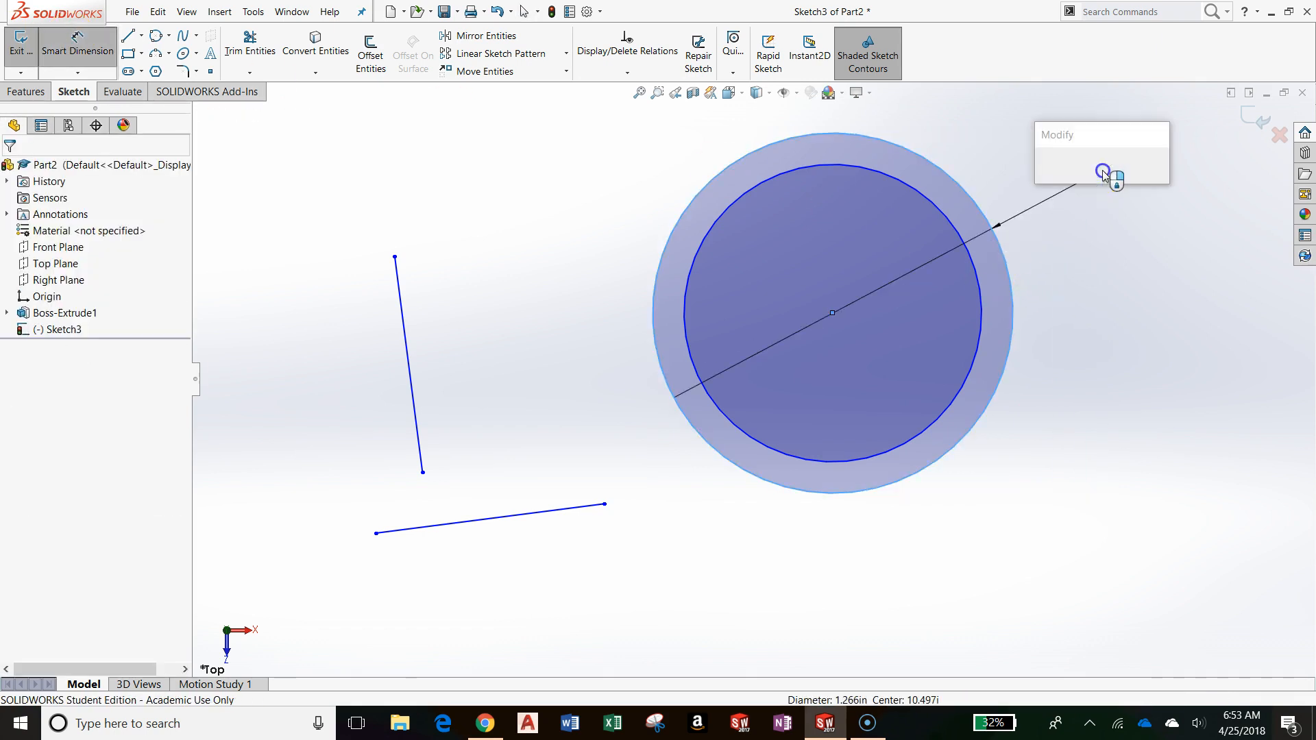
# Step: Dimension the outer circle to Ø1.000 and discard the redundant driven duplicate
pyautogui.click(1103, 172)
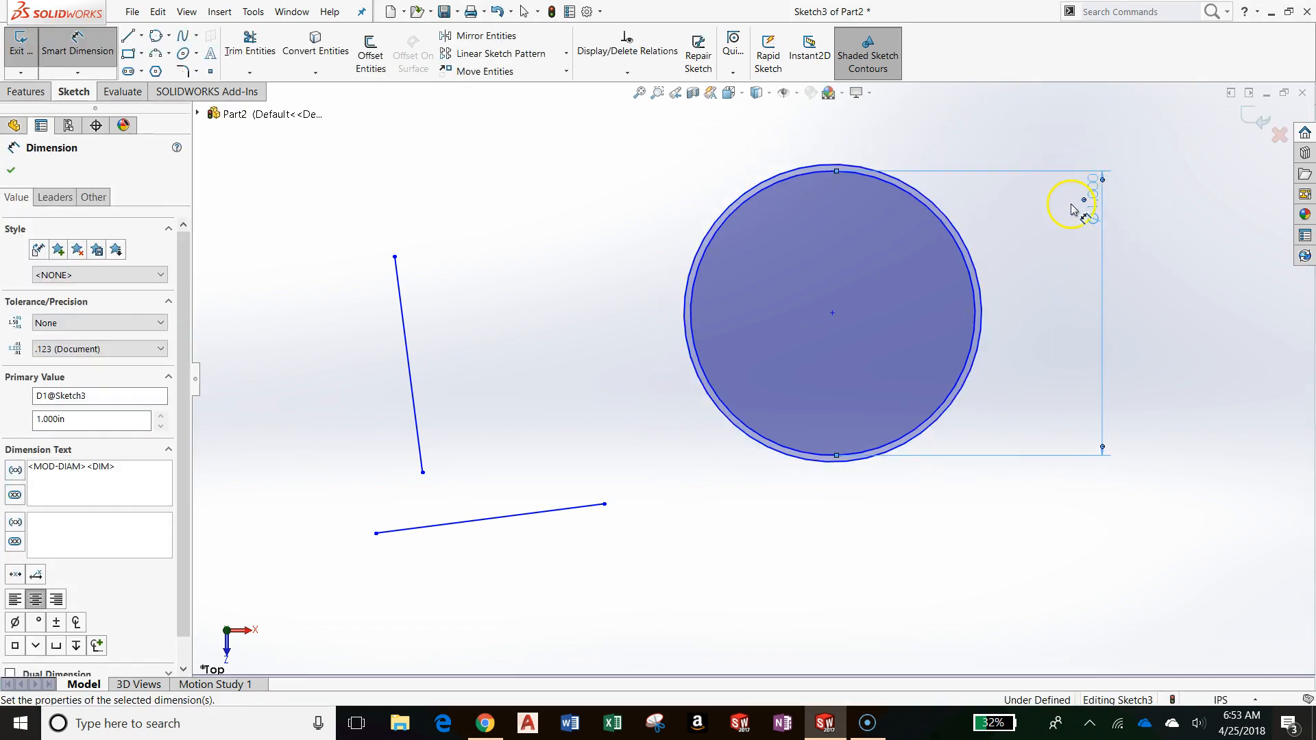
pyautogui.click(1023, 126)
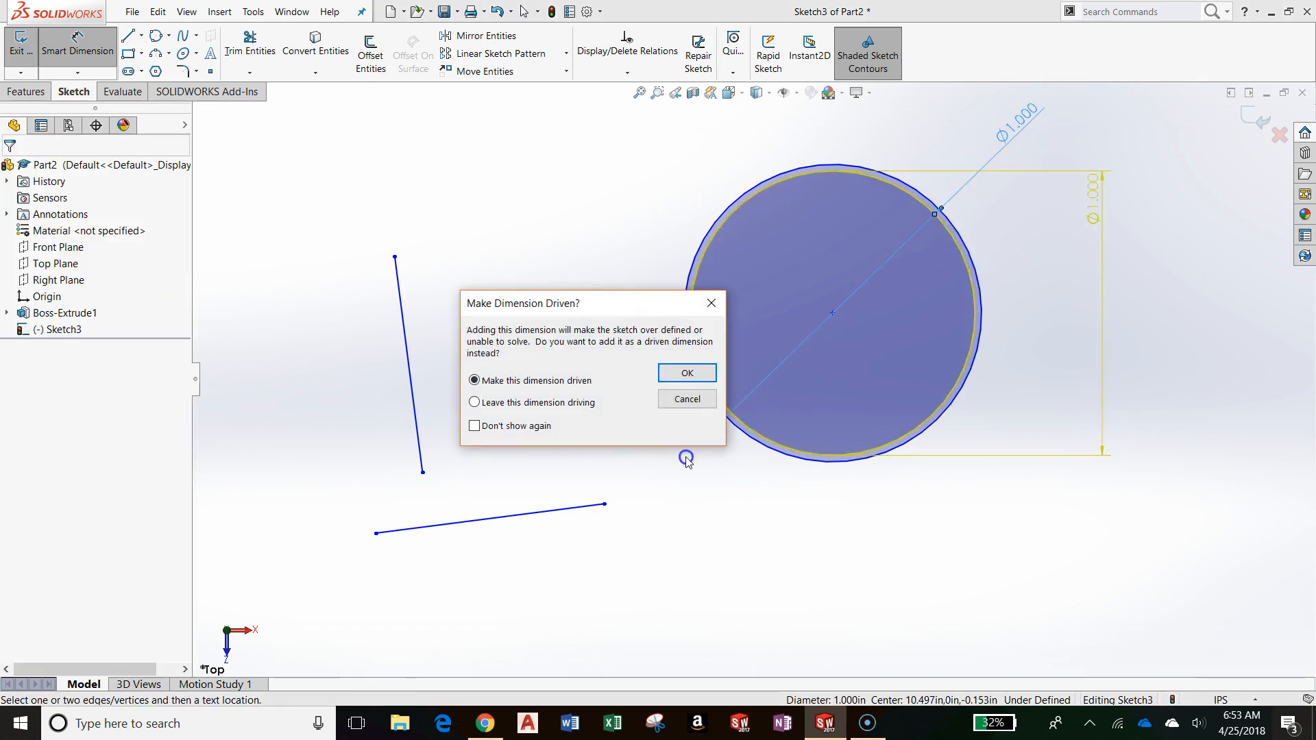
pyautogui.click(686, 373)
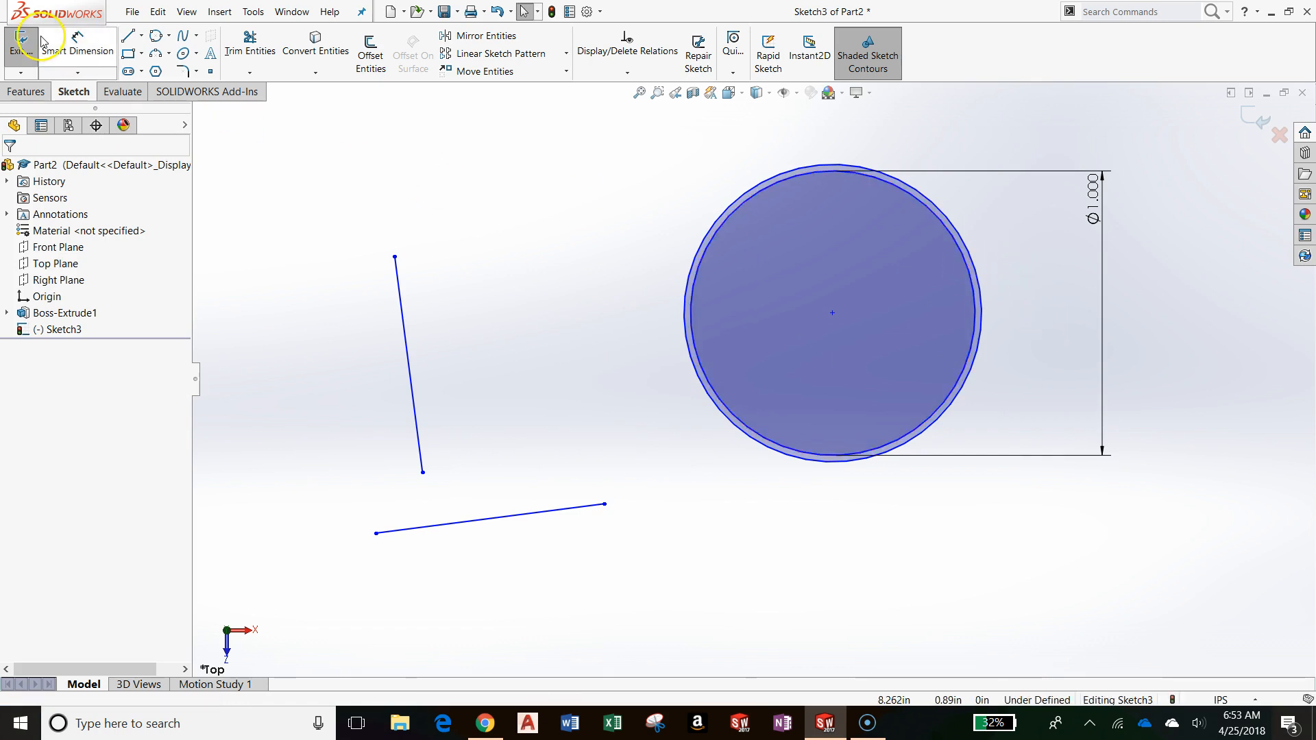
# Step: Dimension the inner circle with Smart Dimension and set its diameter to 0.500
pyautogui.click(953, 202)
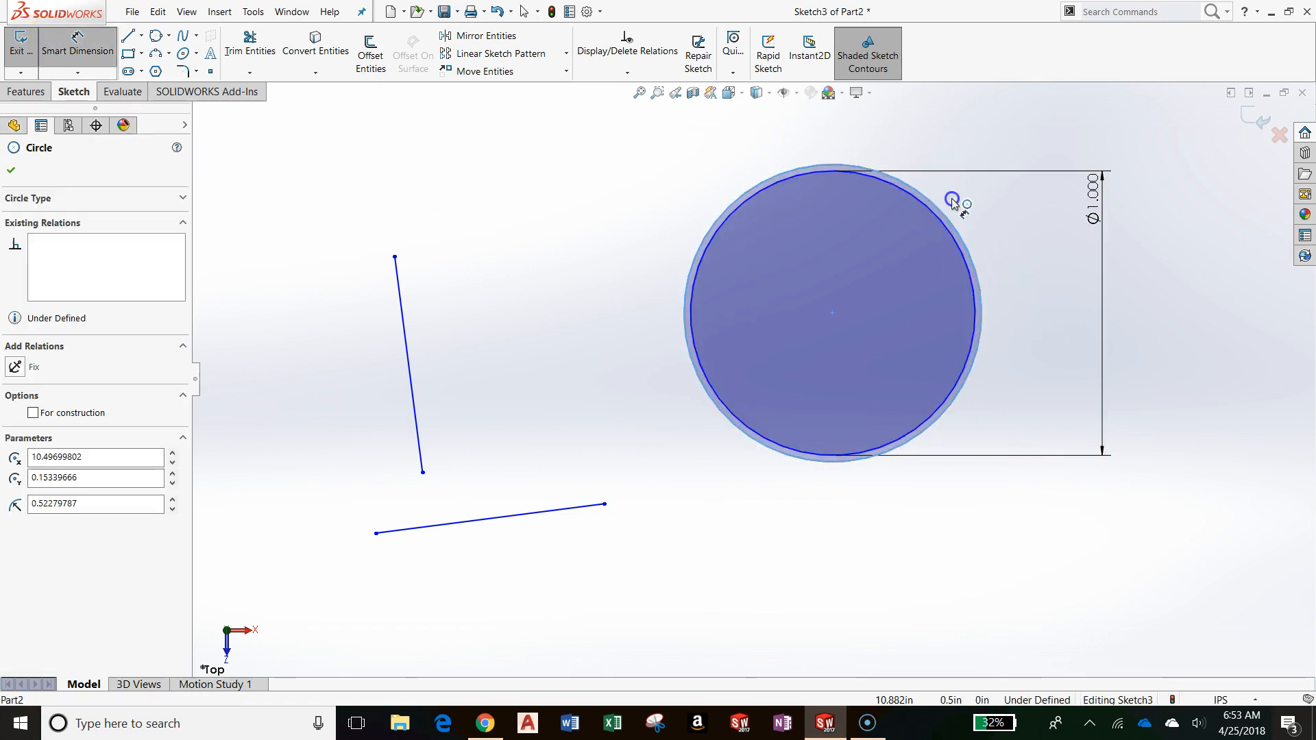
pyautogui.click(951, 203)
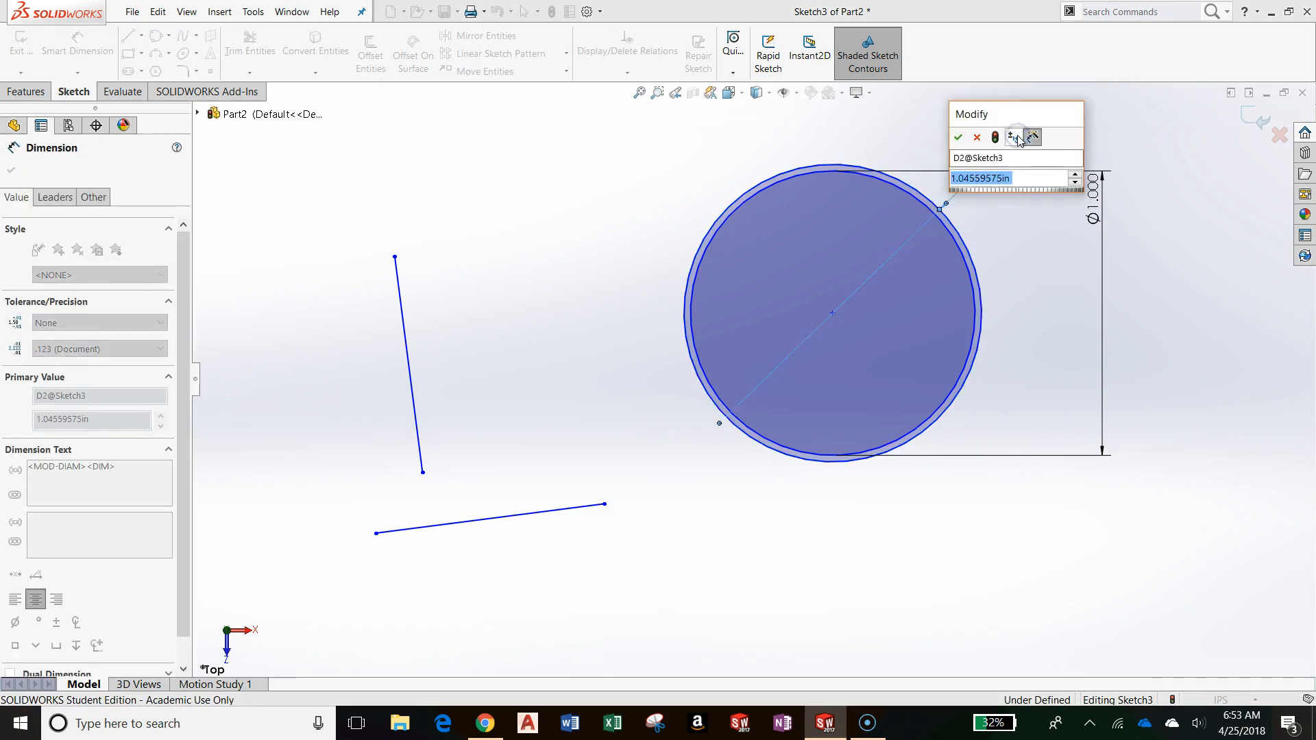
pyautogui.click(957, 137)
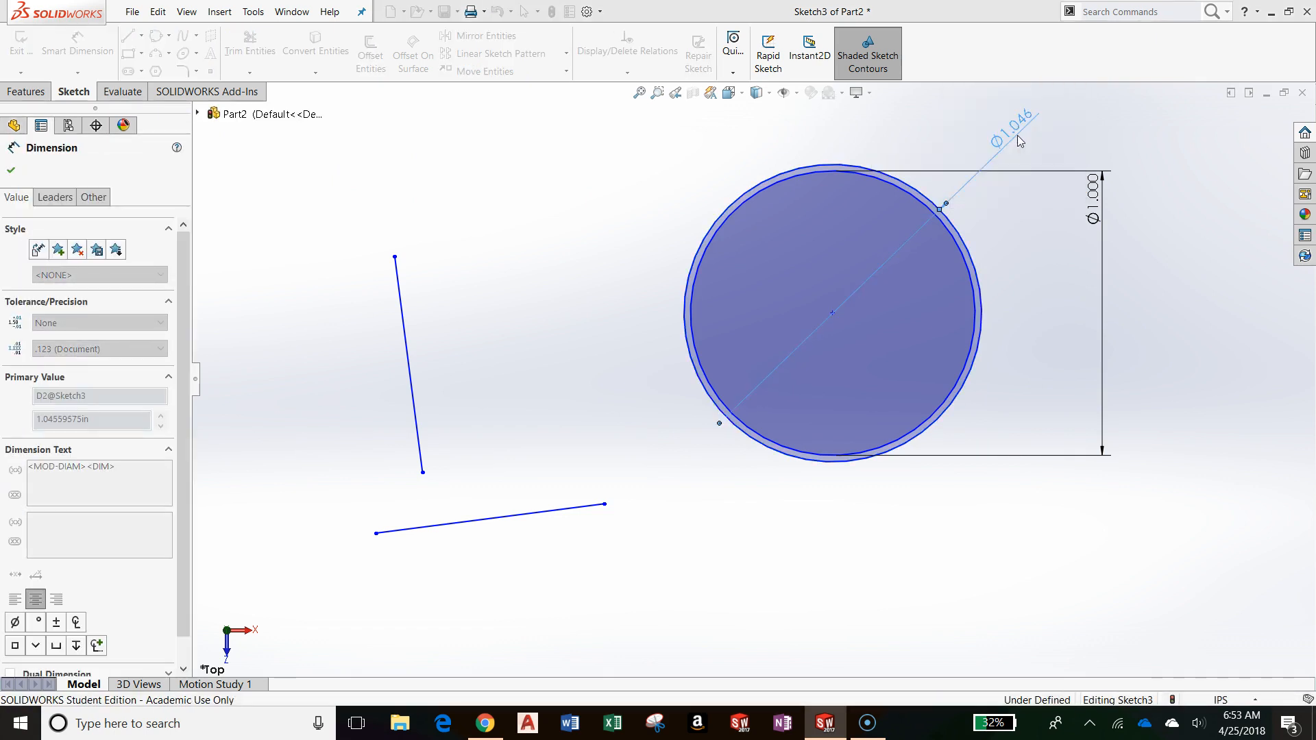
pyautogui.click(11, 170)
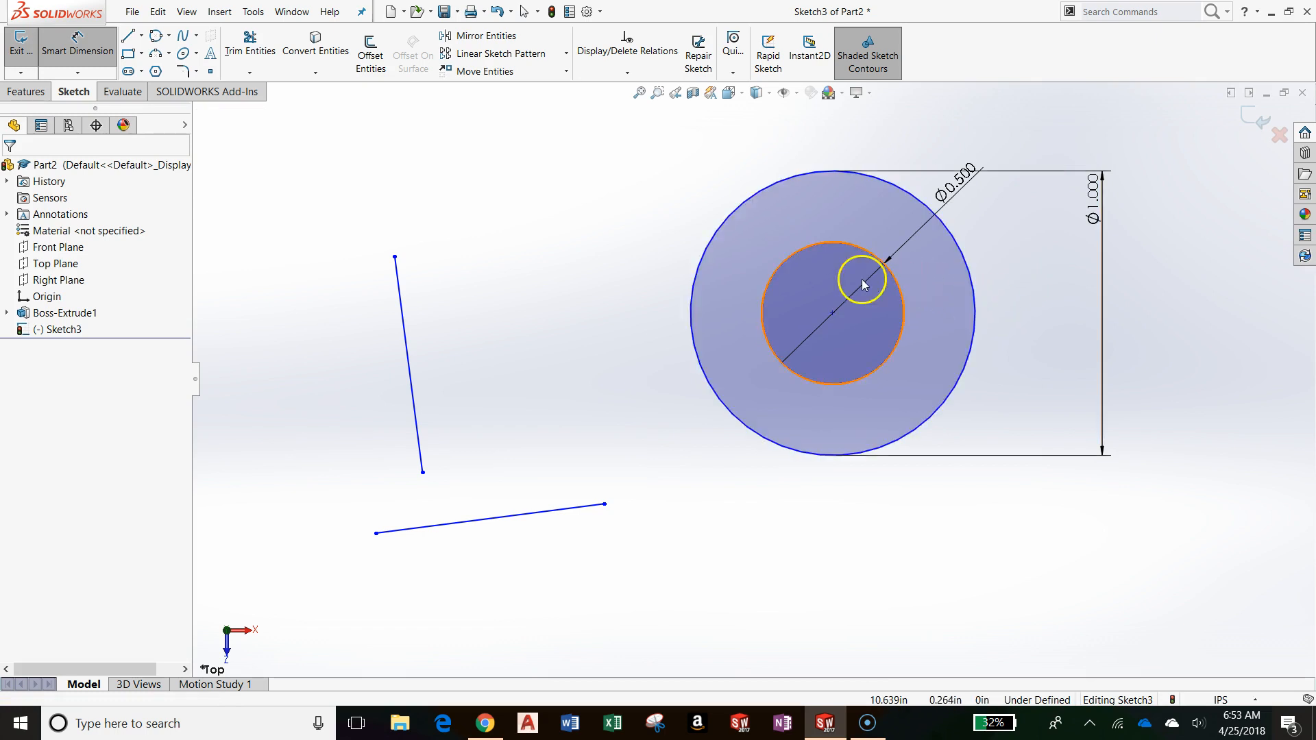
pyautogui.click(627, 72)
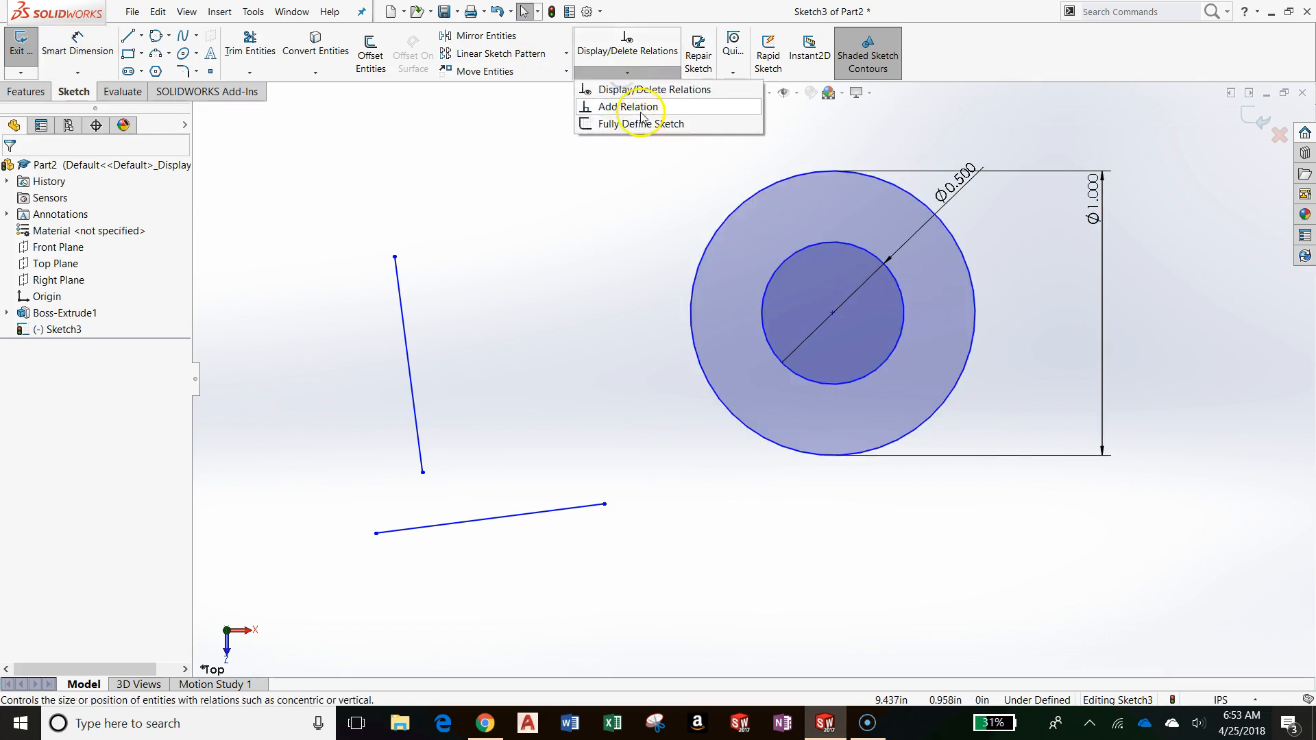
# Step: Add a Tangent relation between the circles, then undo it as over-defining
pyautogui.click(630, 107)
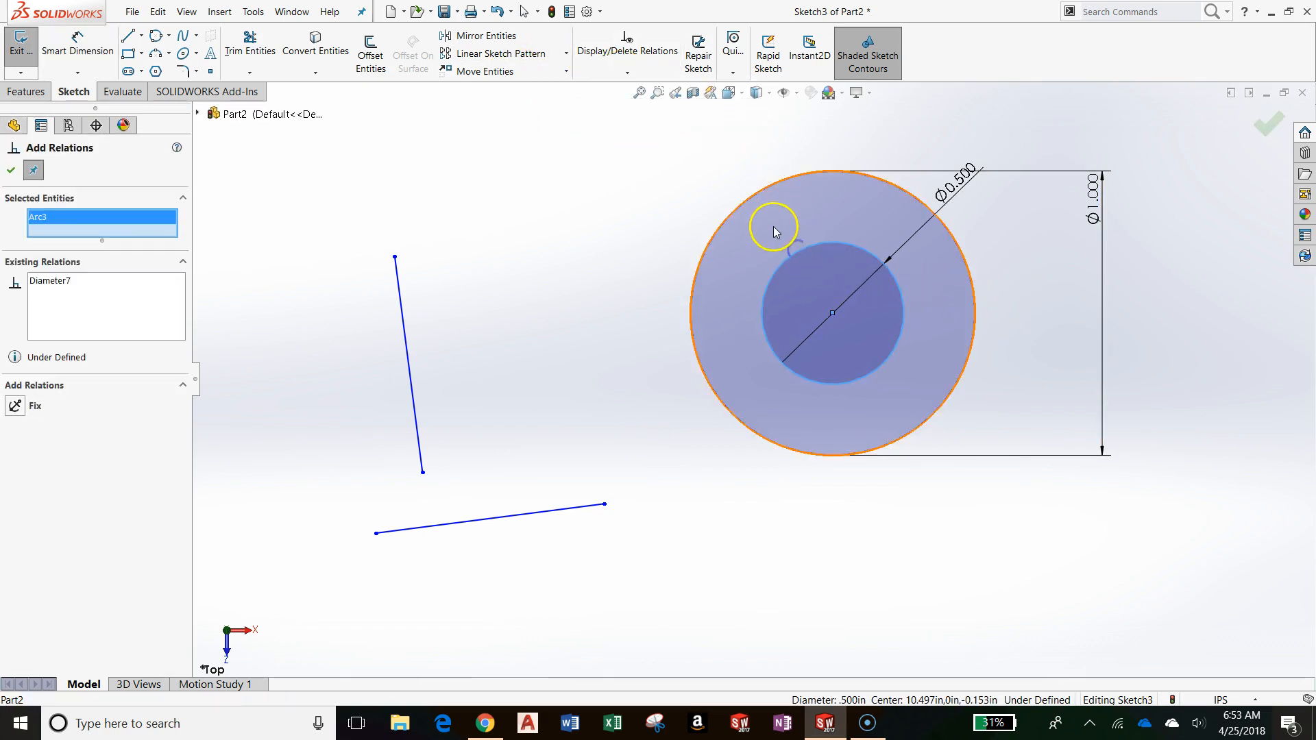
pyautogui.click(753, 202)
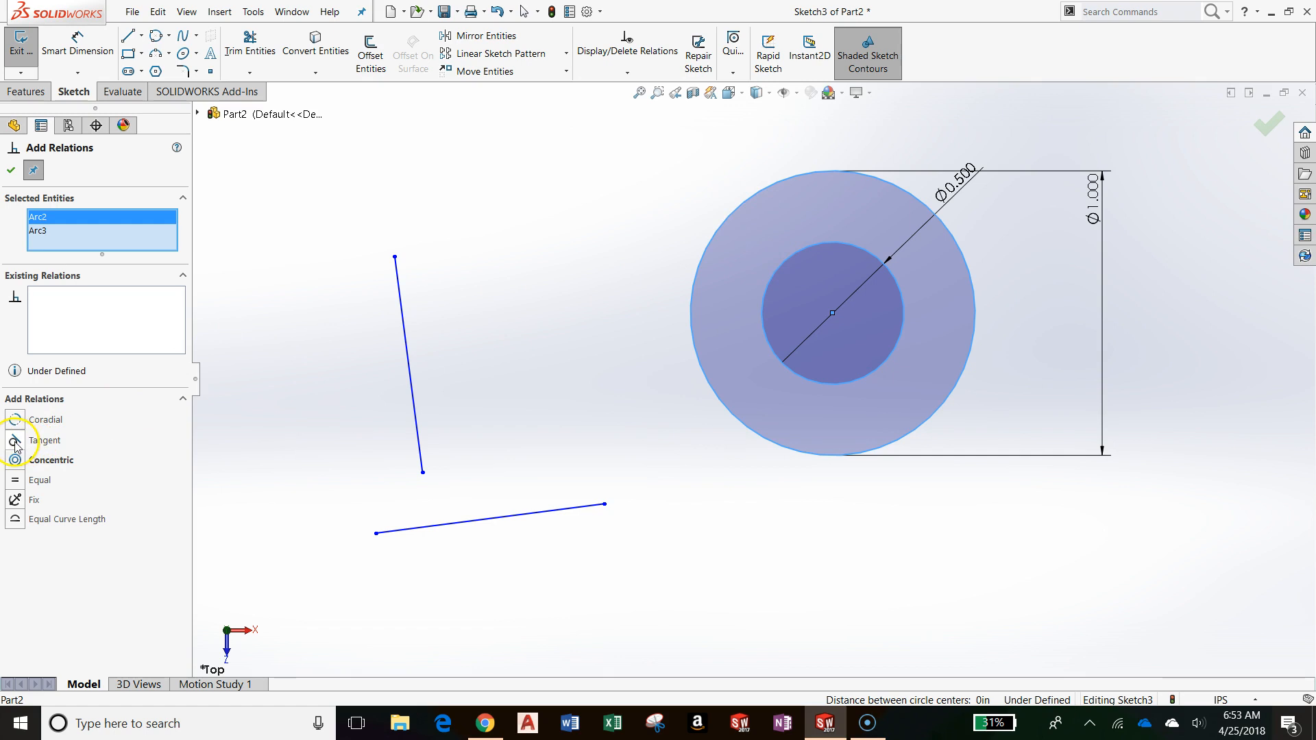
pyautogui.click(13, 440)
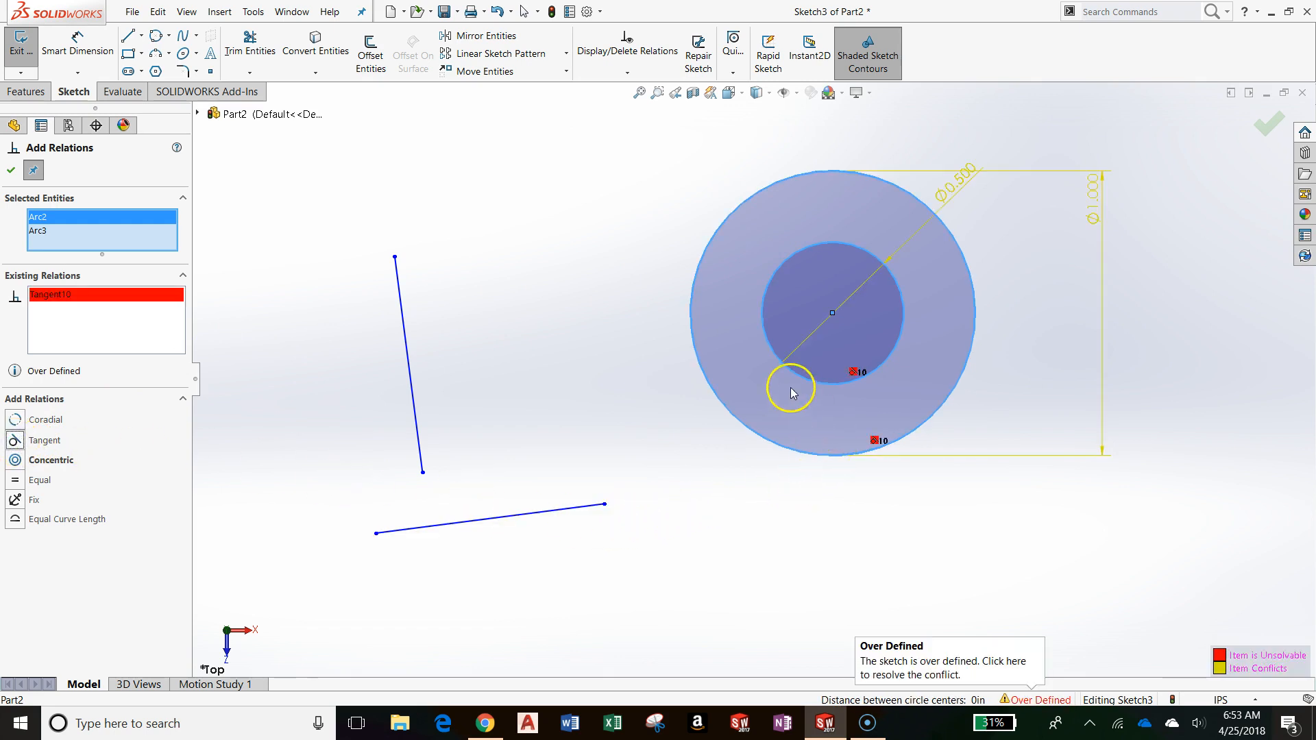
pyautogui.click(75, 295)
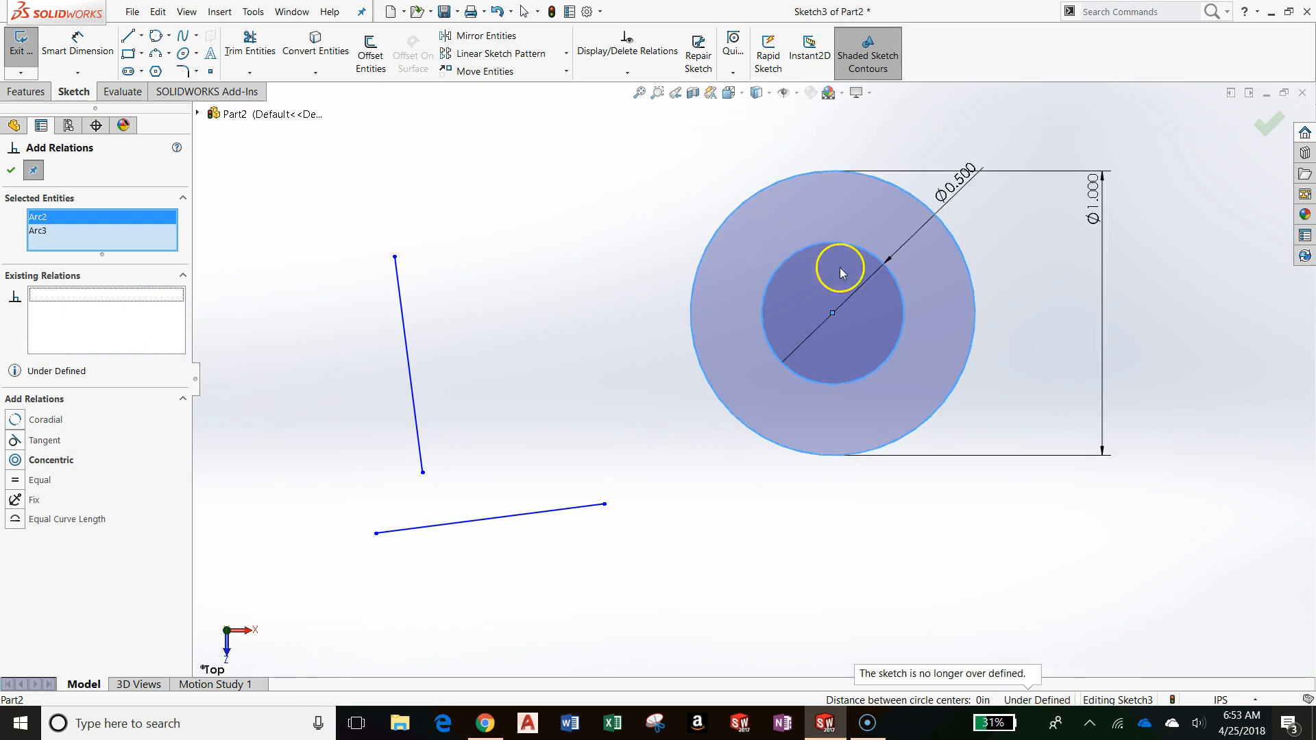
# Step: Delete both diameter dimensions, drag the shared centre point, and review Display/Delete Relations
pyautogui.click(821, 455)
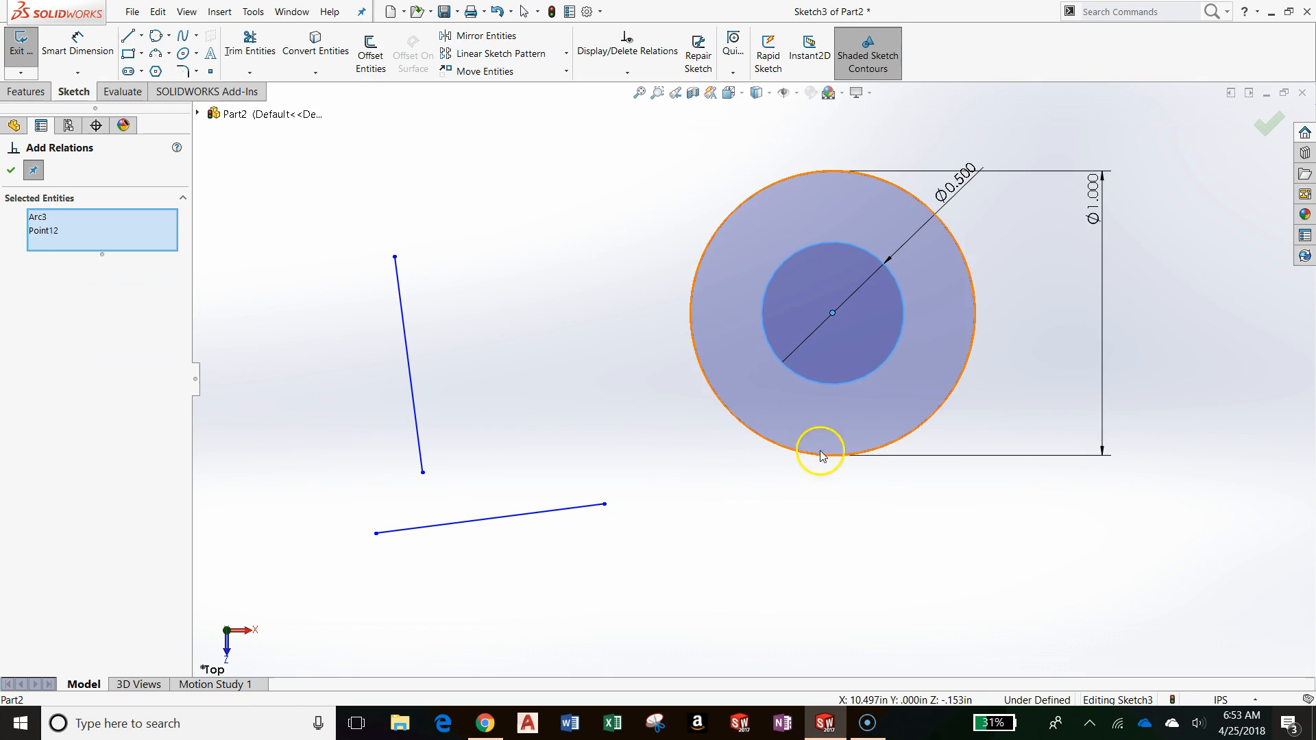
pyautogui.moveTo(960, 278)
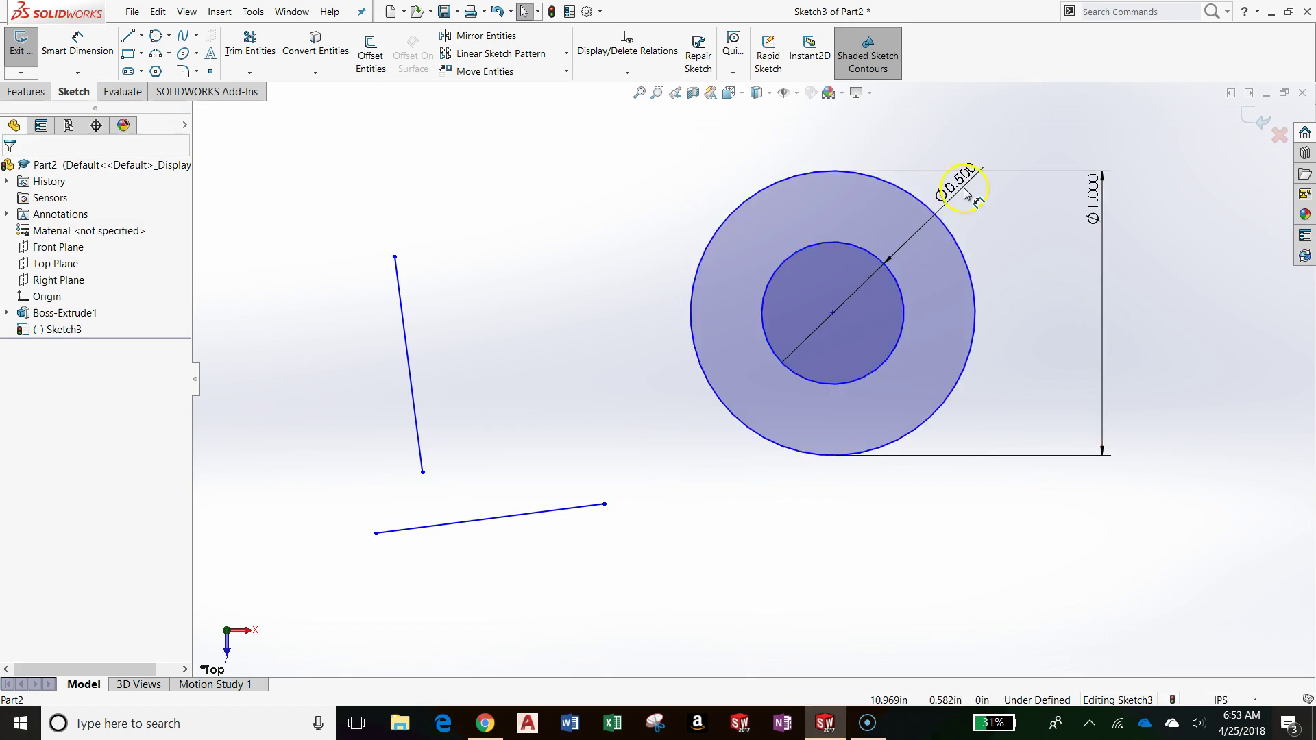
pyautogui.click(961, 185)
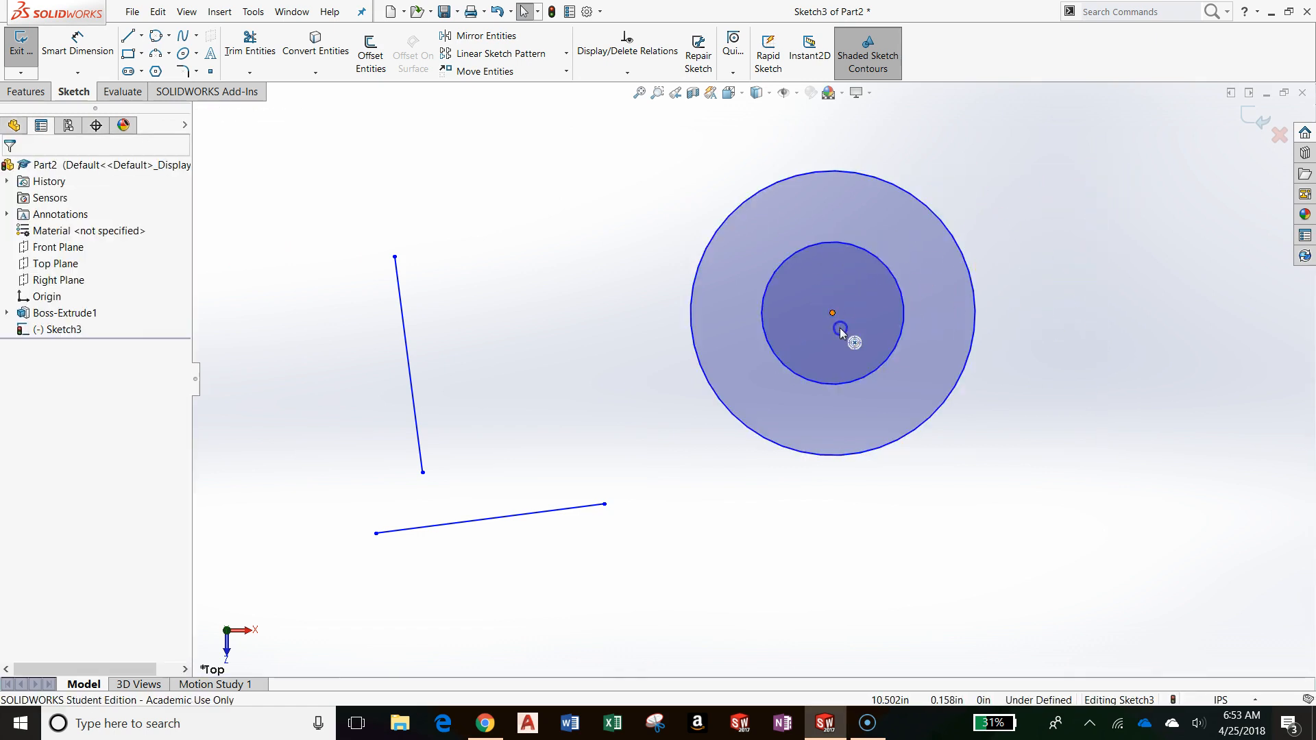
pyautogui.click(839, 328)
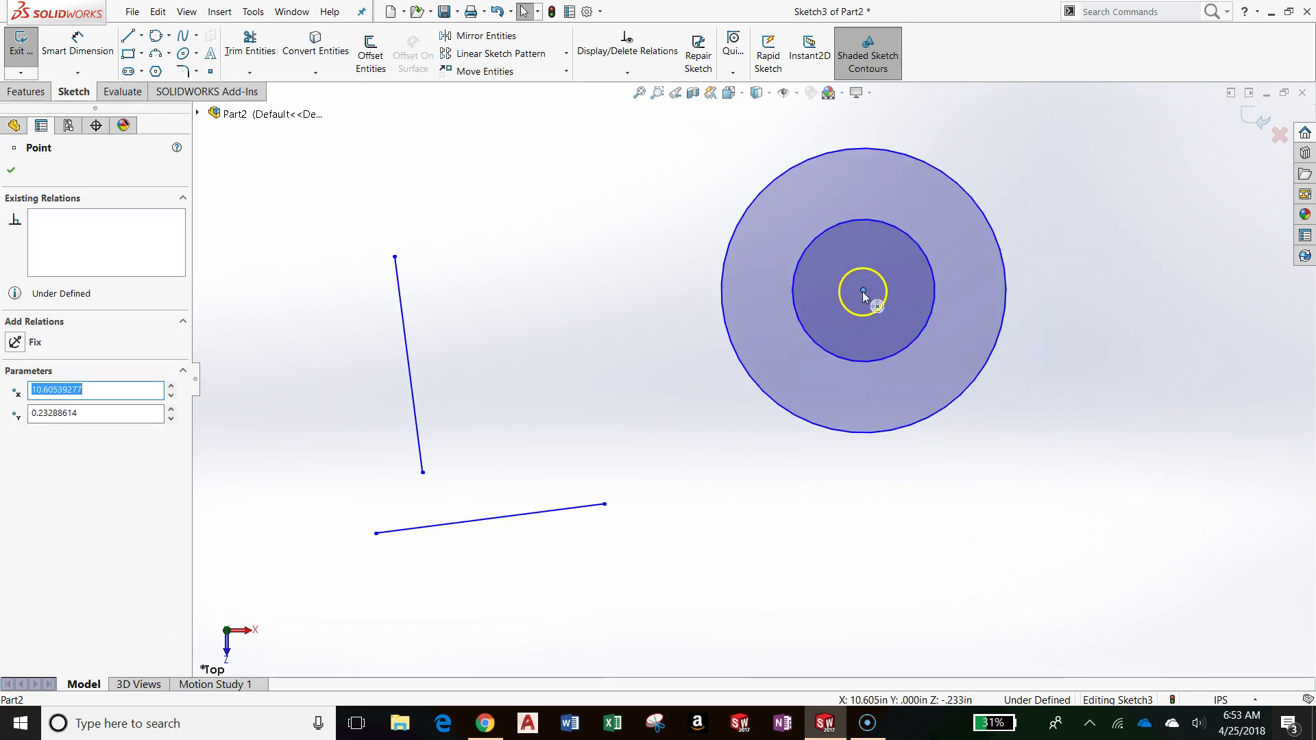
pyautogui.rightClick(865, 296)
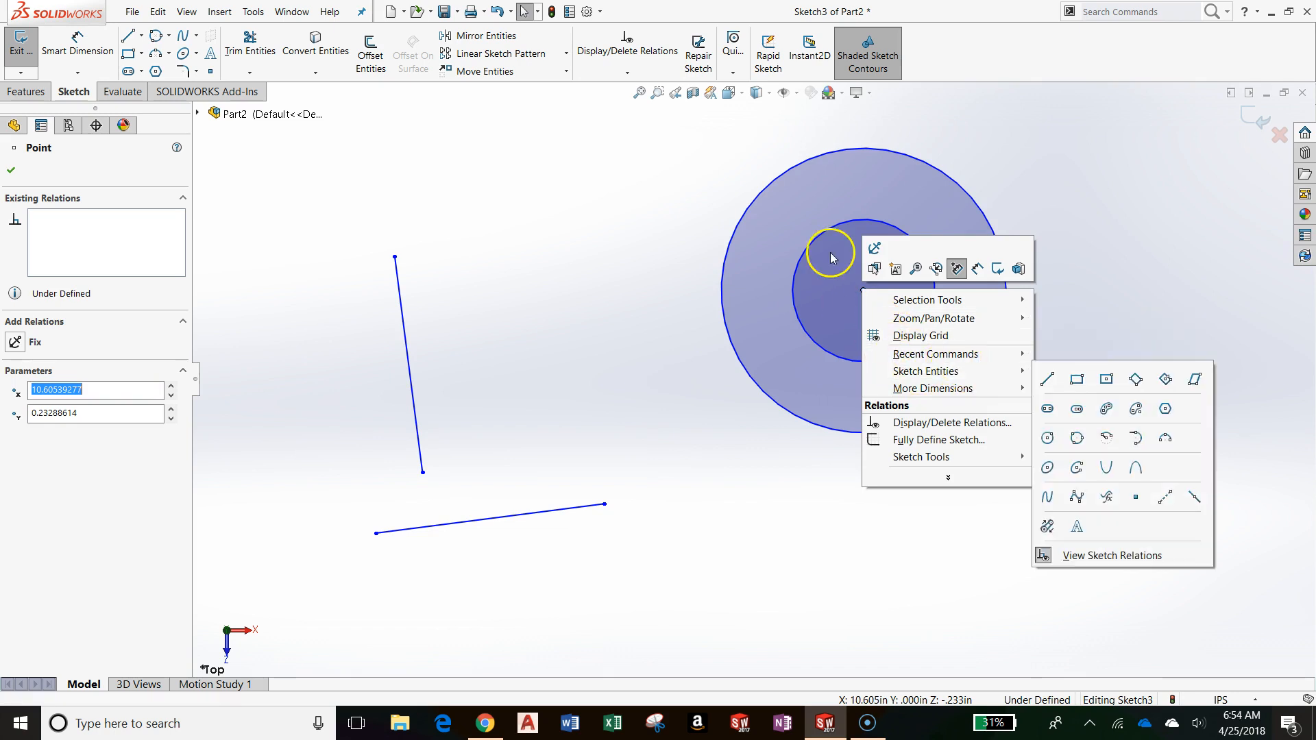
pyautogui.click(952, 423)
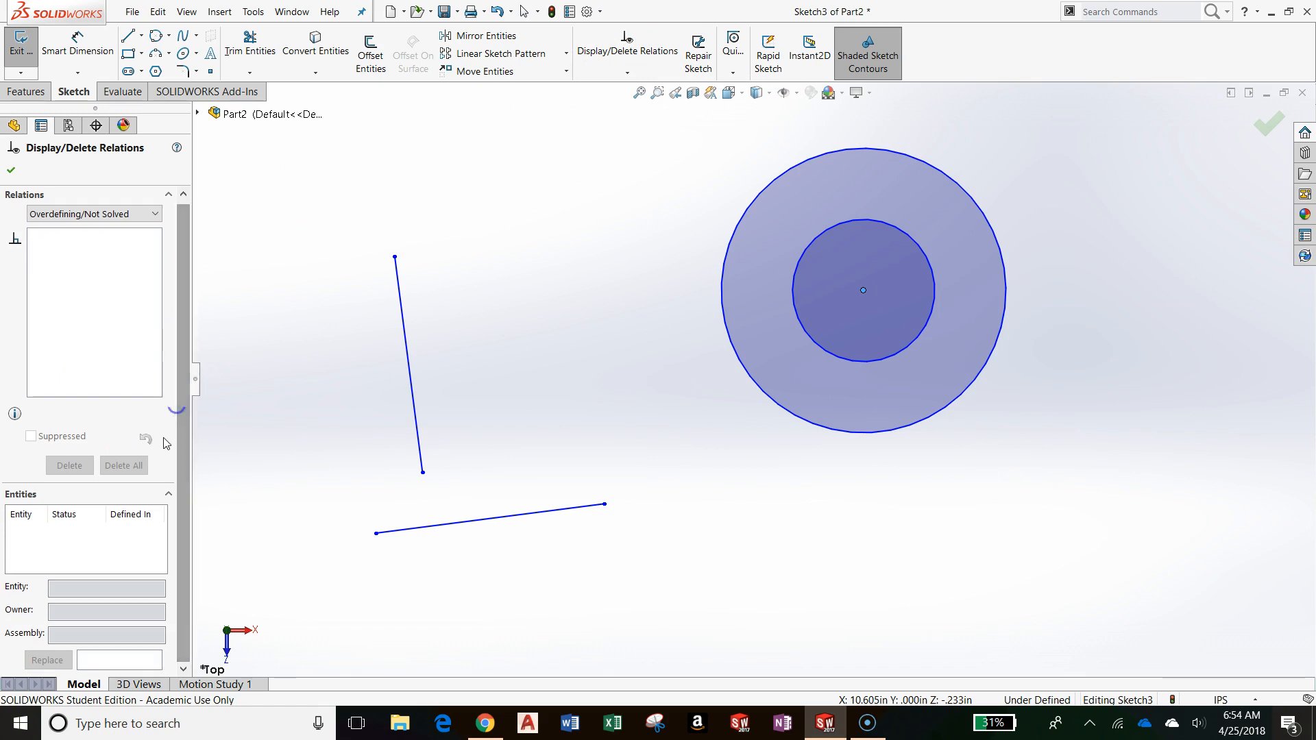
pyautogui.click(1269, 124)
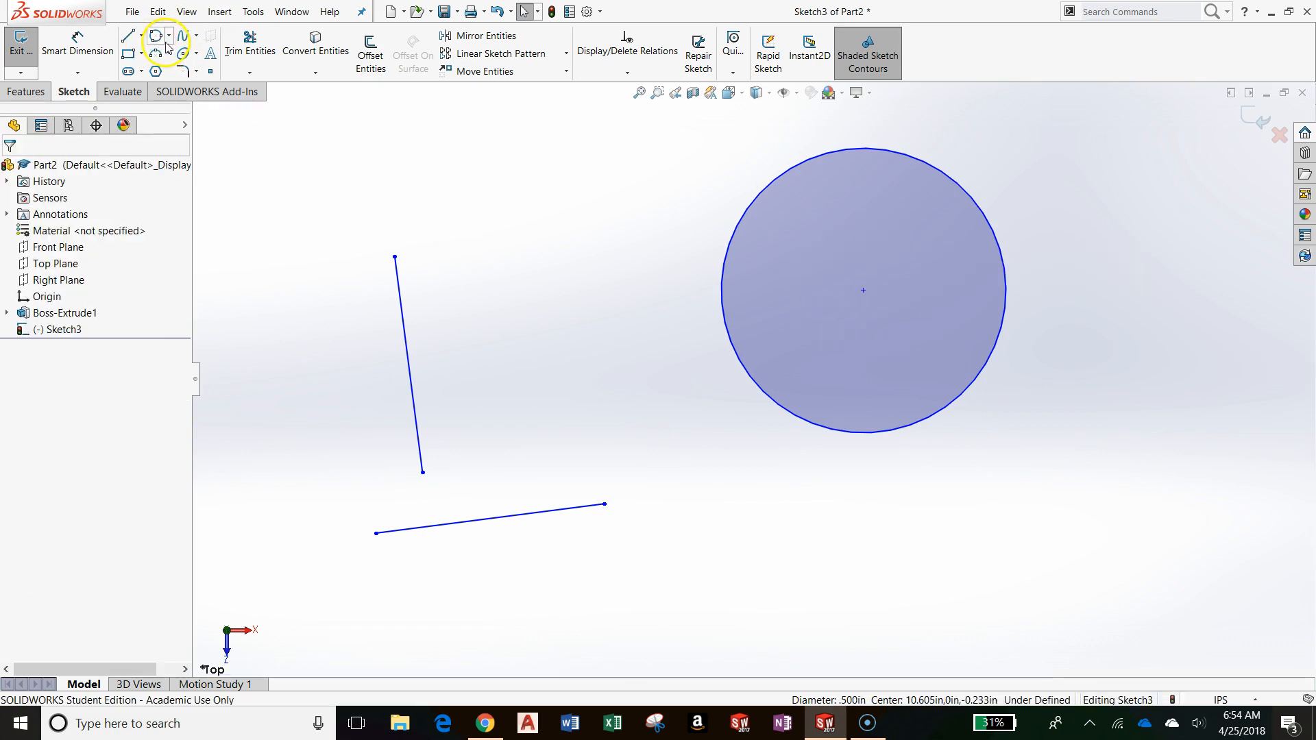
# Step: Draw a second circle and add a Tangent relation so the two circles touch
pyautogui.click(155, 36)
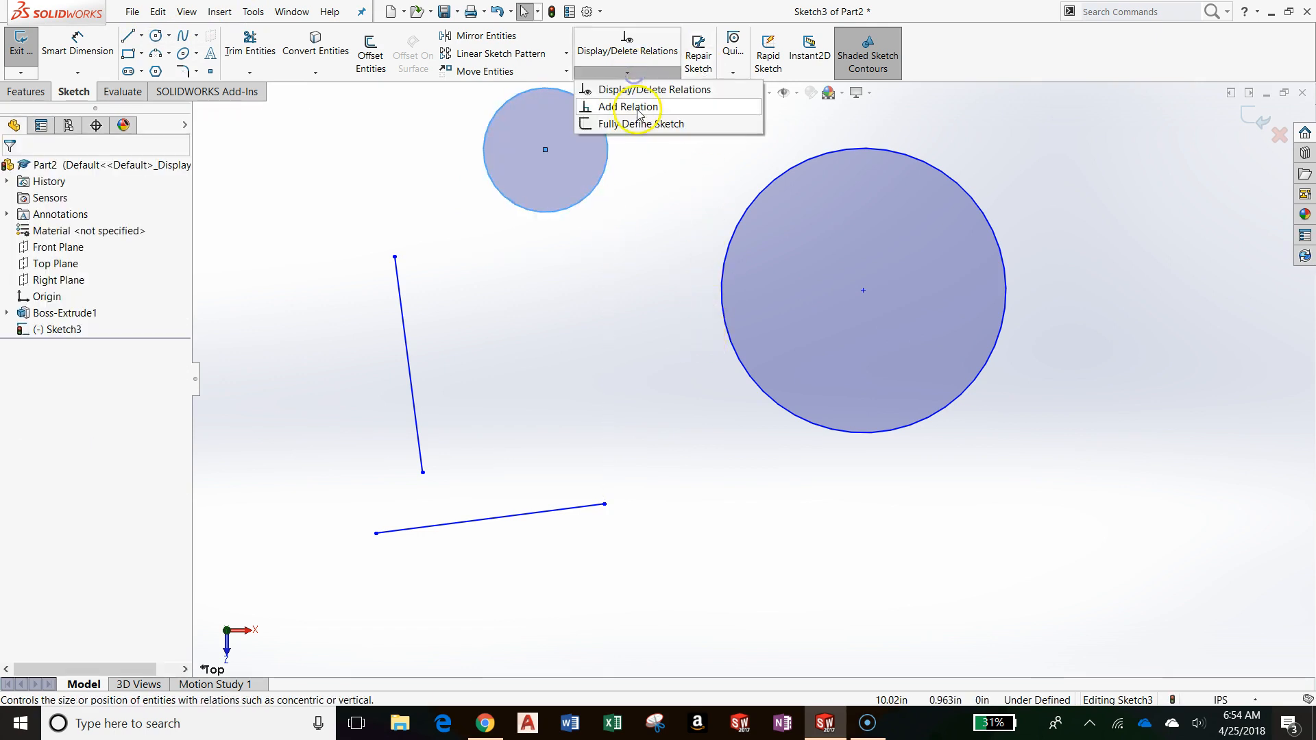
pyautogui.click(623, 107)
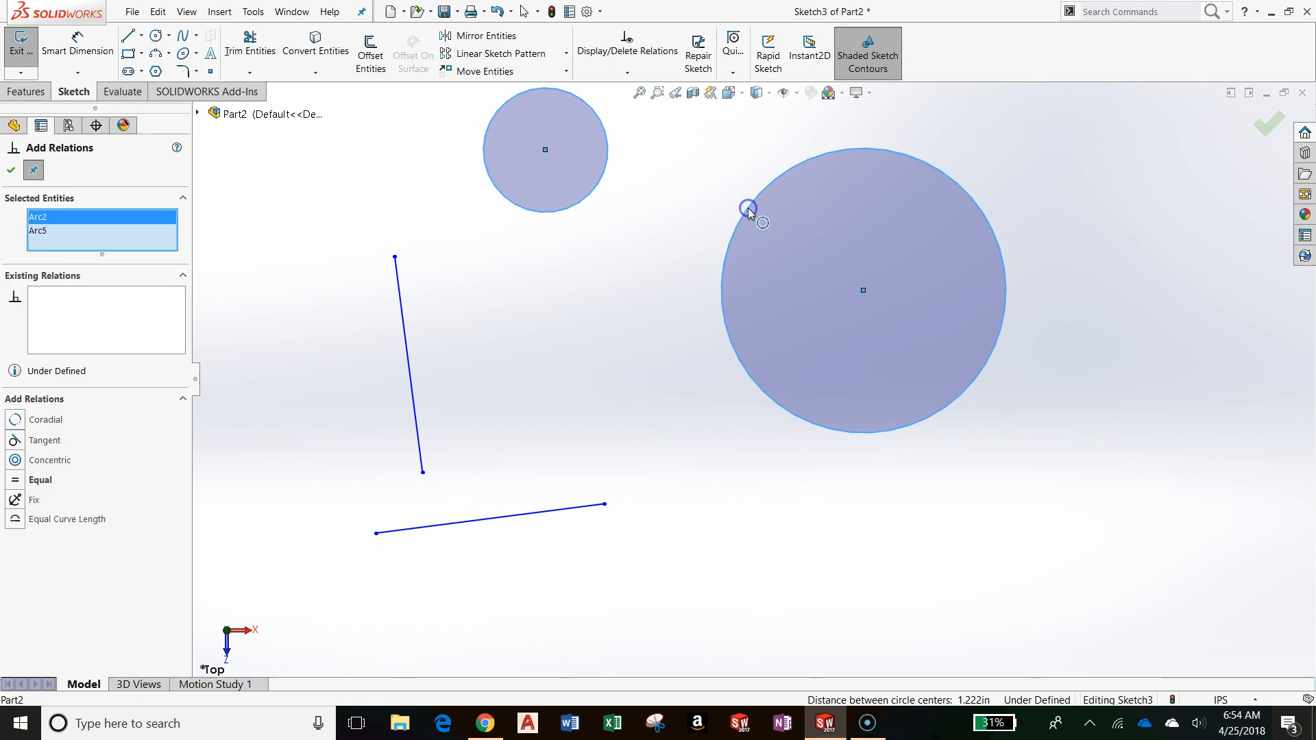
pyautogui.moveTo(612, 193)
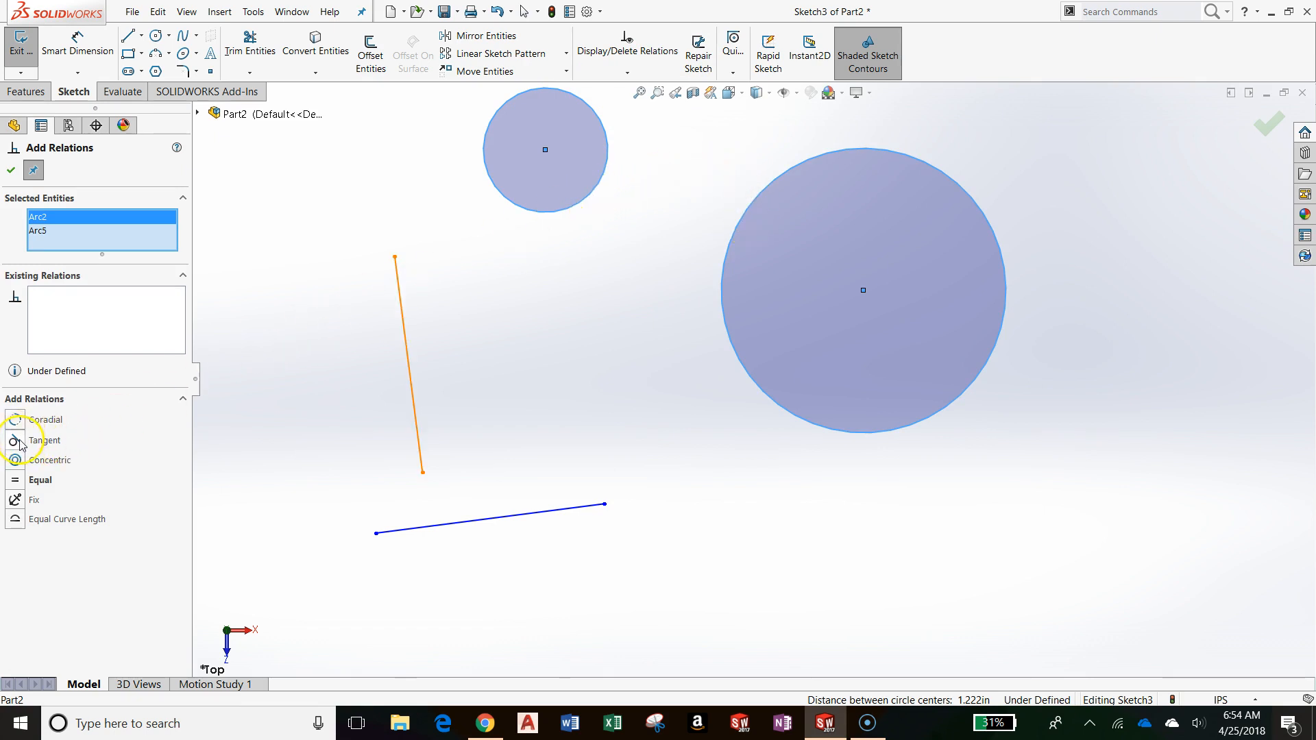
pyautogui.click(44, 440)
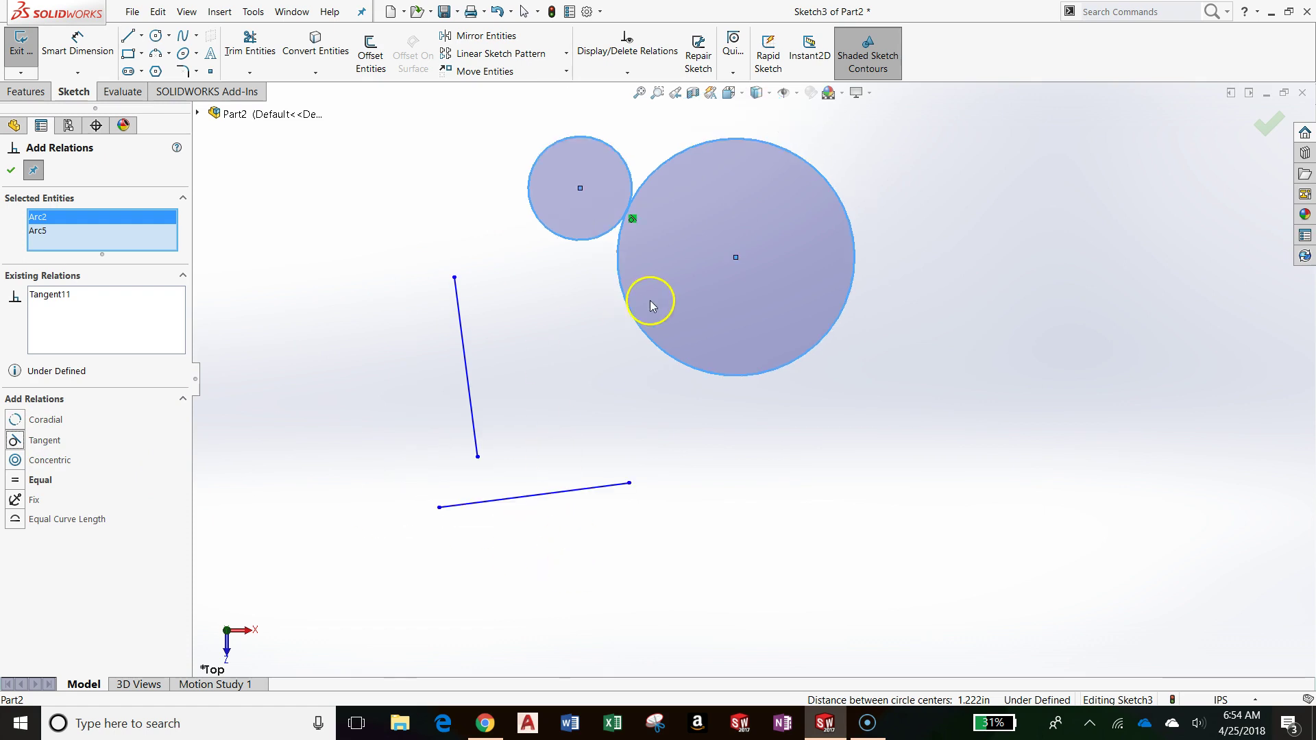
pyautogui.click(13, 170)
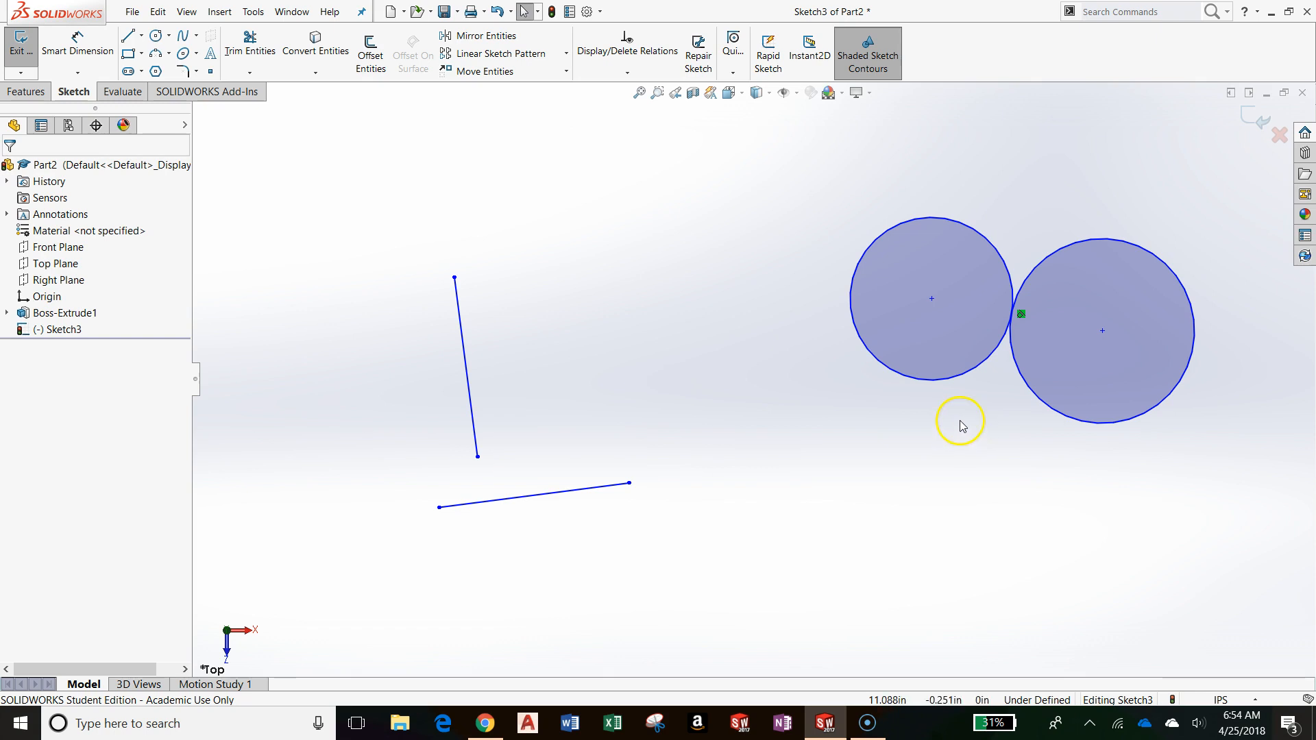
pyautogui.moveTo(934, 362)
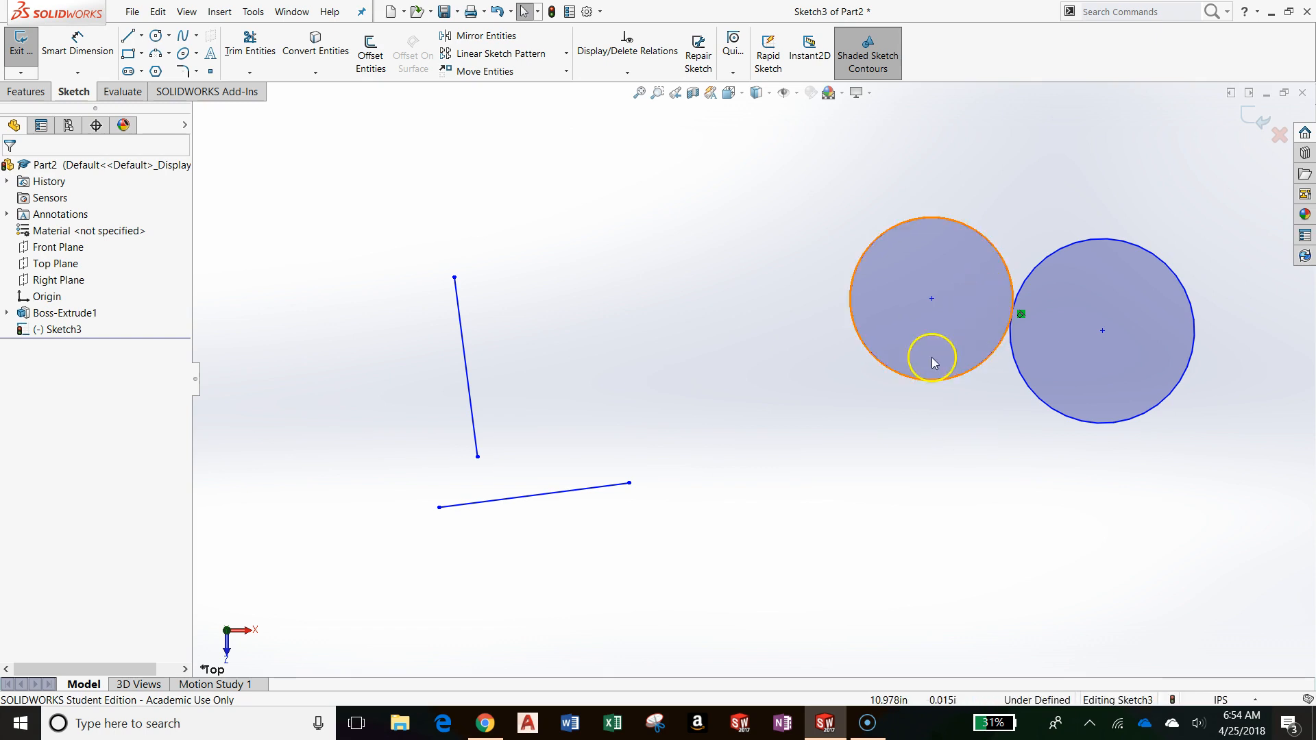
# Step: Add an Equal relation between the two tangent circles and confirm it
pyautogui.click(640, 92)
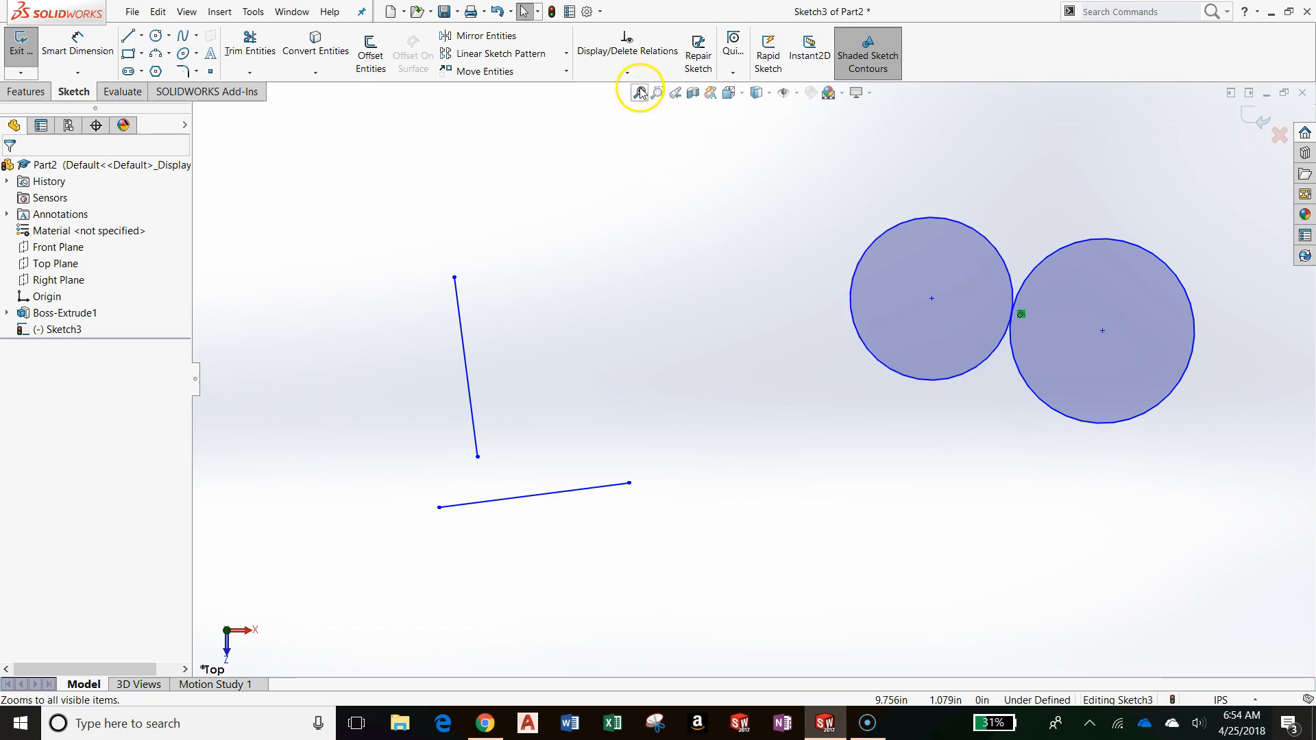
pyautogui.click(641, 91)
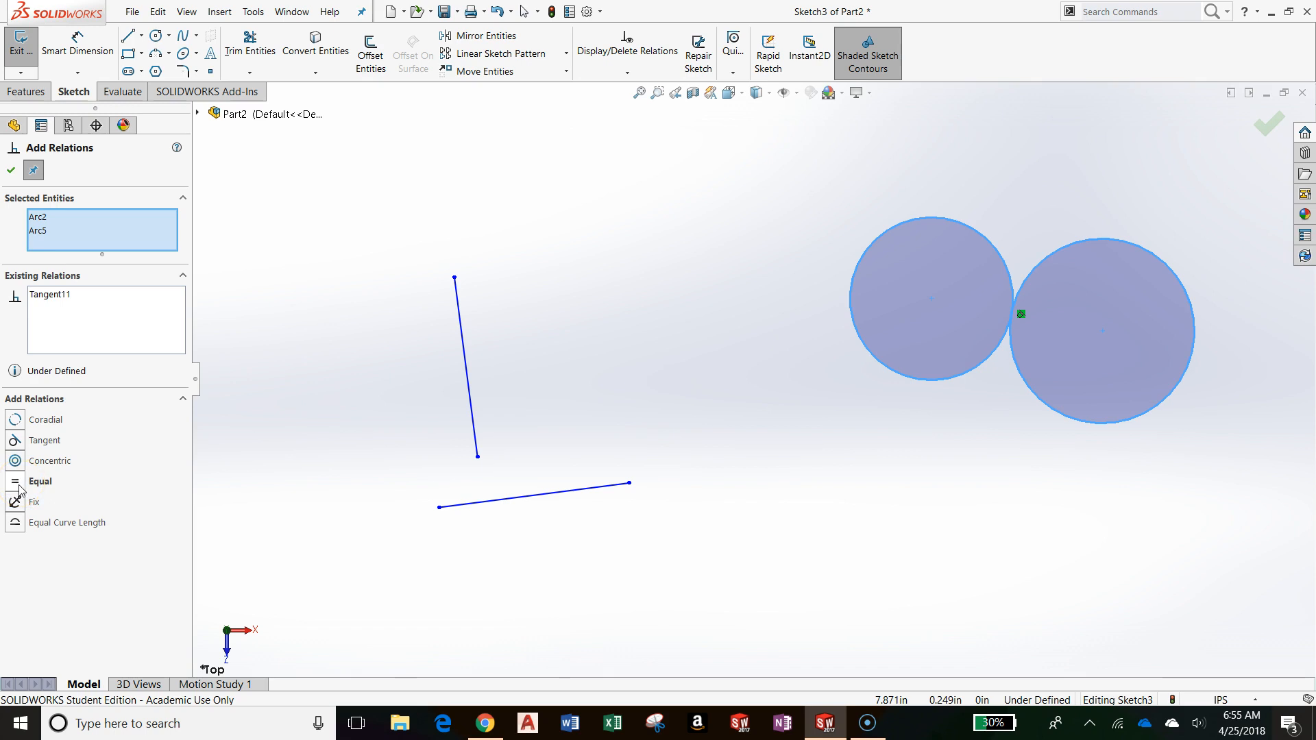
pyautogui.click(39, 482)
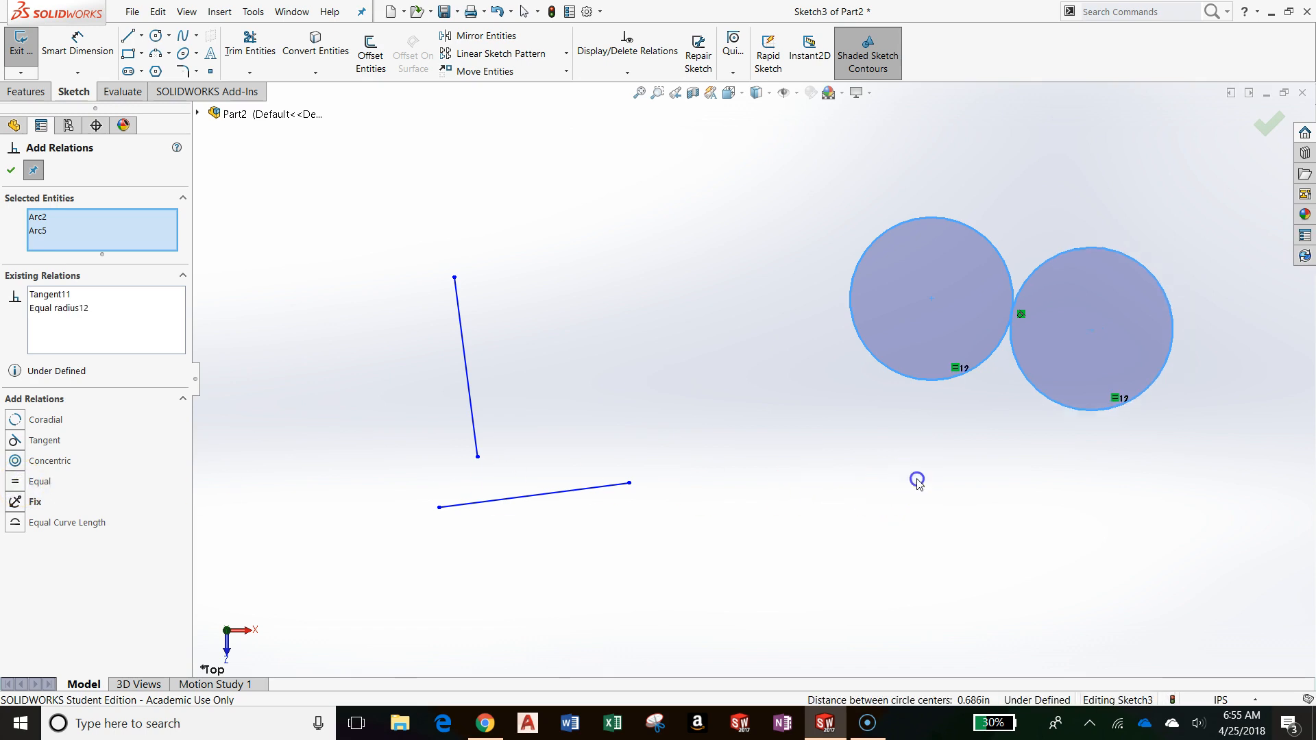
pyautogui.click(11, 170)
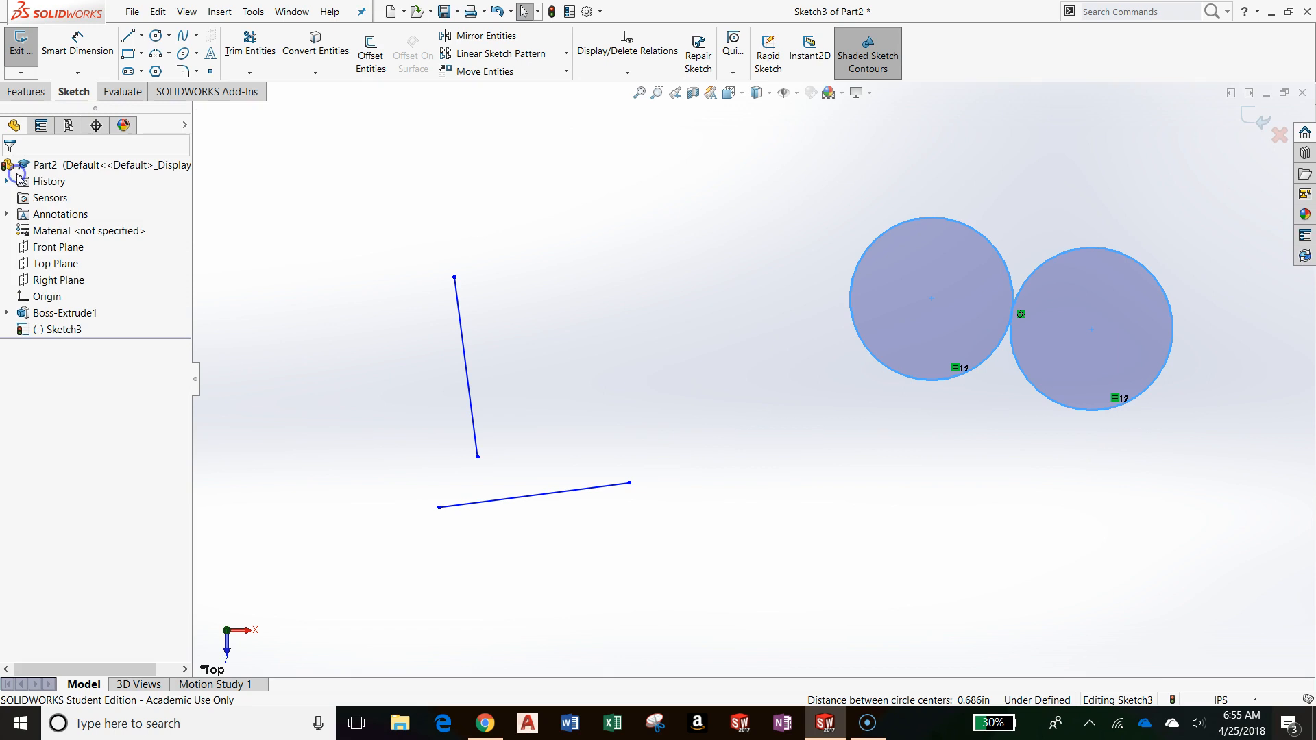
pyautogui.moveTo(925, 281)
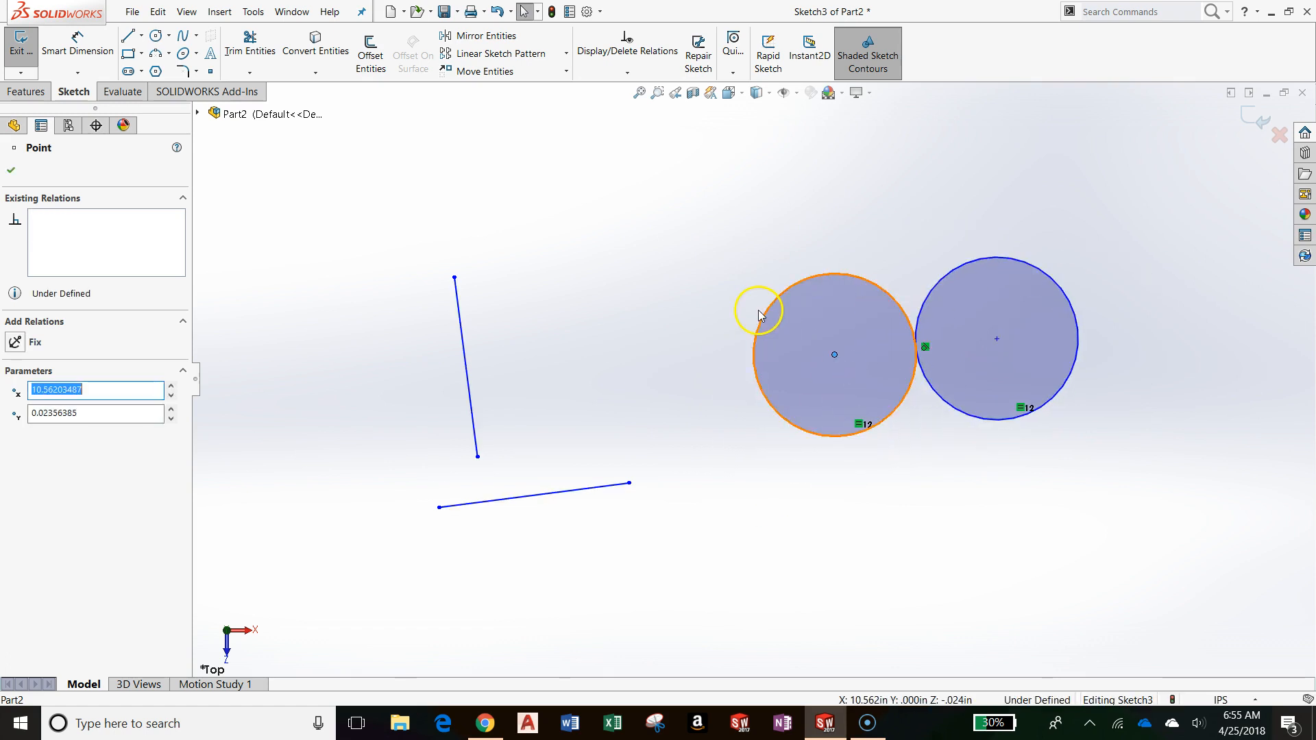
# Step: Smart Dimension one circle to Ø0.5 so both equal circles shrink to 0.500
pyautogui.click(805, 280)
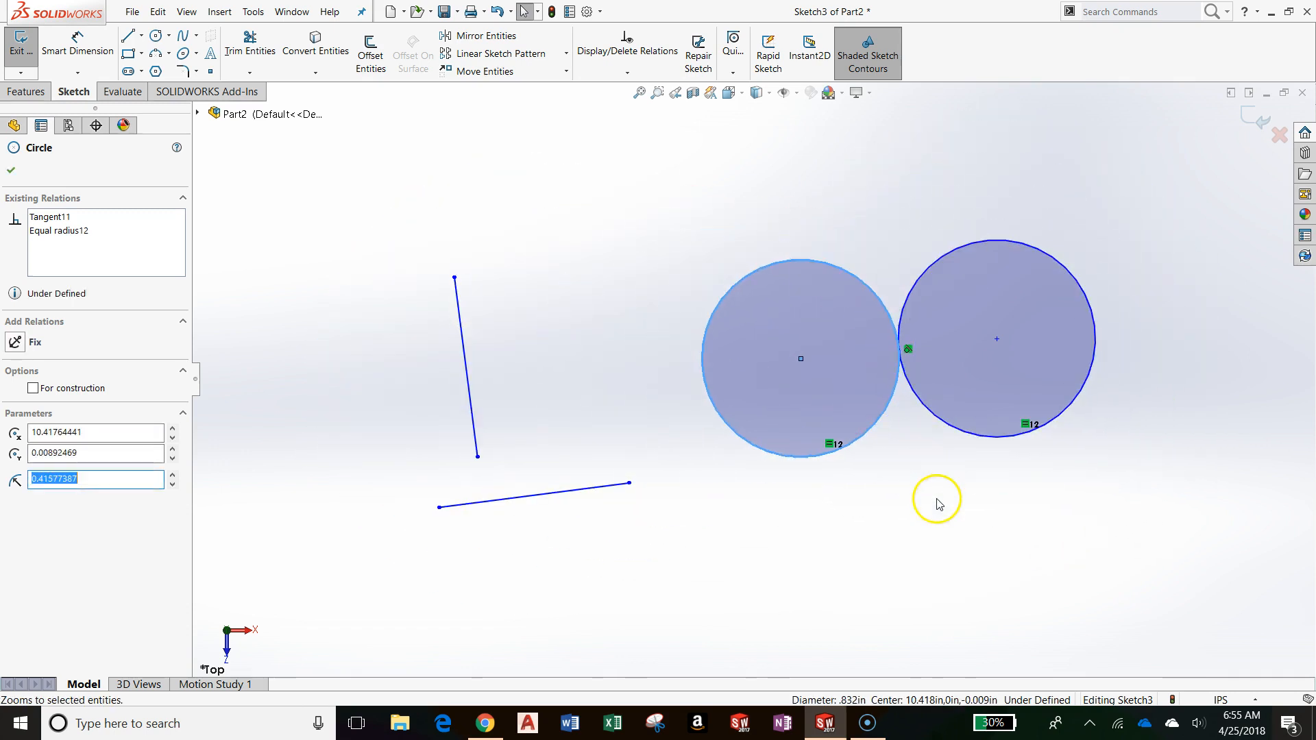
pyautogui.click(10, 170)
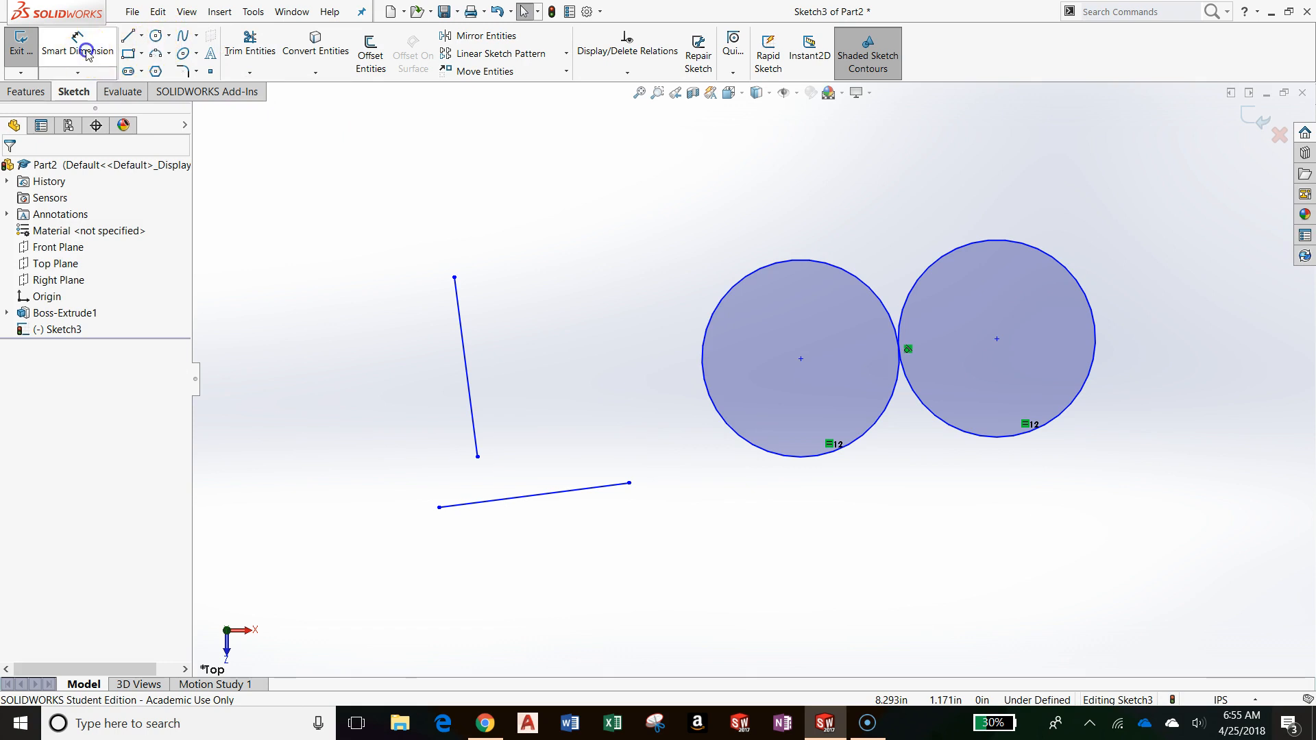
pyautogui.click(798, 358)
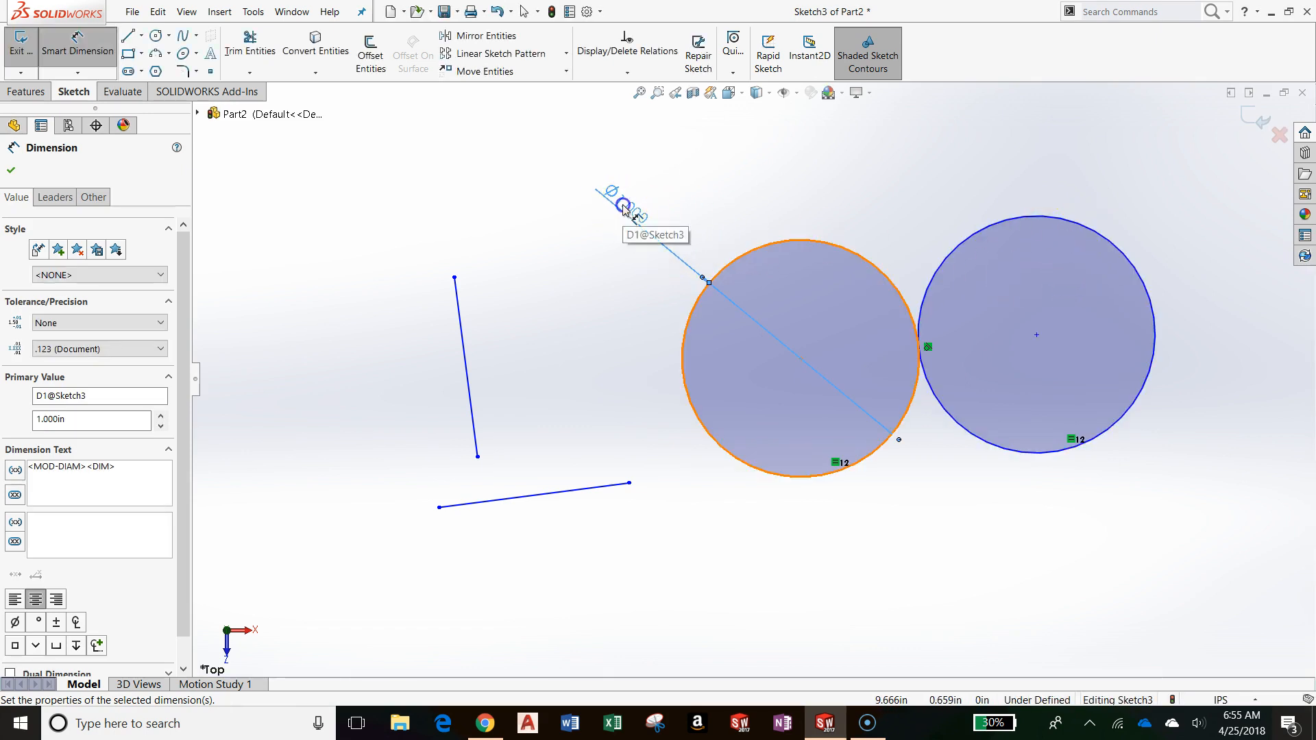
pyautogui.click(623, 209)
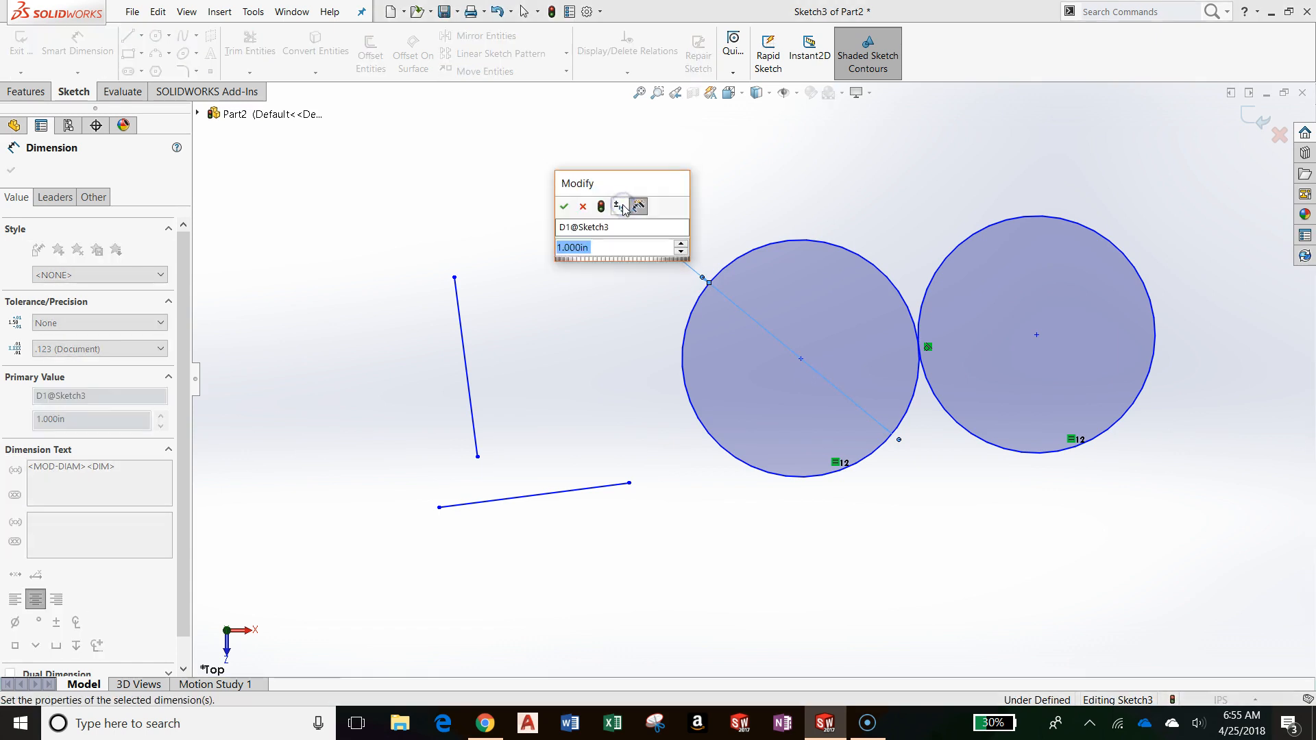
pyautogui.click(564, 207)
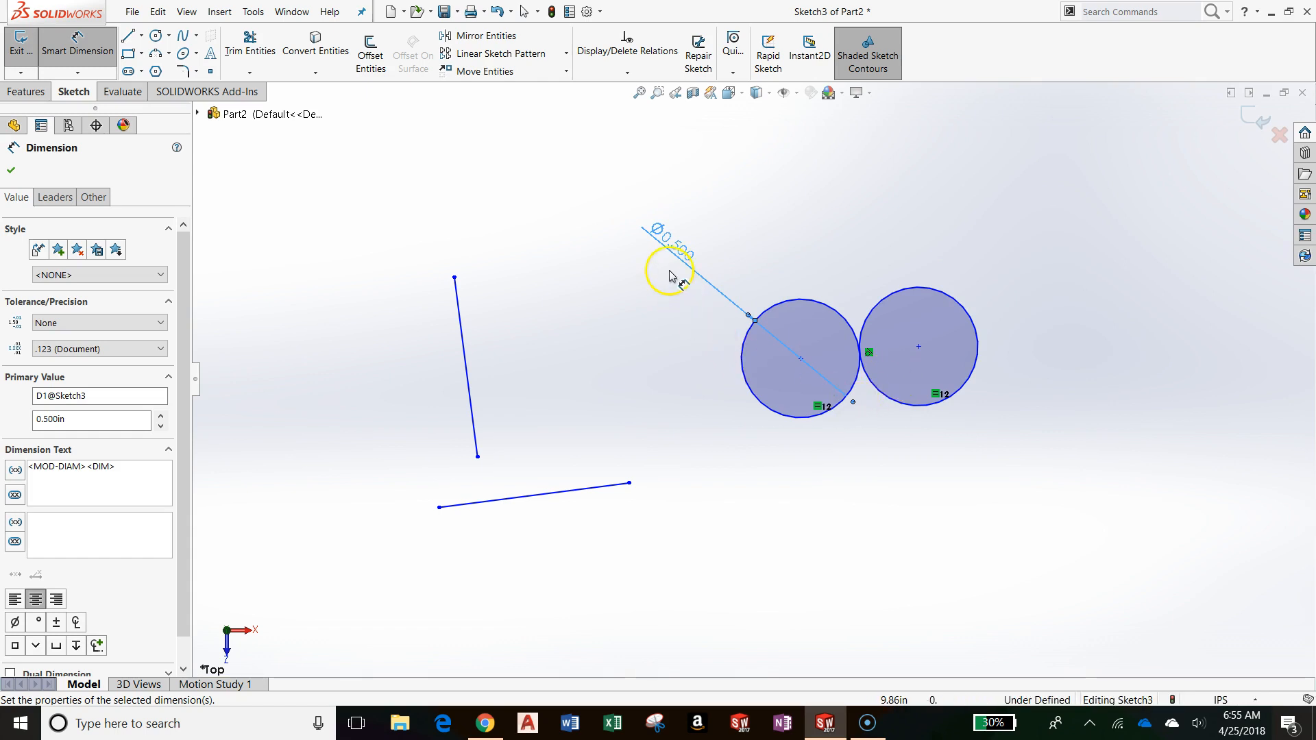
pyautogui.moveTo(720, 237)
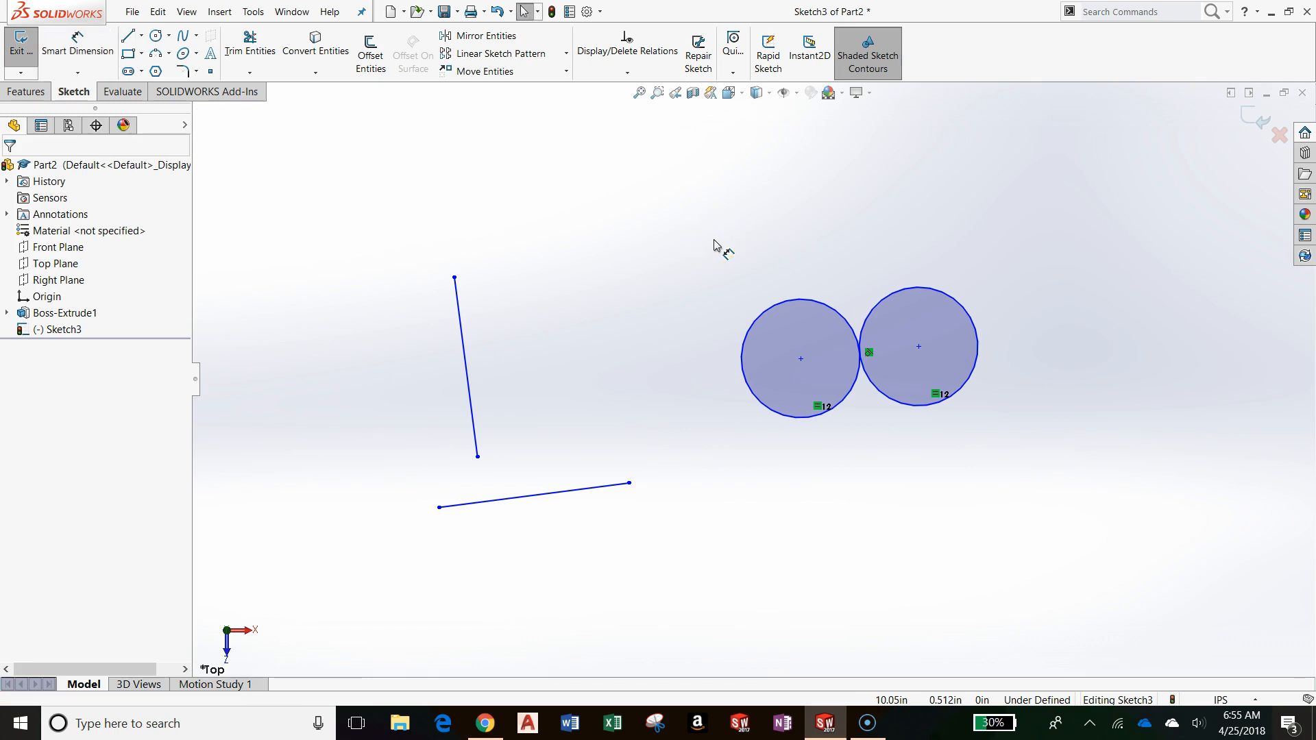
pyautogui.moveTo(700, 419)
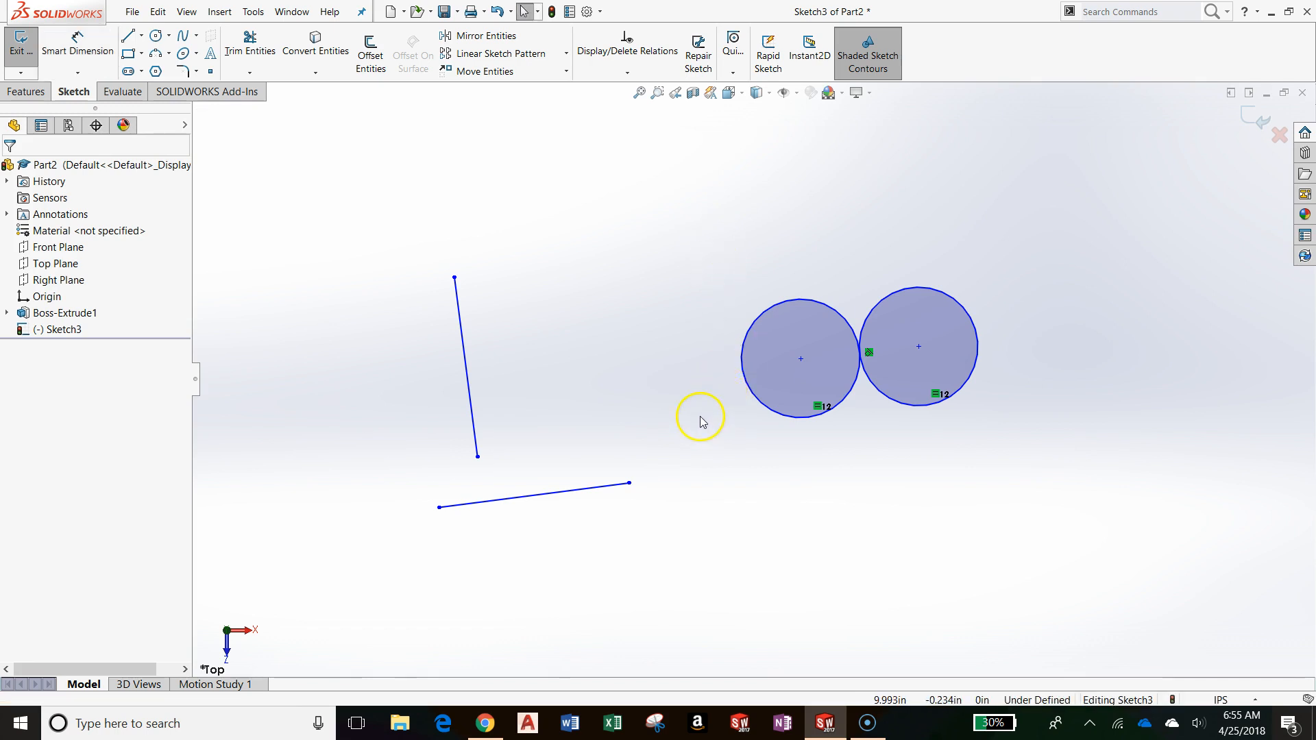
pyautogui.moveTo(688, 447)
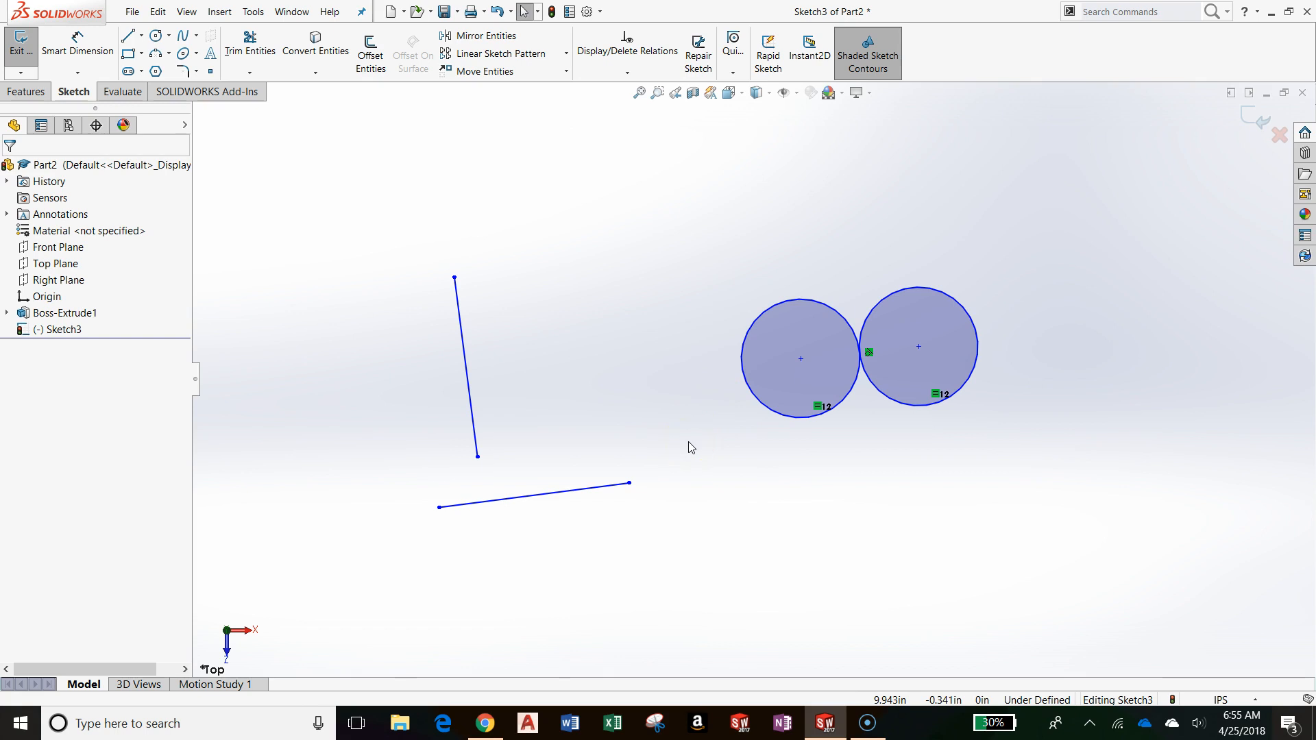
pyautogui.click(533, 495)
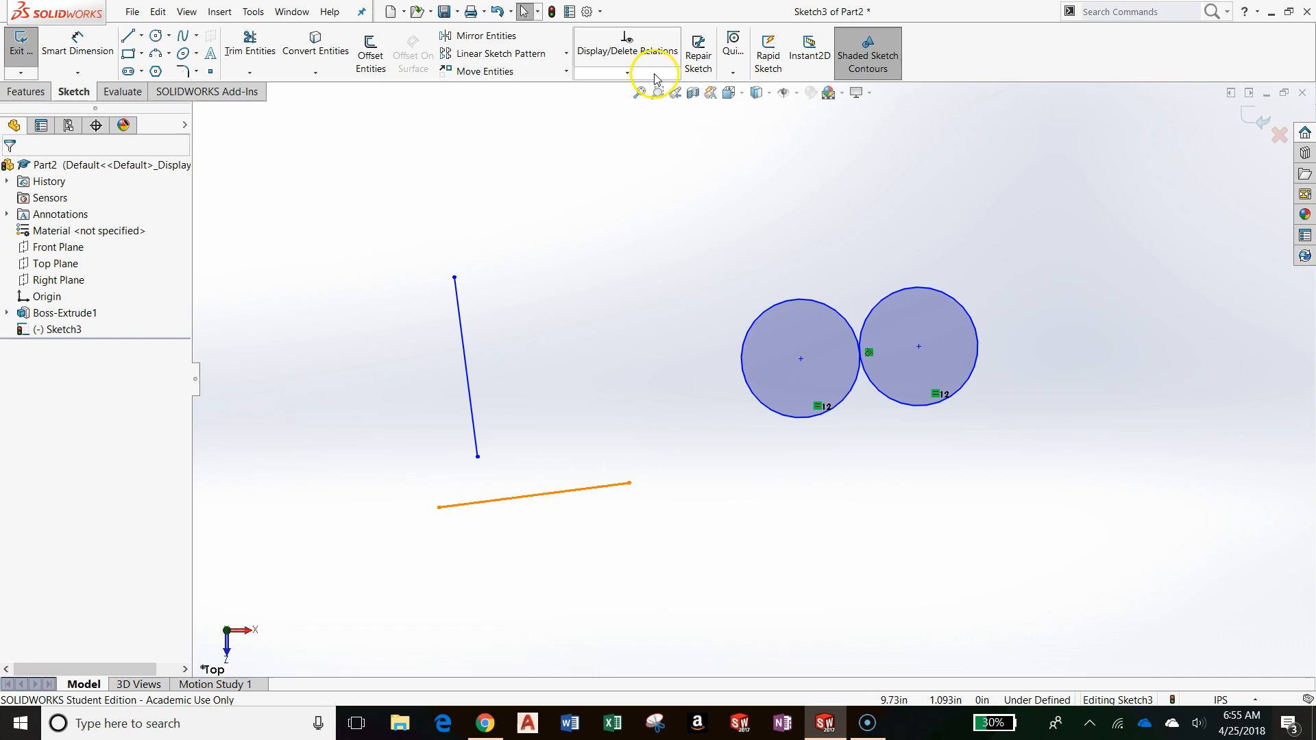
pyautogui.moveTo(642, 92)
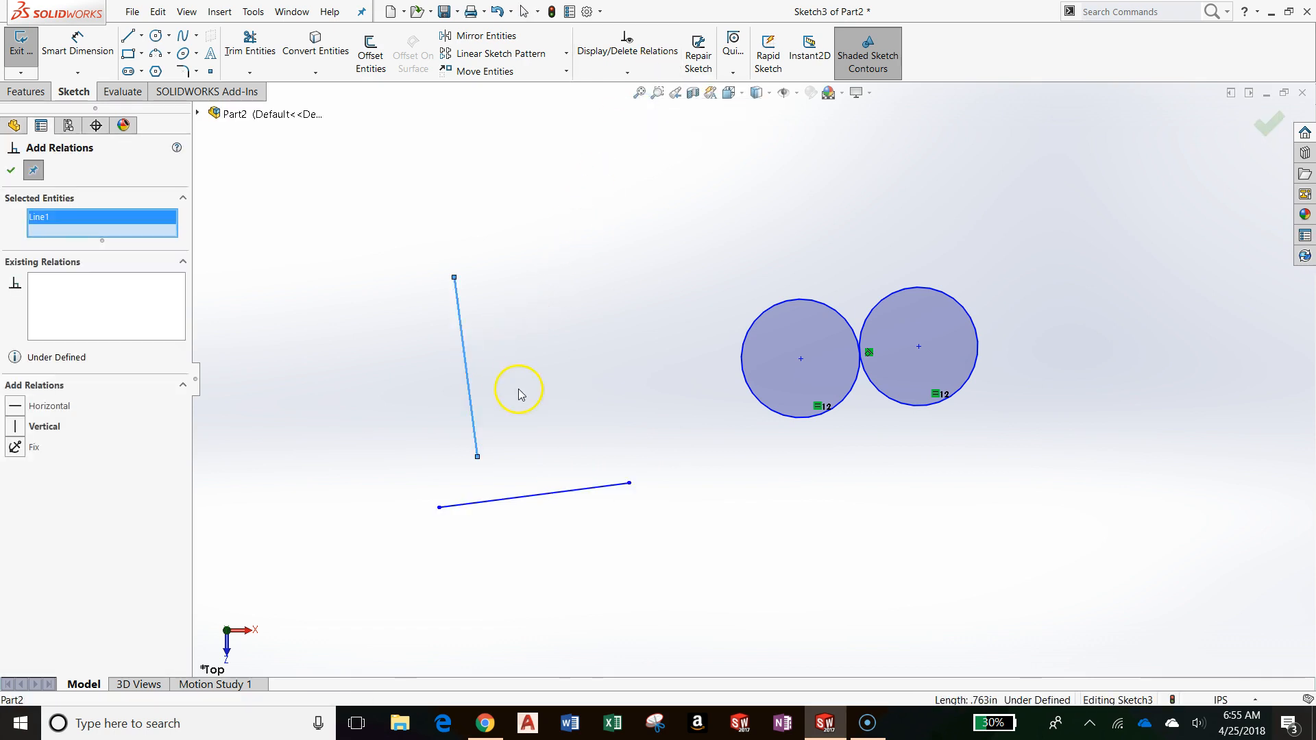
# Step: Add an Equal relation between the two lines and join their ends at a shared corner
pyautogui.click(534, 493)
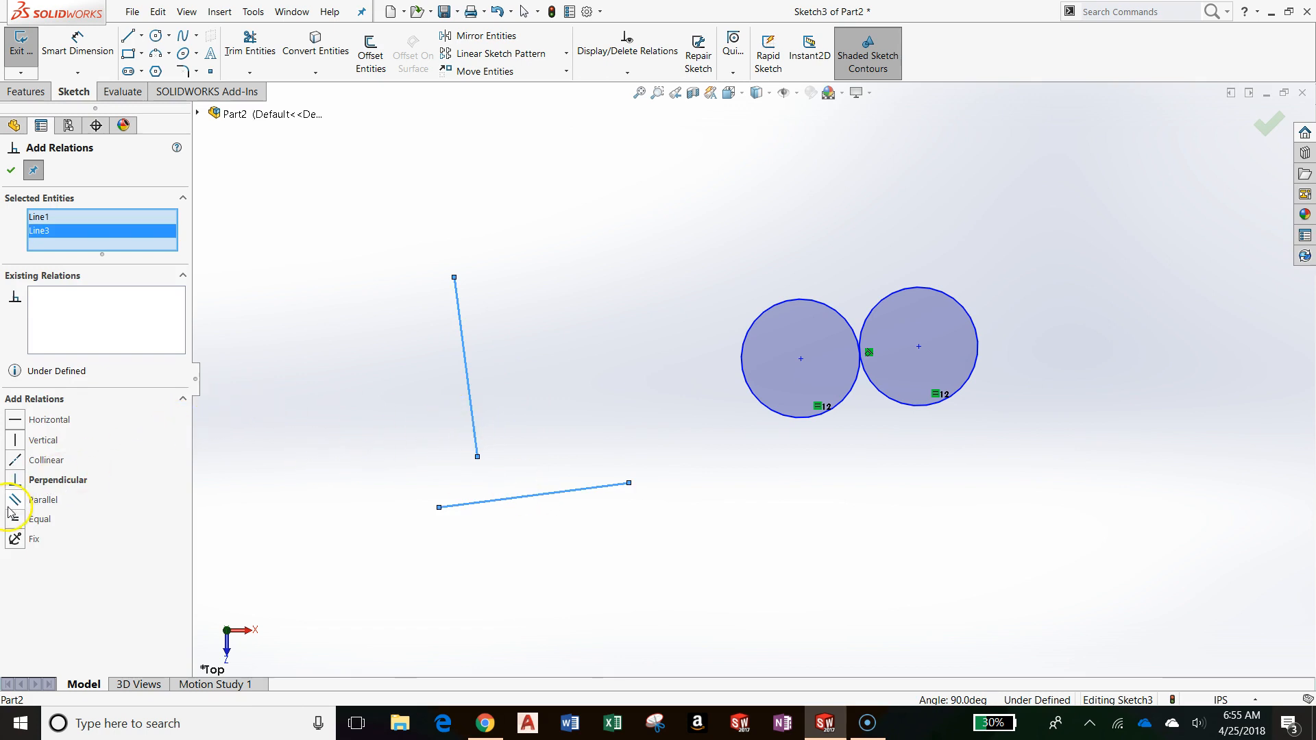
pyautogui.click(14, 519)
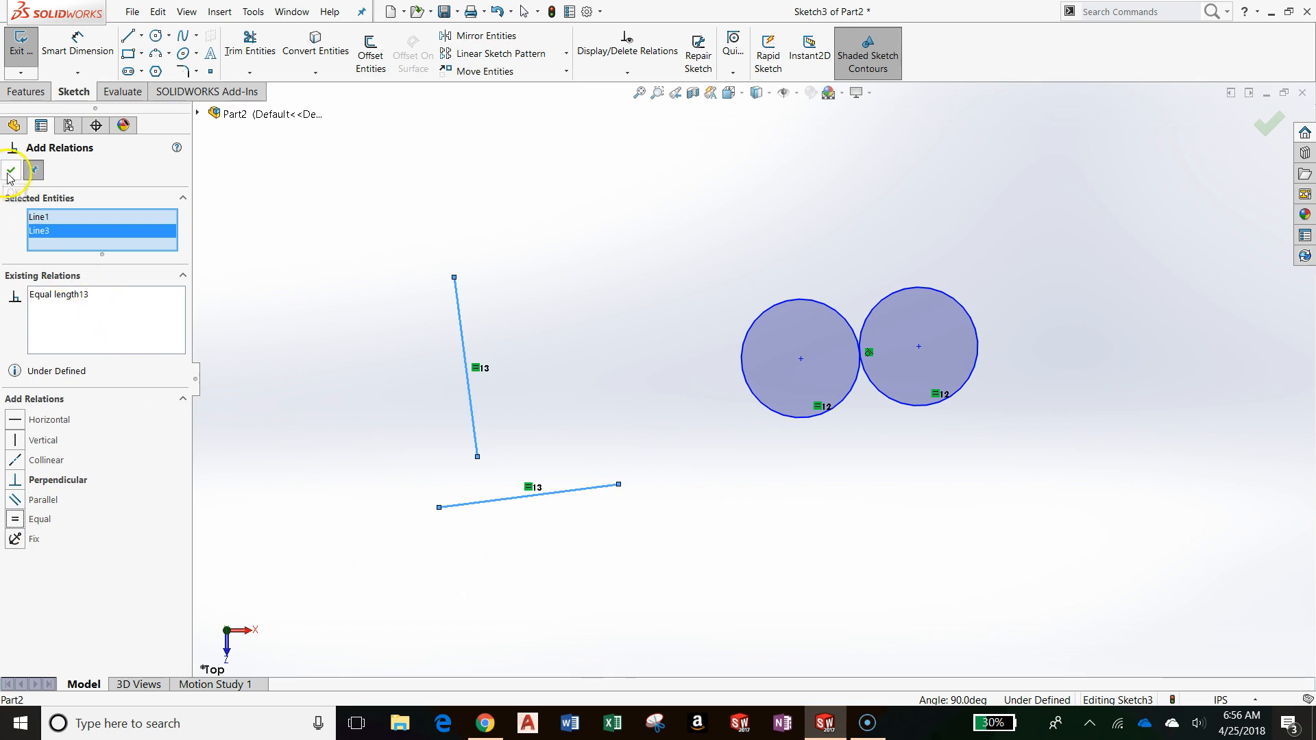
pyautogui.click(11, 173)
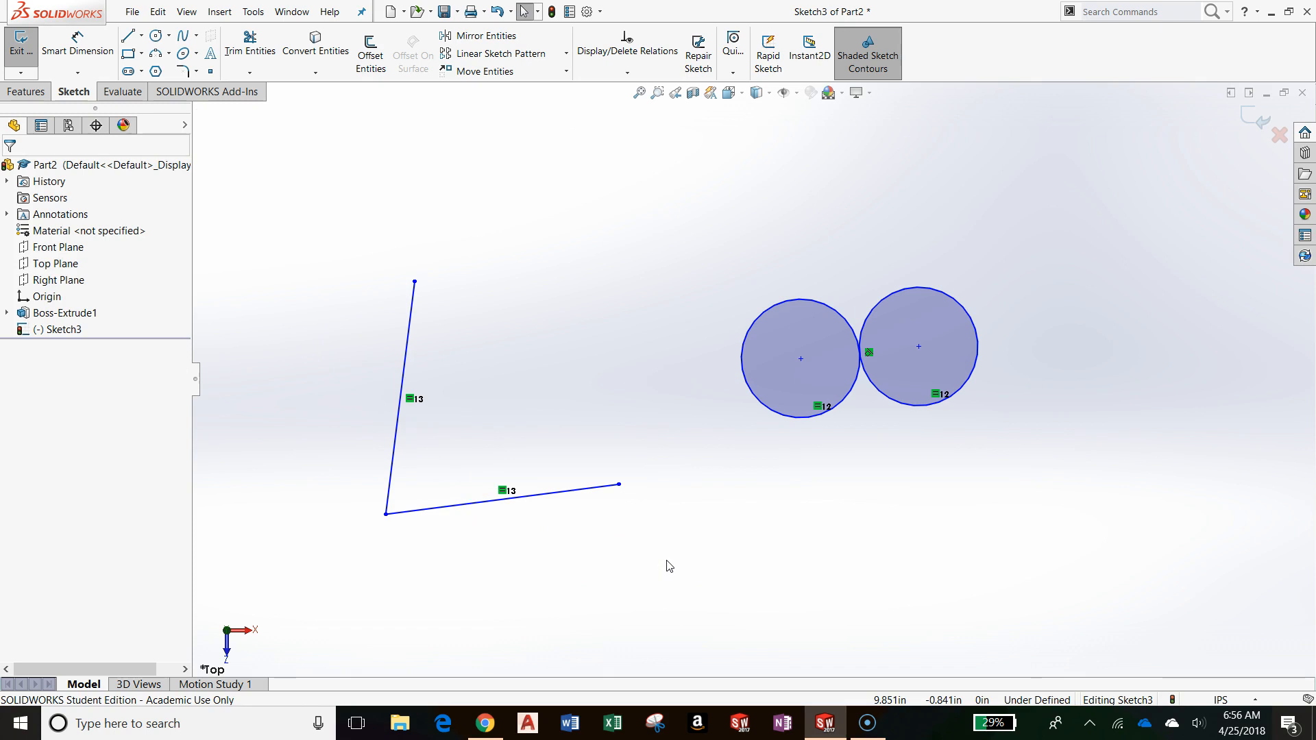
pyautogui.moveTo(680, 553)
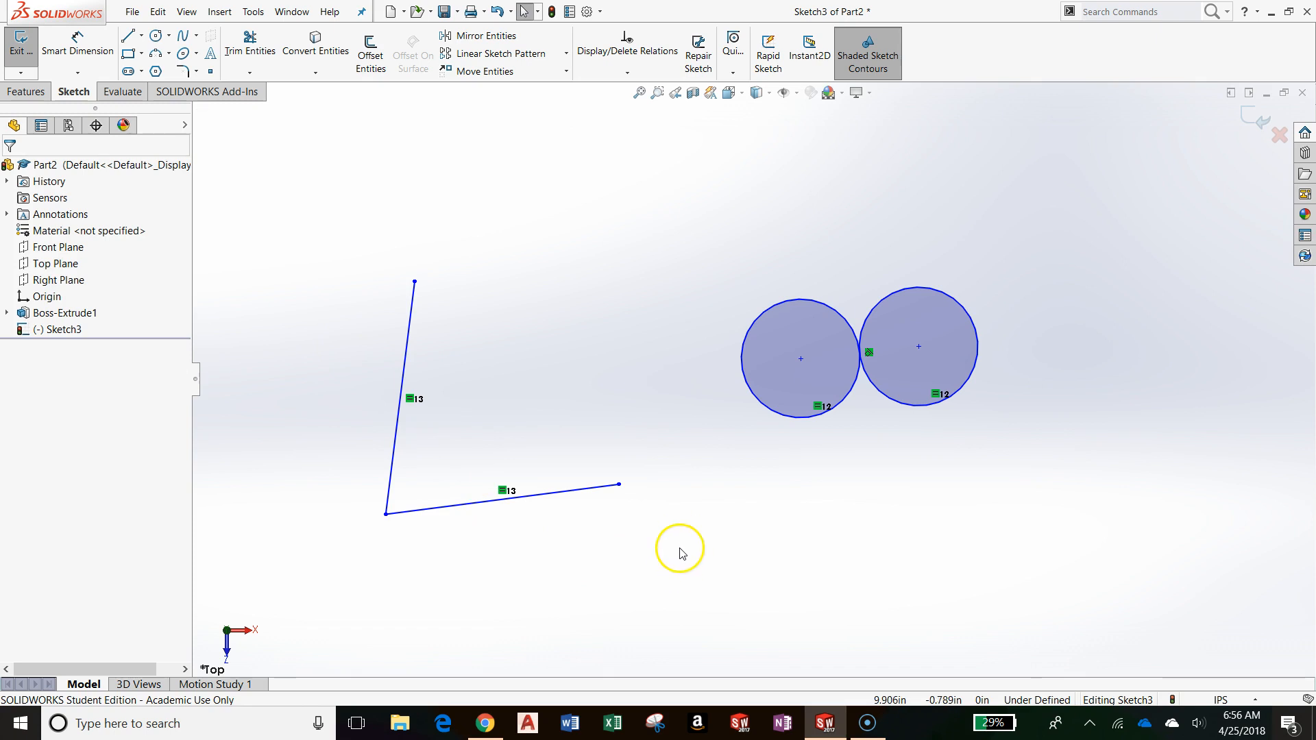
pyautogui.moveTo(663, 530)
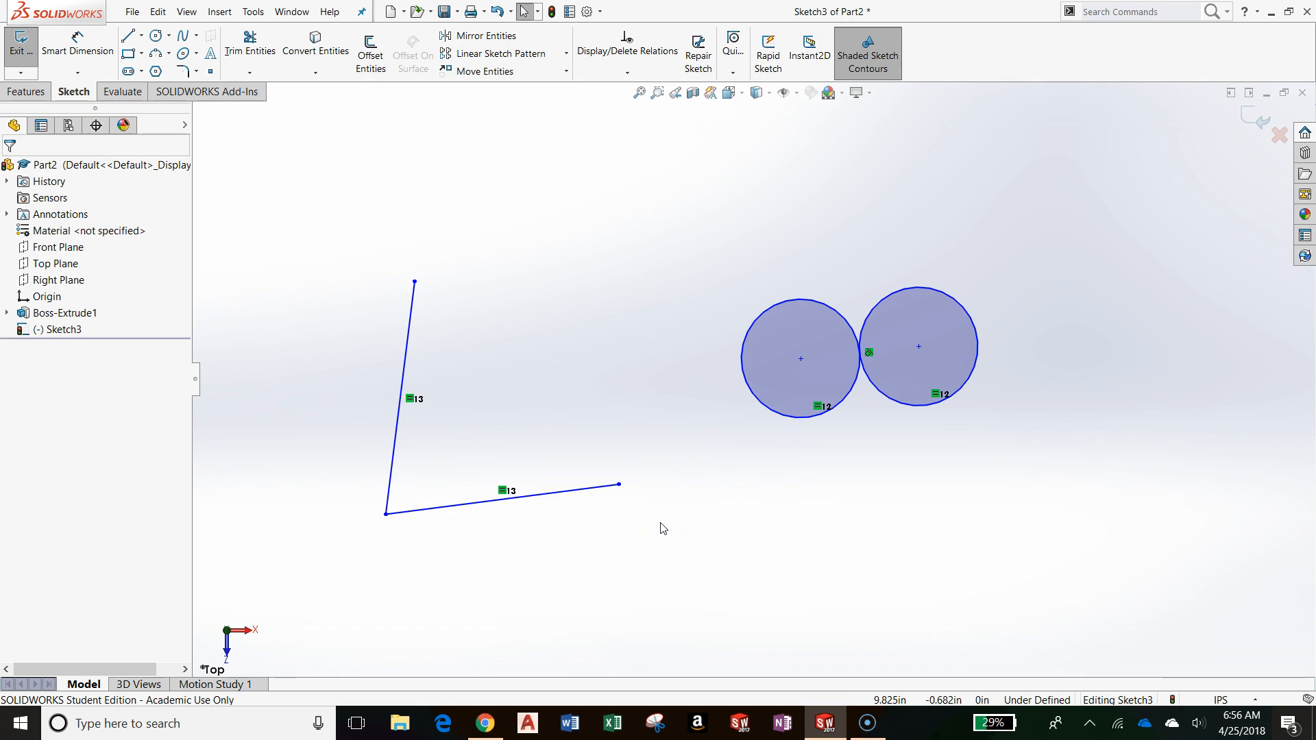
pyautogui.moveTo(687, 542)
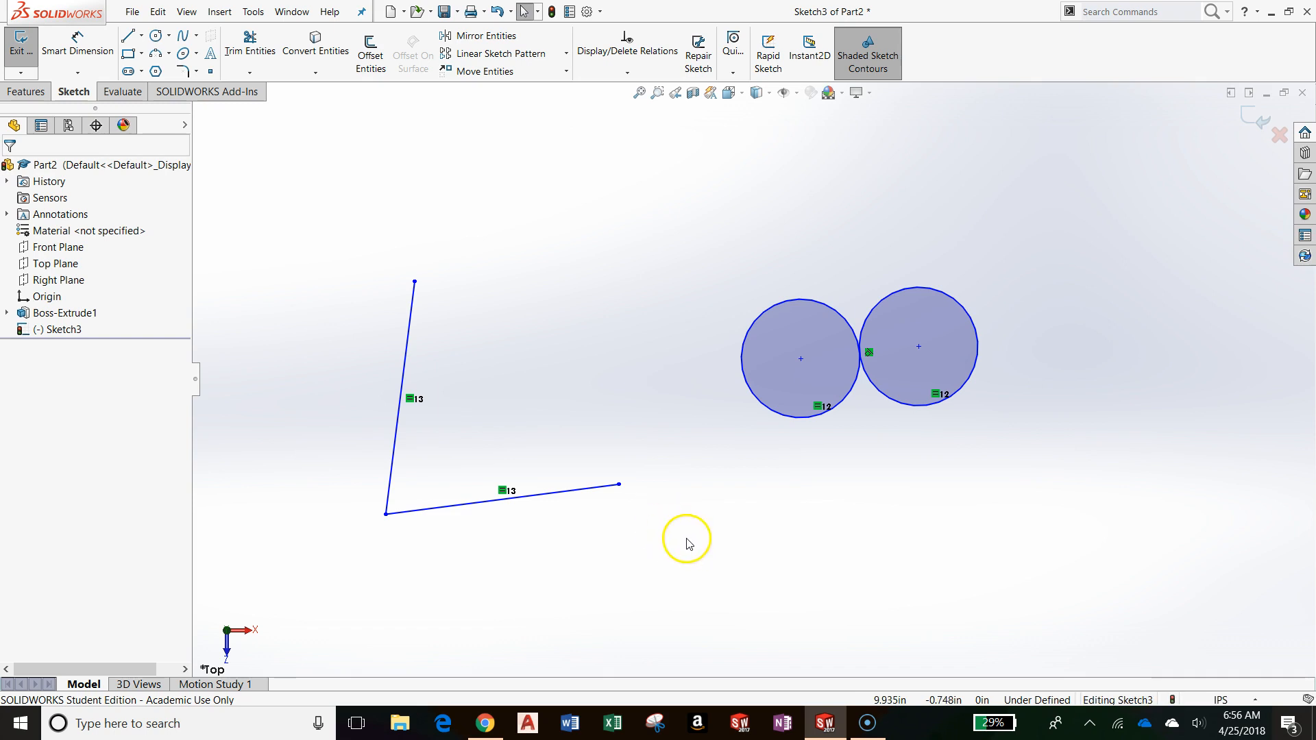
pyautogui.moveTo(605, 382)
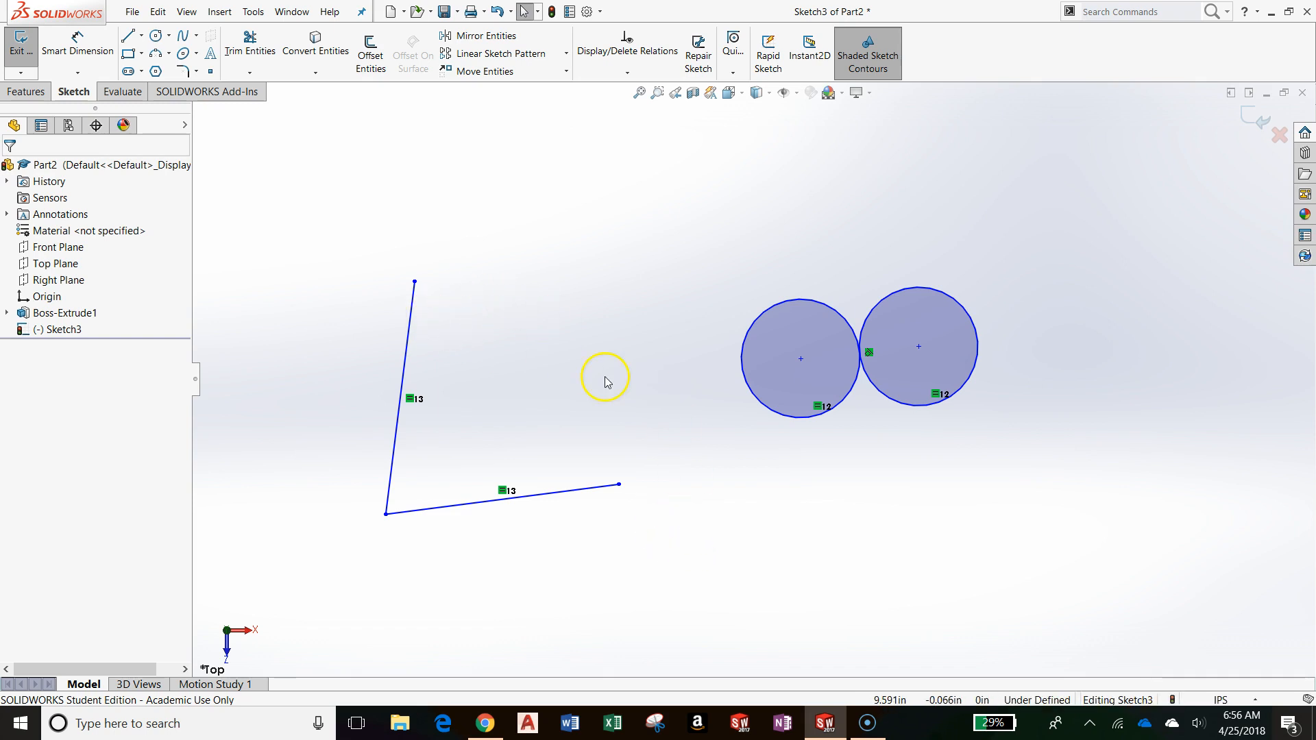
pyautogui.moveTo(569, 464)
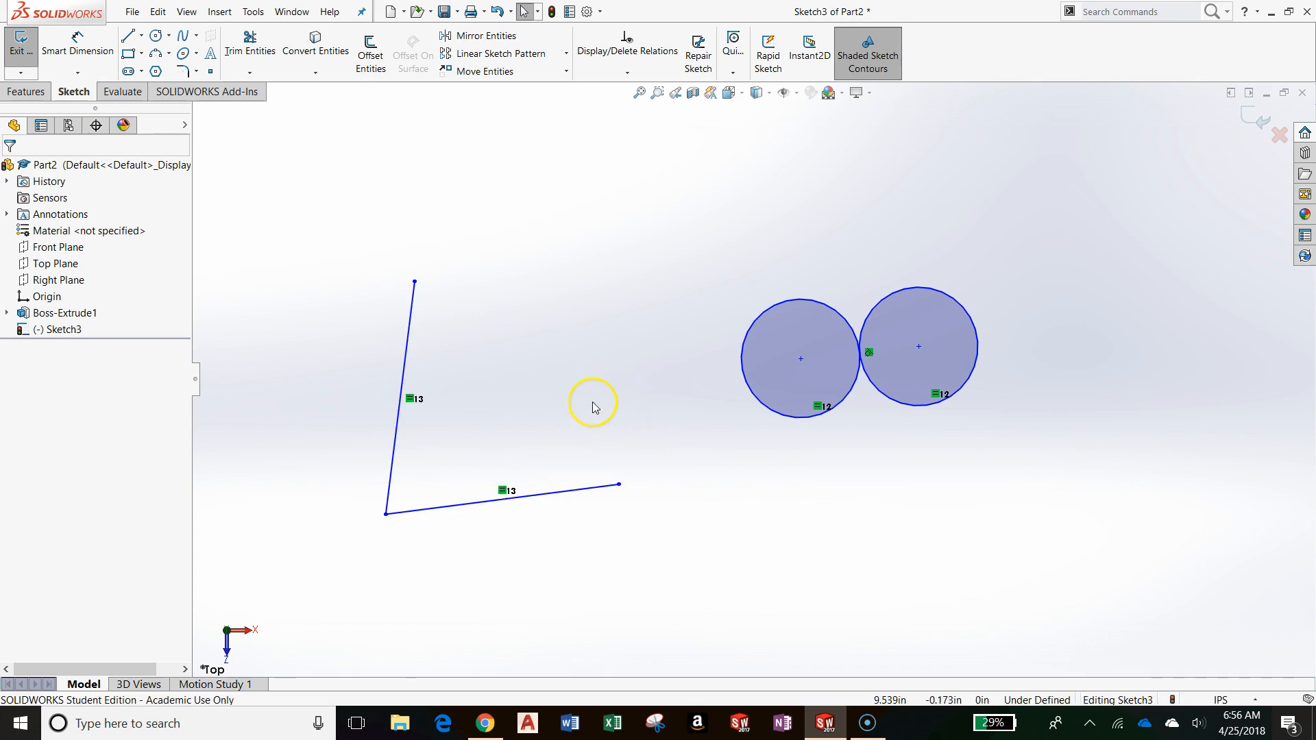
pyautogui.click(582, 494)
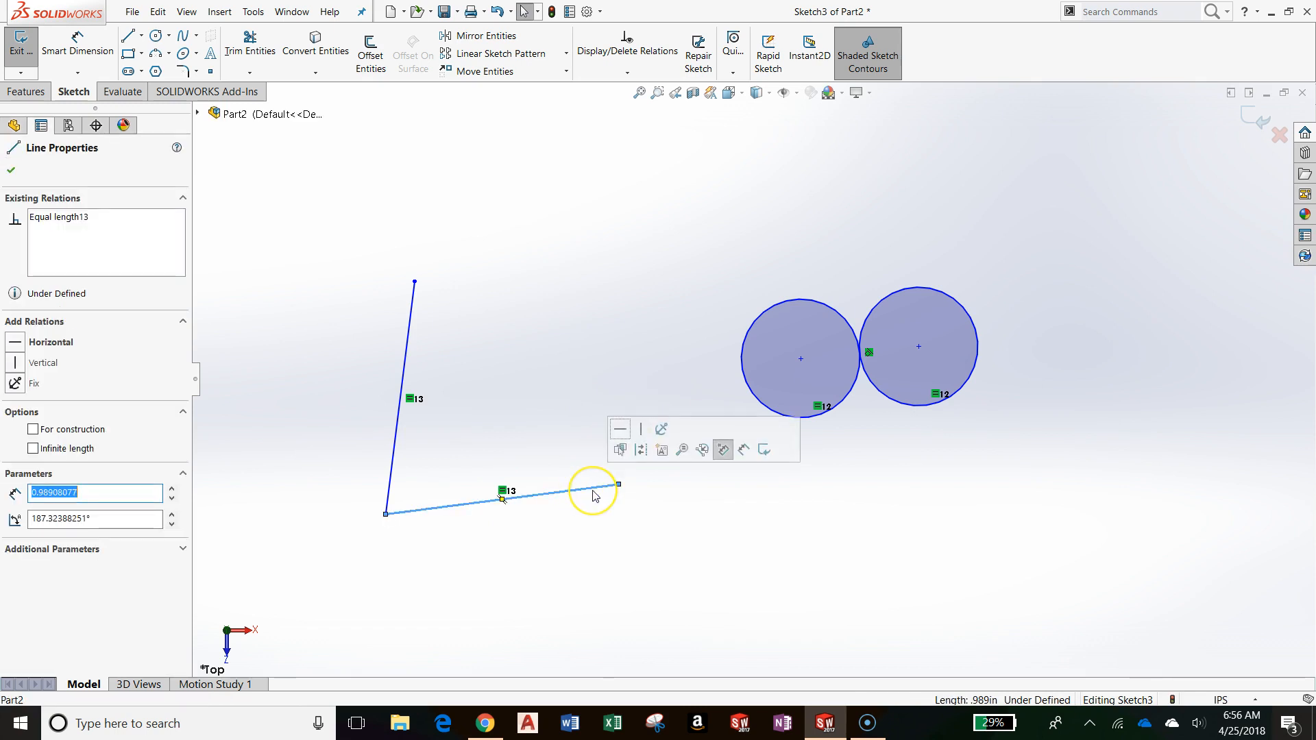
pyautogui.moveTo(593, 495)
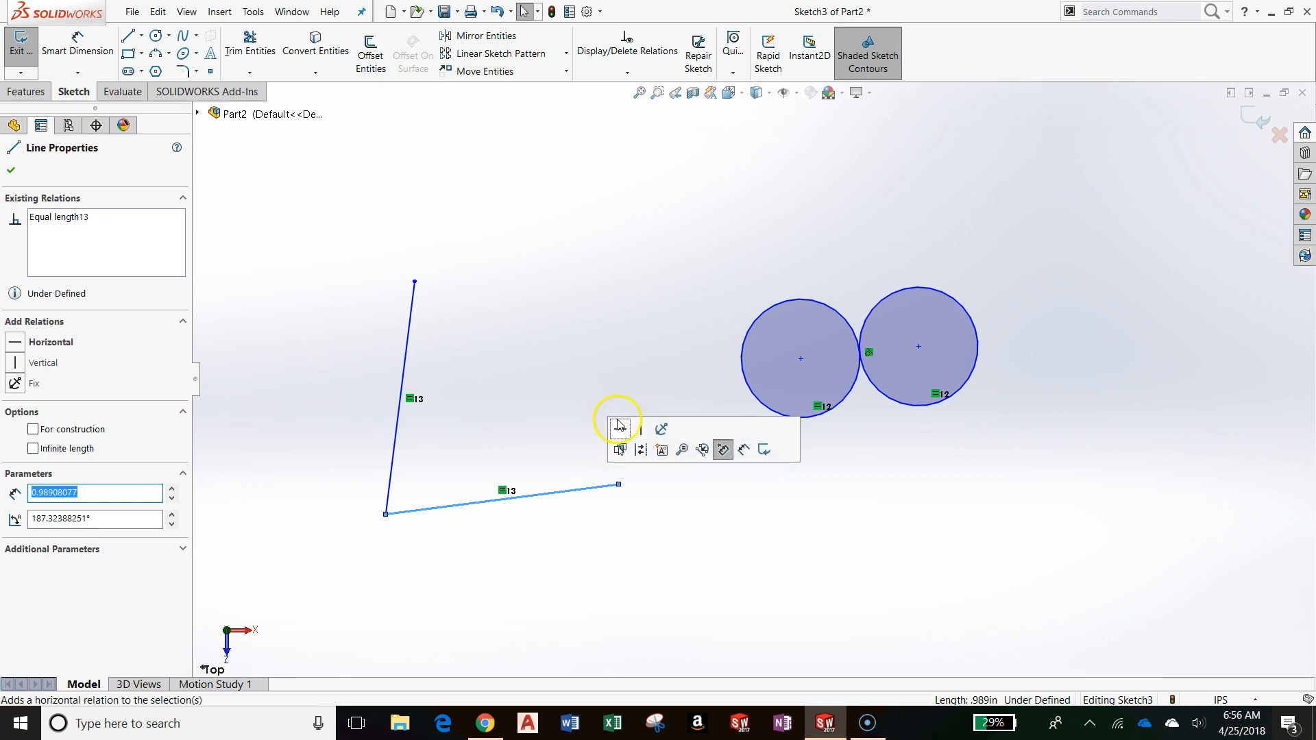
pyautogui.moveTo(620, 429)
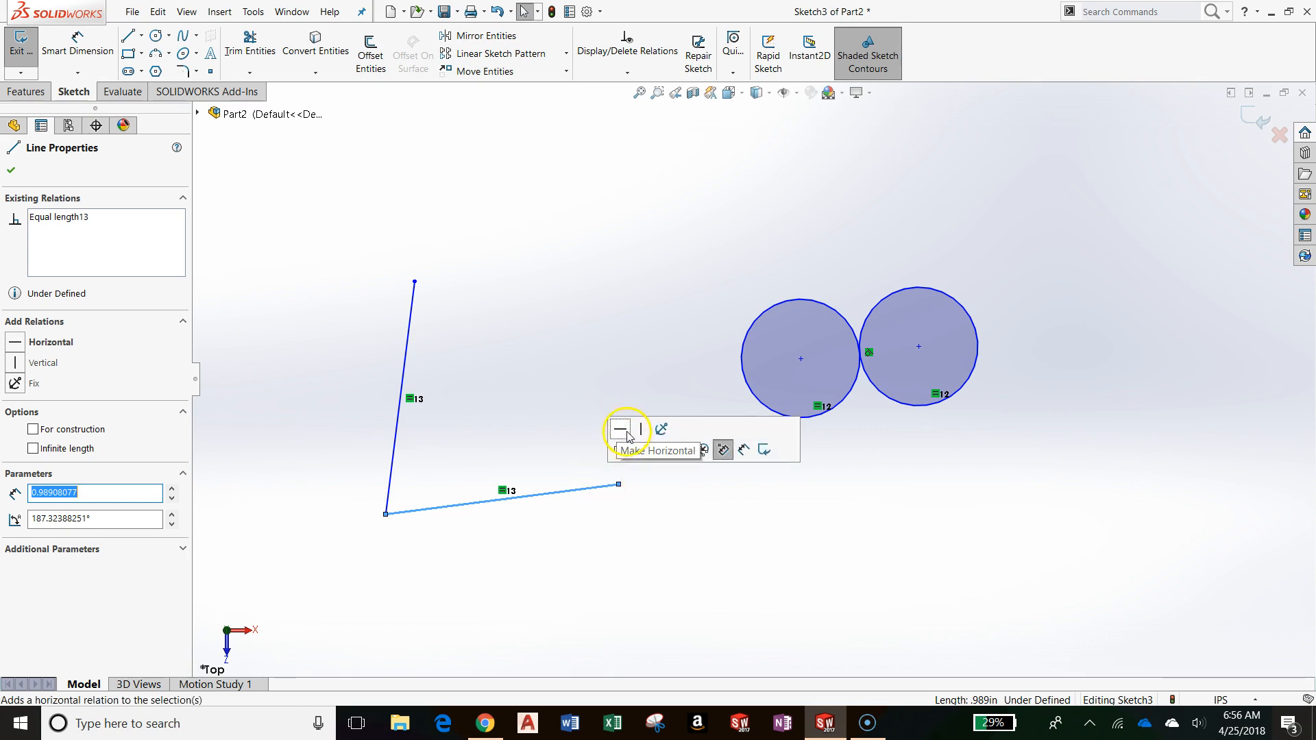
pyautogui.moveTo(779, 444)
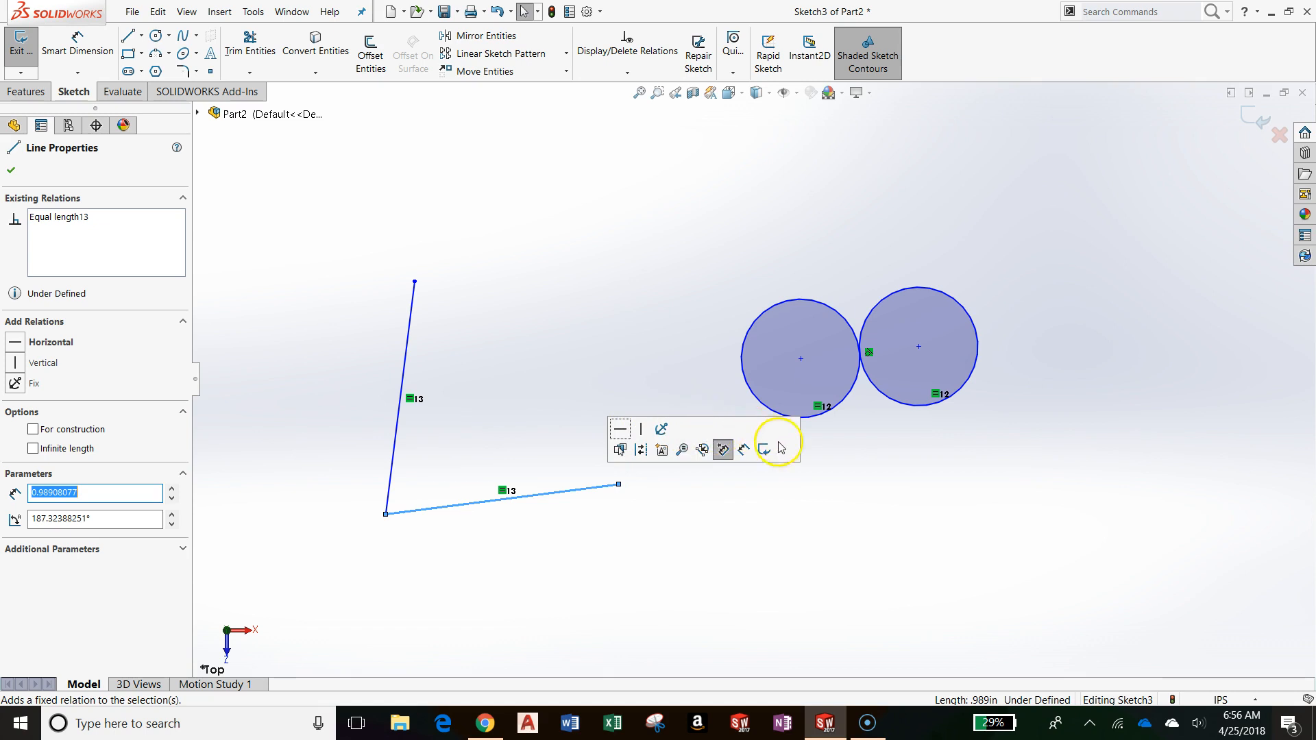
pyautogui.moveTo(620, 450)
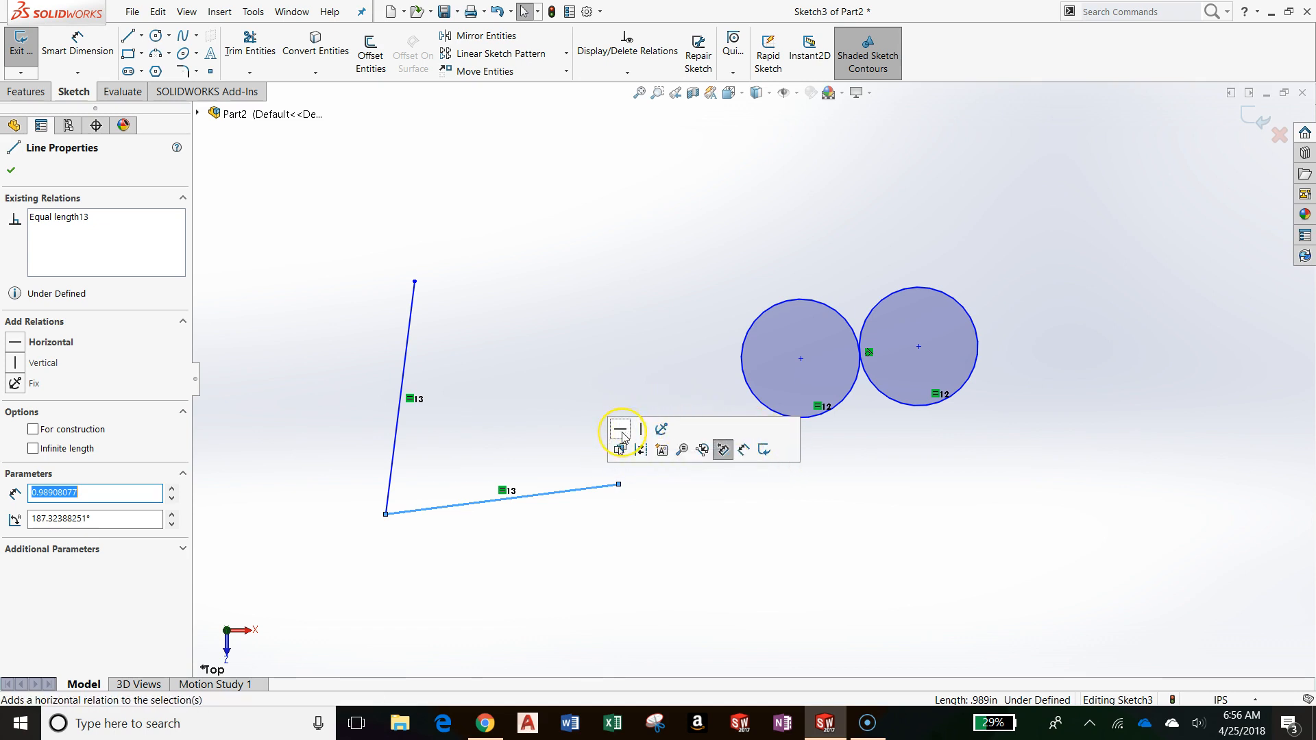
pyautogui.moveTo(619, 429)
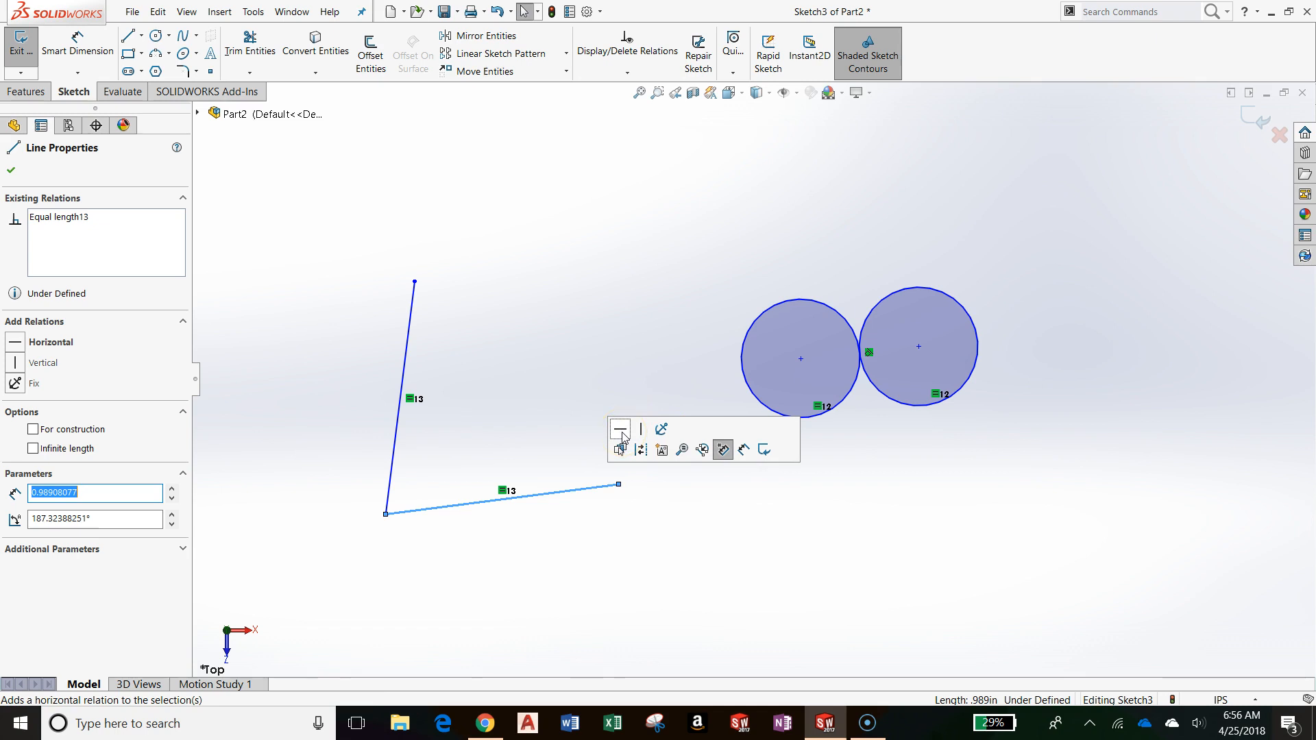
pyautogui.moveTo(620, 429)
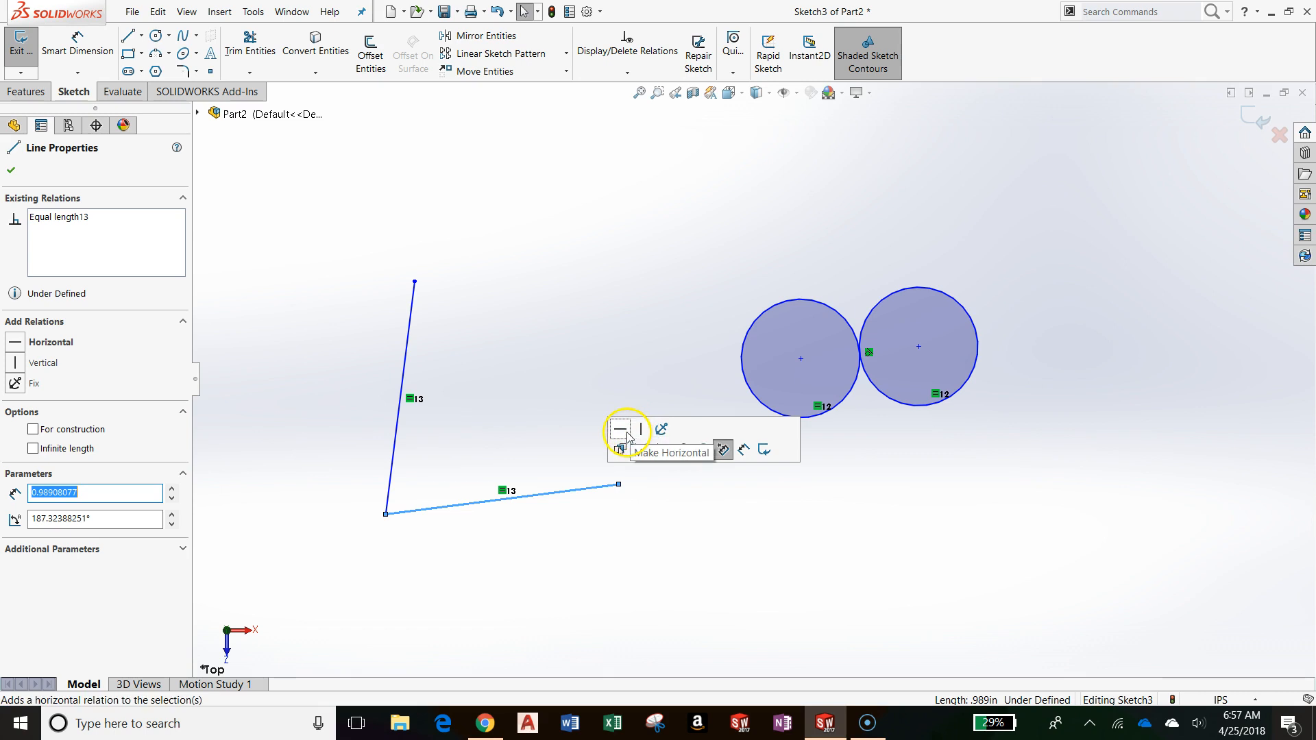
pyautogui.moveTo(607, 451)
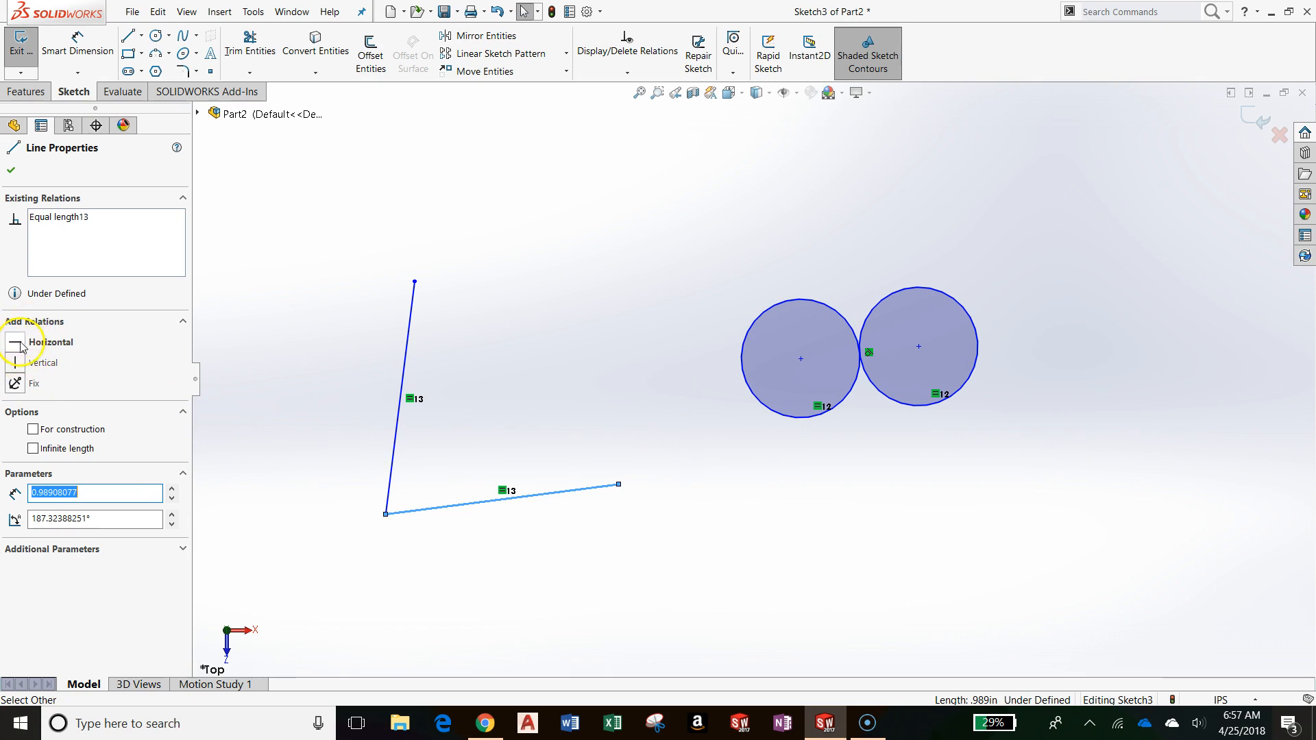
pyautogui.moveTo(18, 343)
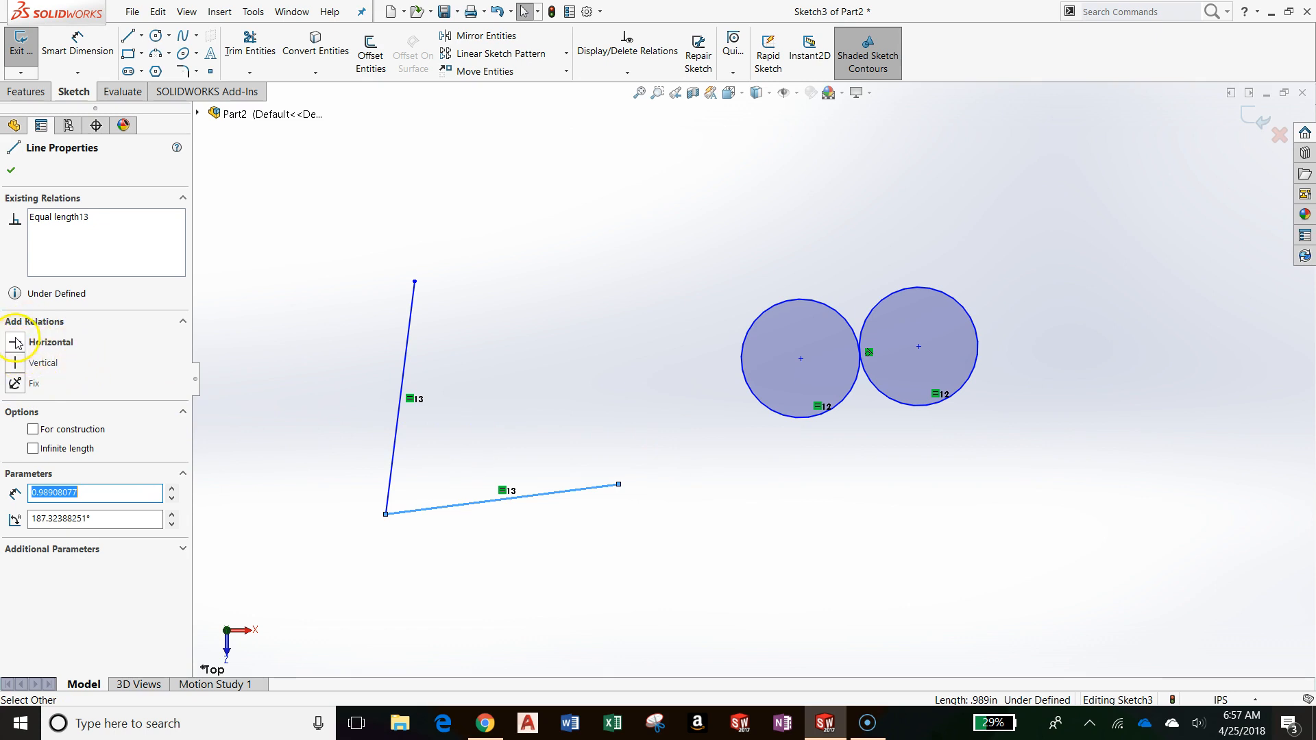
# Step: Make the lower line horizontal and the left line vertical to form an L shape
pyautogui.click(14, 343)
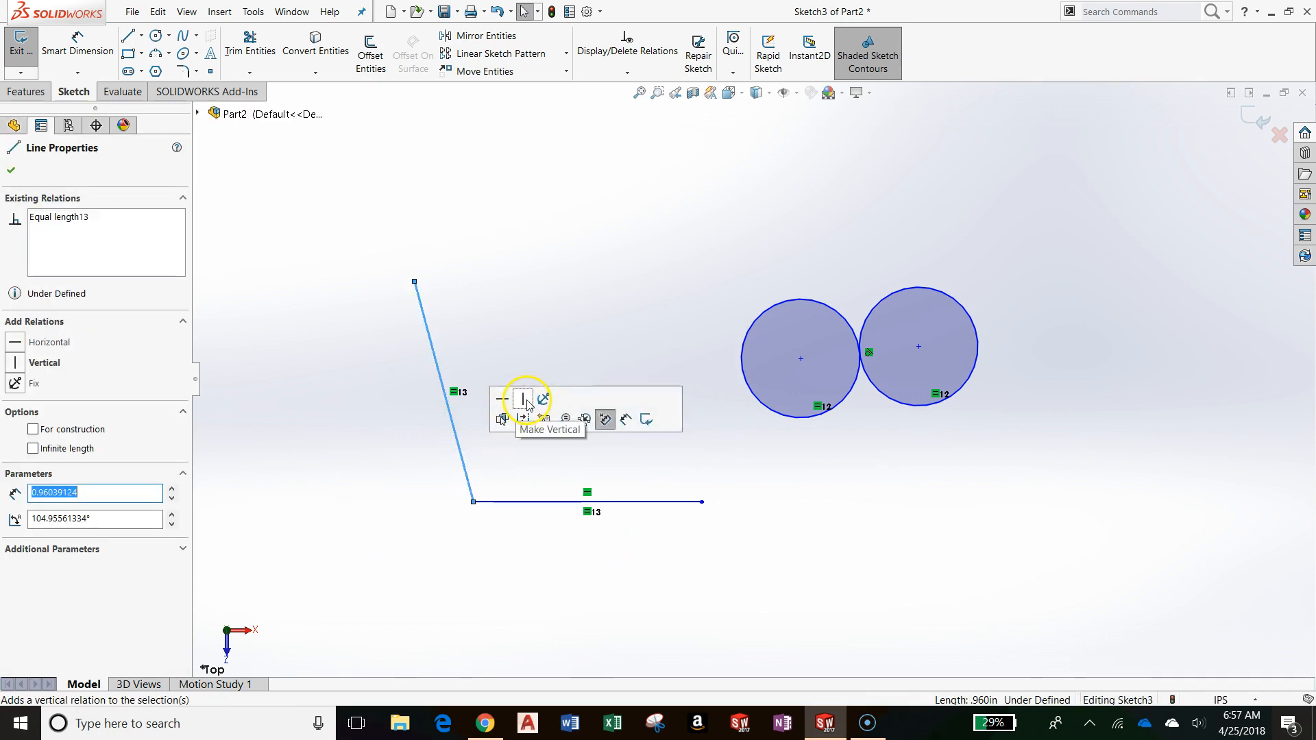
pyautogui.click(522, 398)
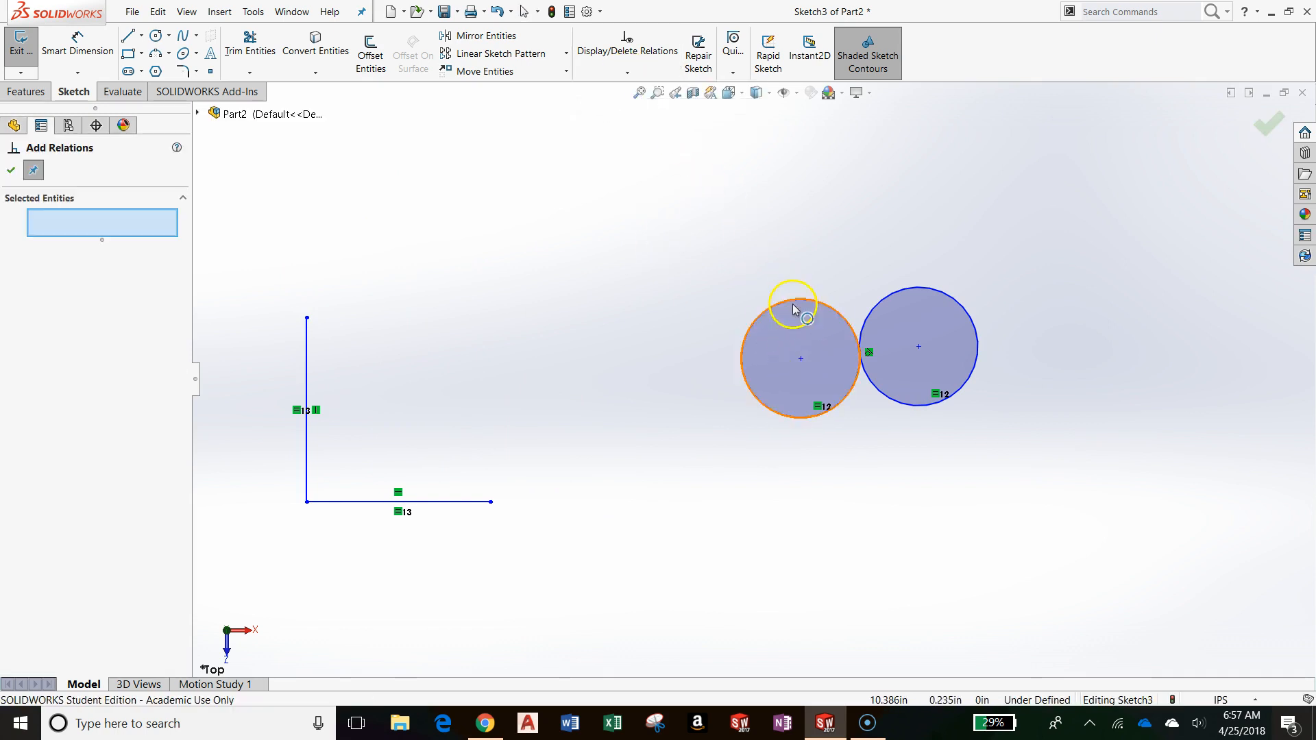
# Step: Add a Horizontal relation between the two circle centres, then delete it from Existing Relations
pyautogui.click(919, 347)
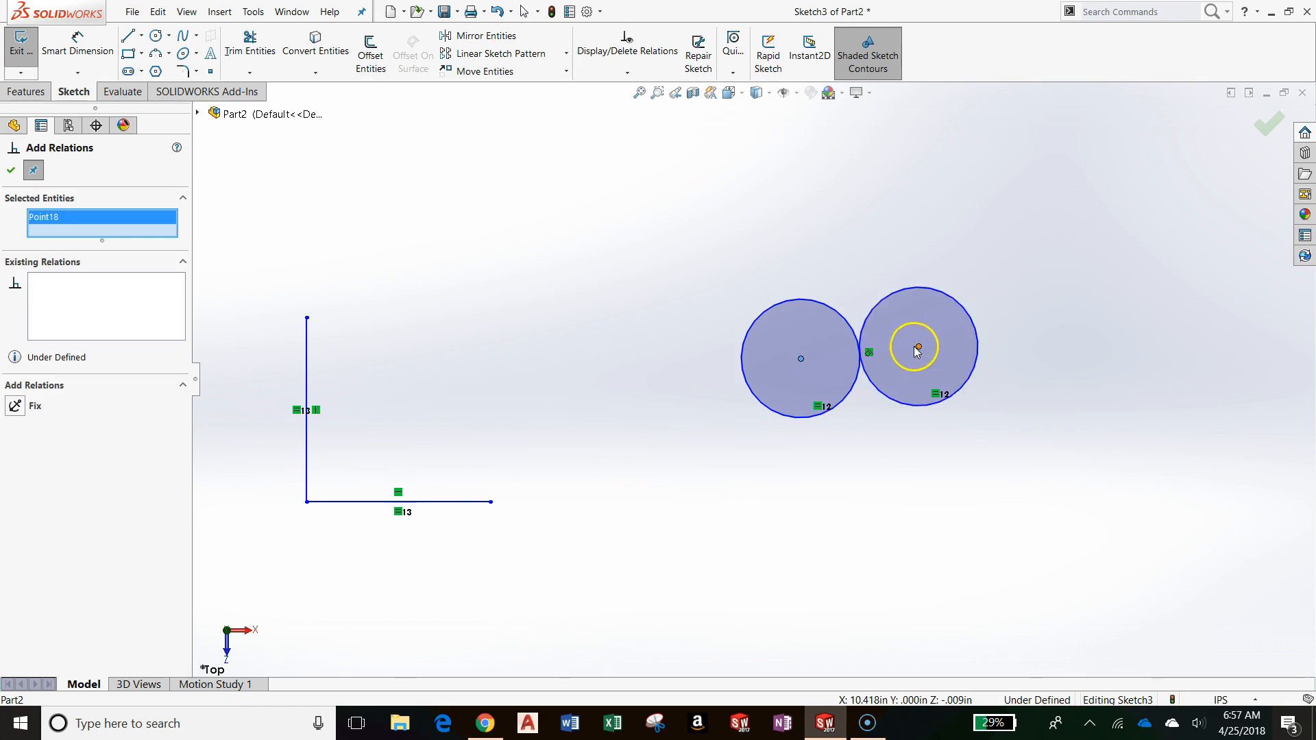
pyautogui.click(787, 348)
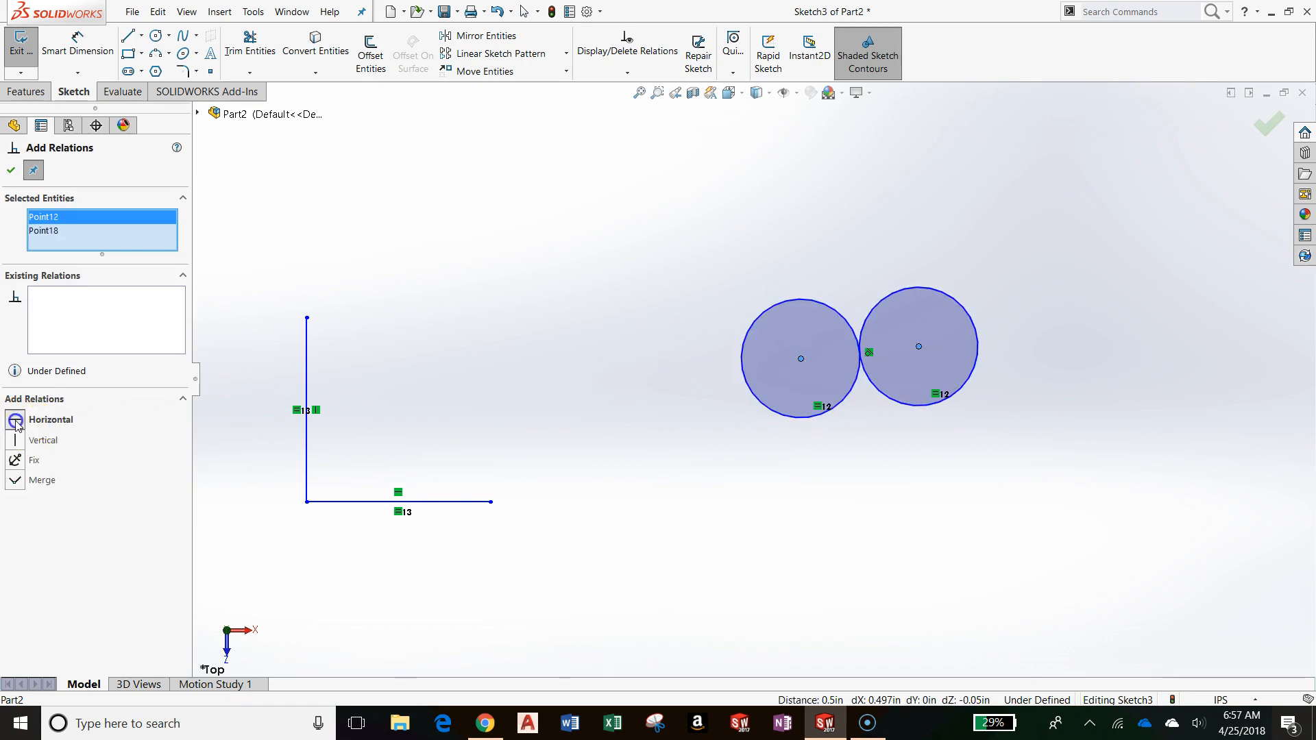
pyautogui.click(51, 420)
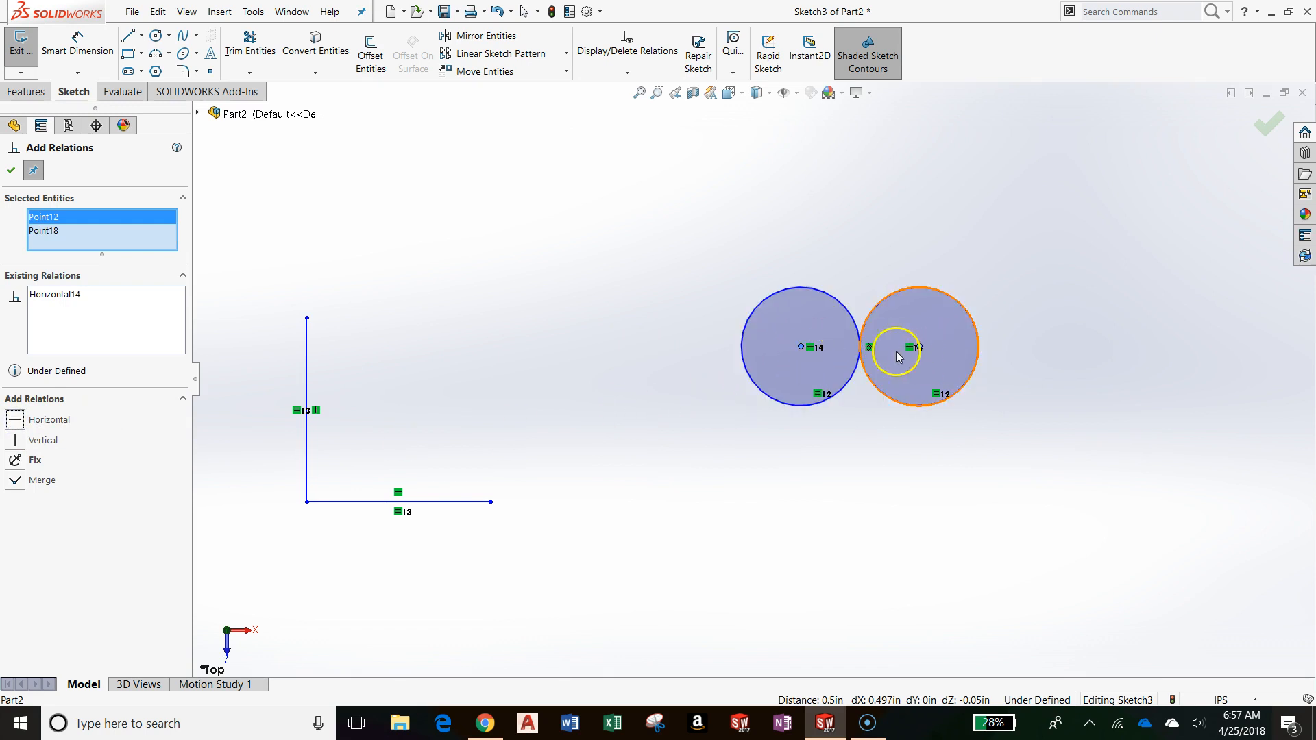
pyautogui.click(54, 295)
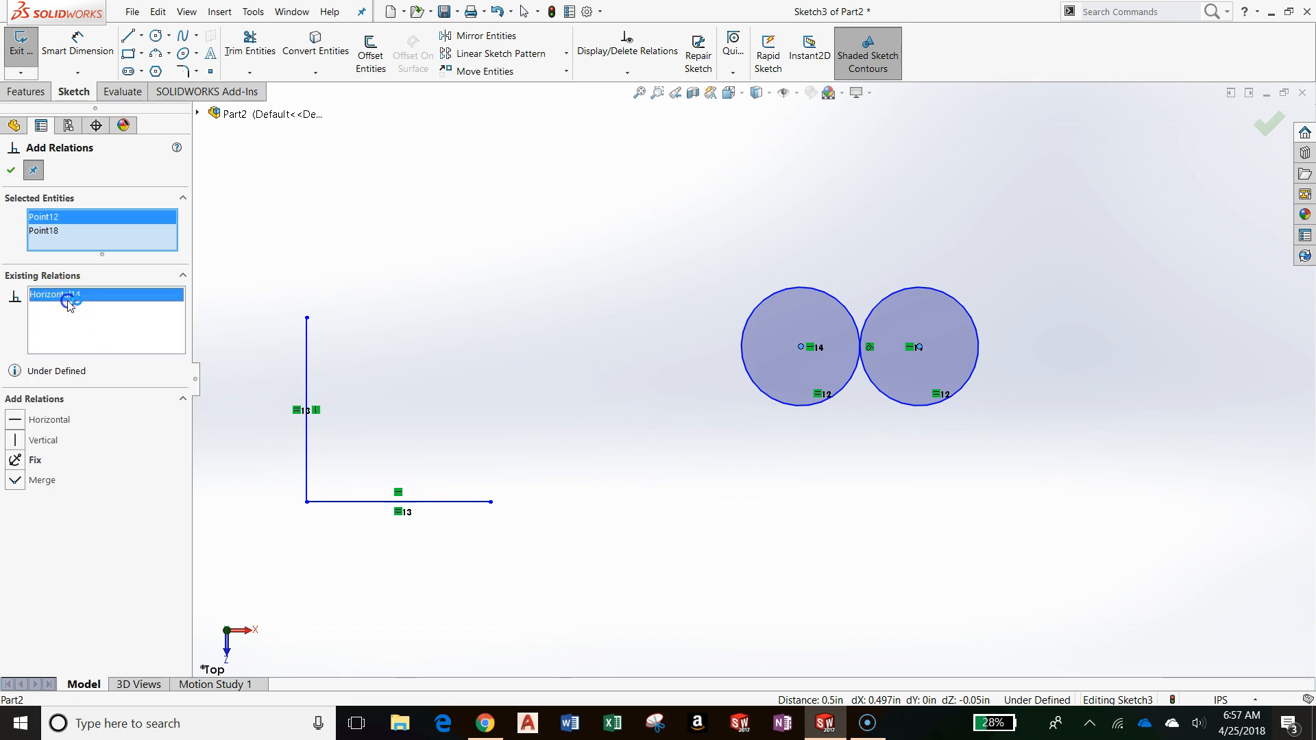
pyautogui.click(79, 302)
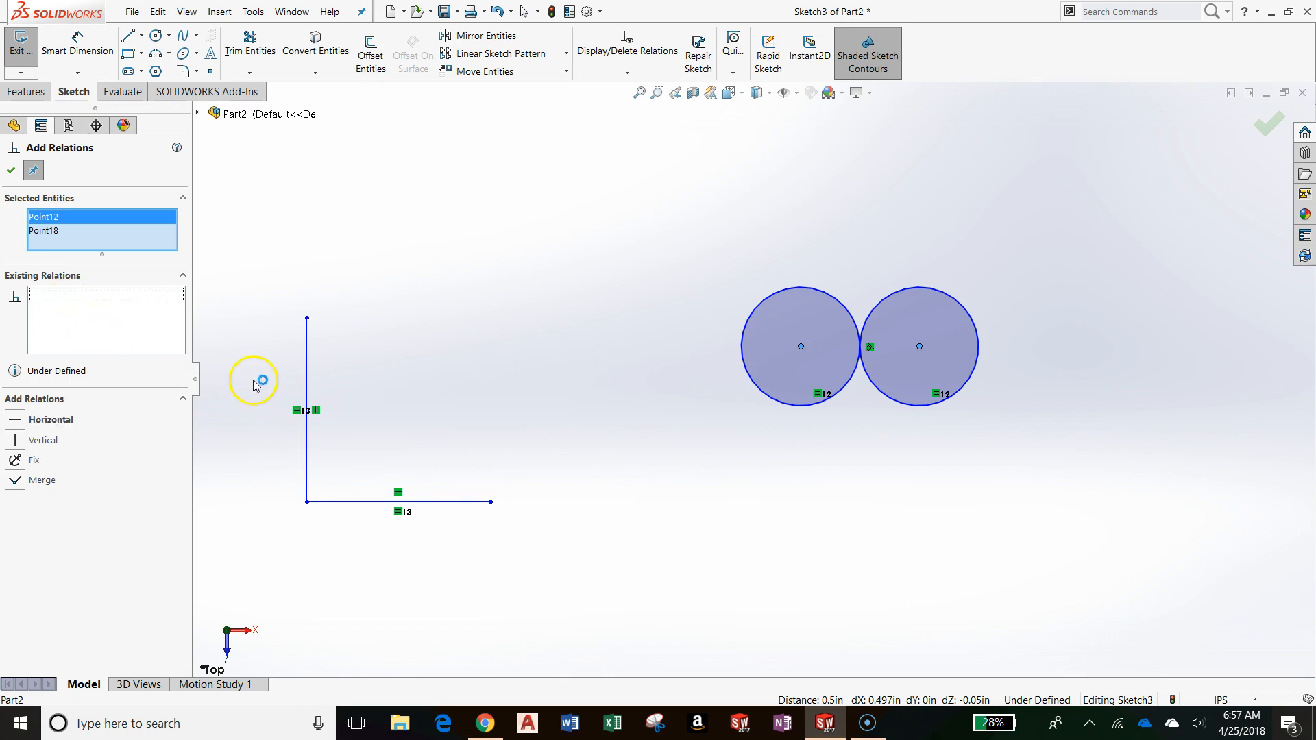
# Step: Add a Vertical relation so the circle centres stack, then finish and clear the selection
pyautogui.click(43, 440)
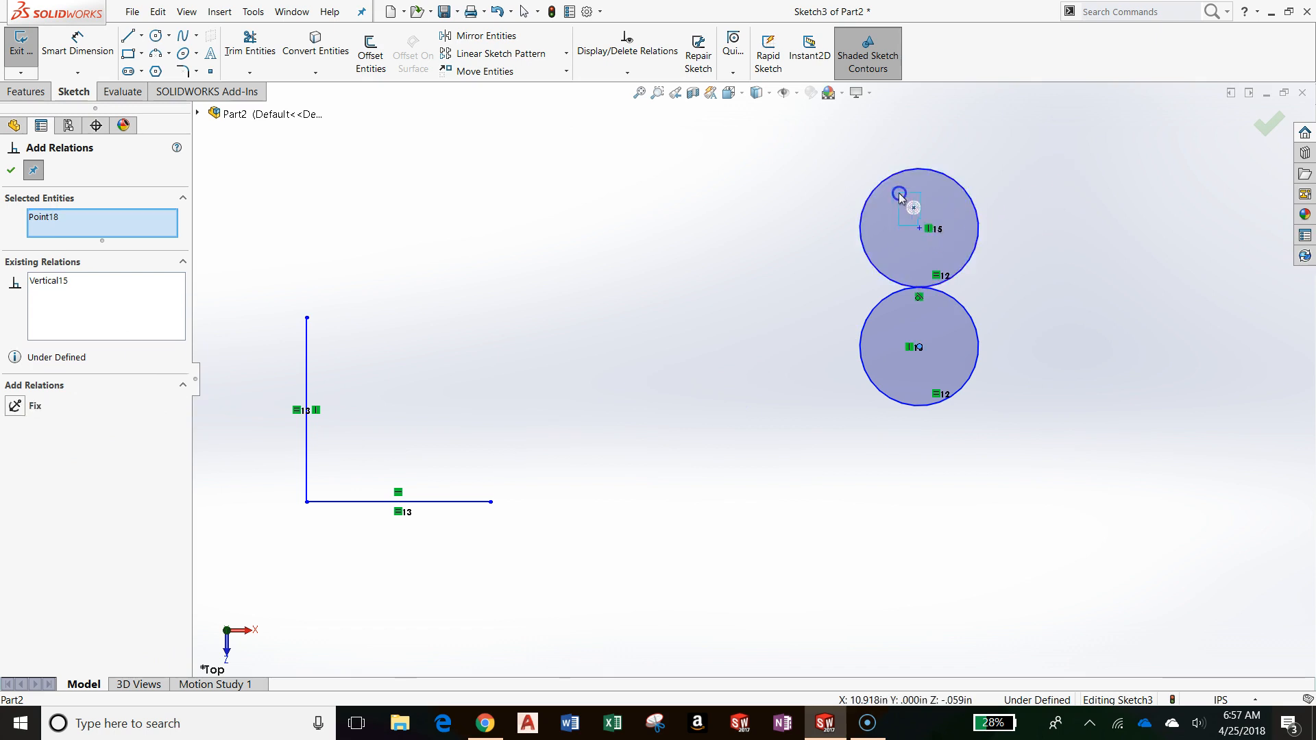
pyautogui.click(976, 252)
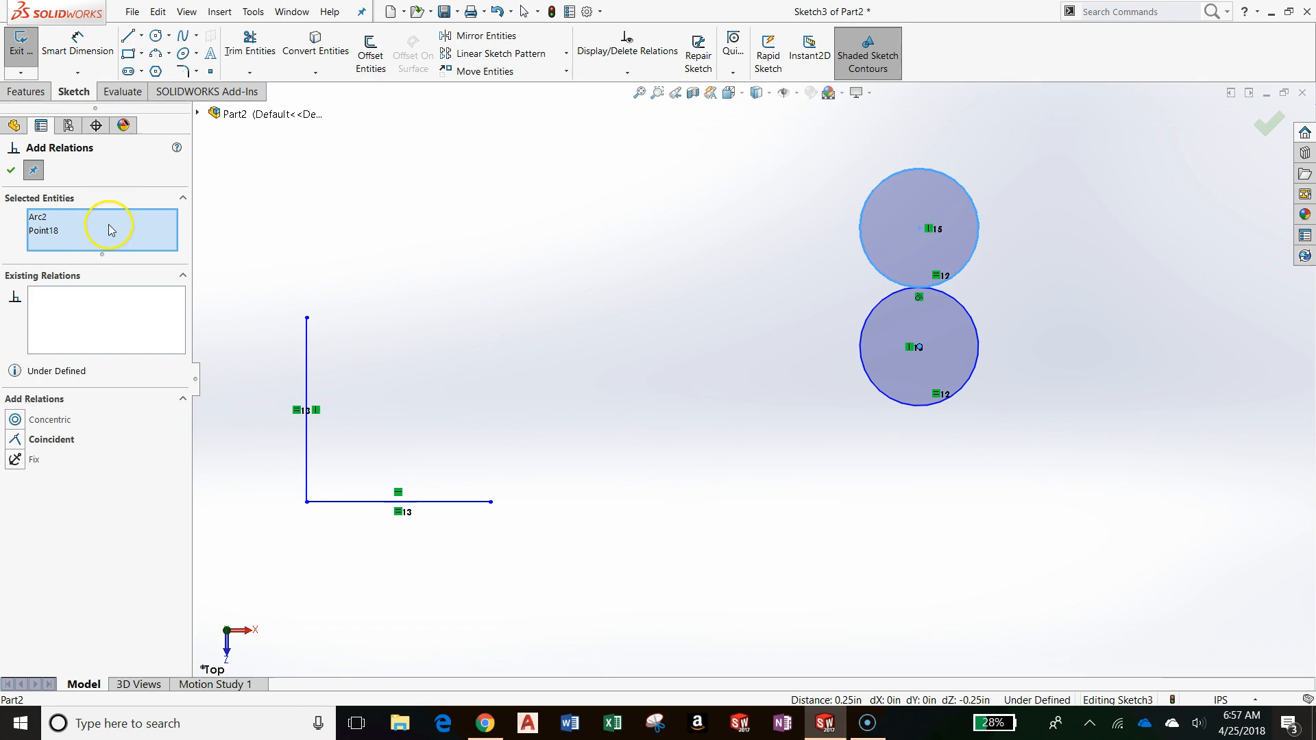
pyautogui.click(9, 170)
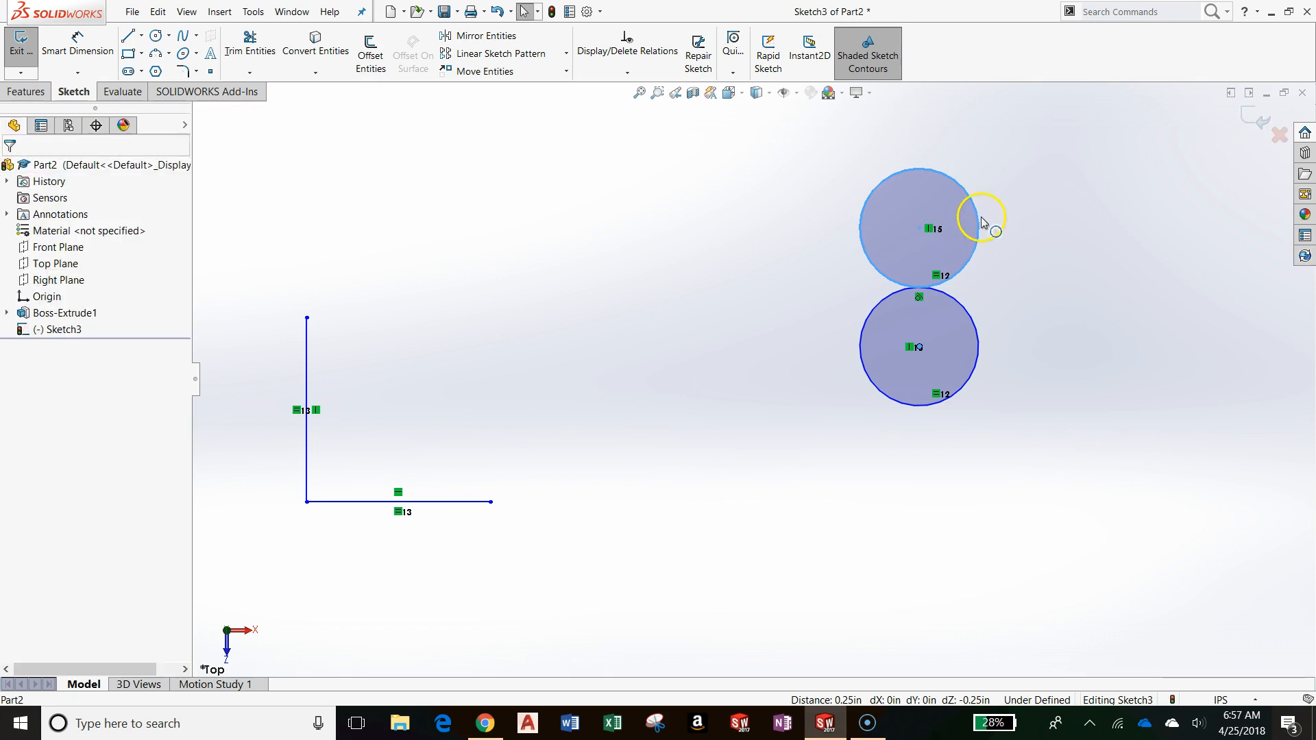
pyautogui.click(923, 226)
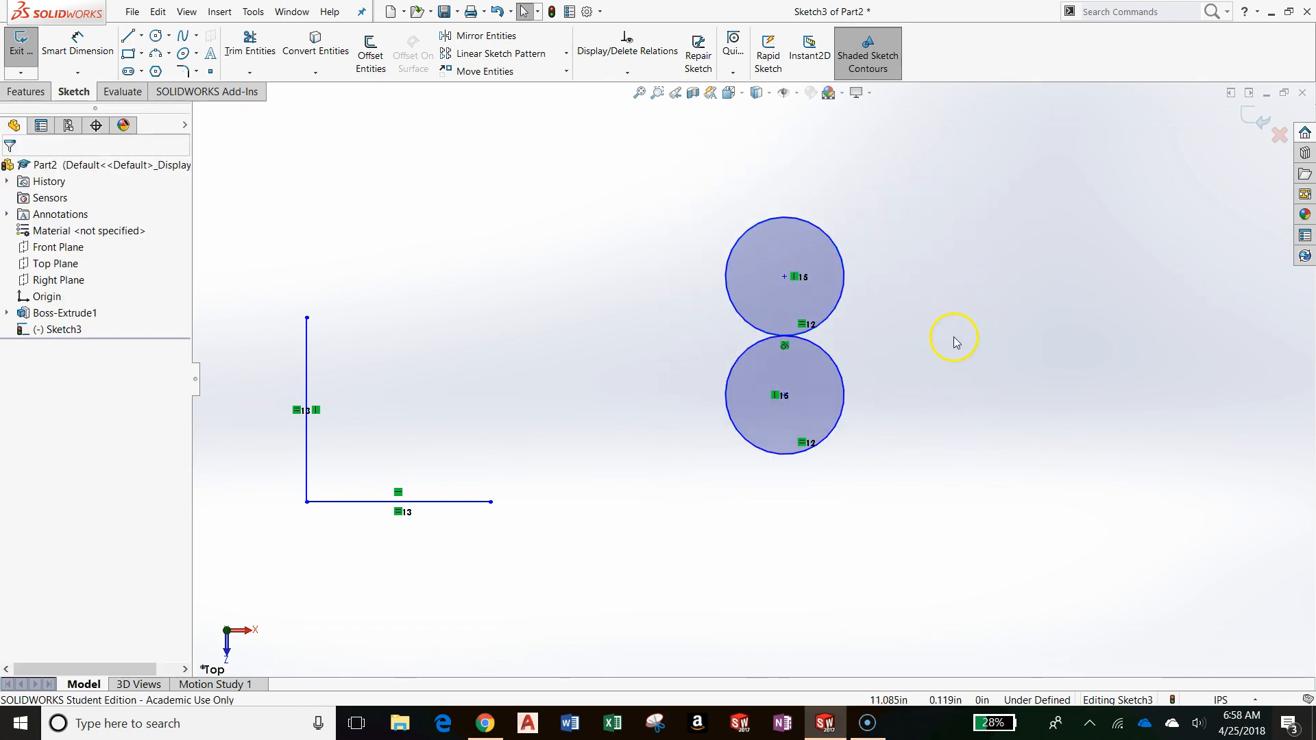
pyautogui.moveTo(924, 354)
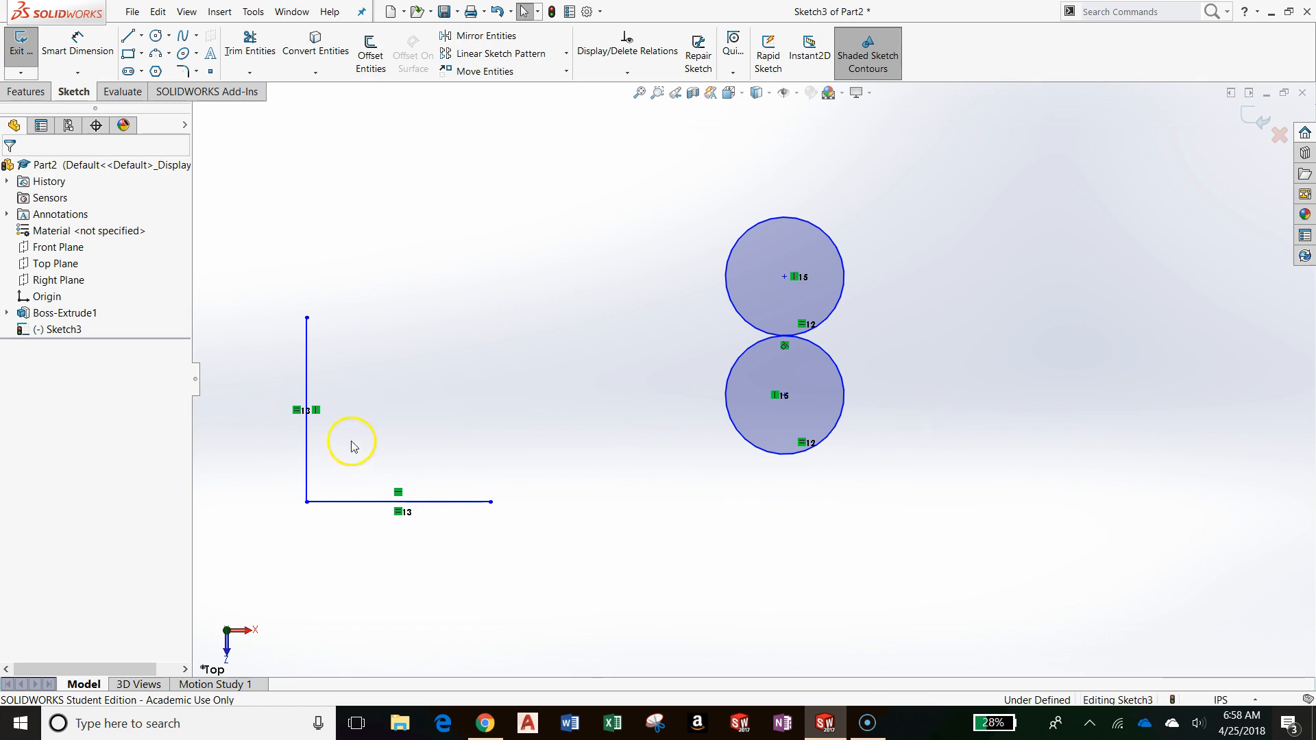
pyautogui.moveTo(493, 469)
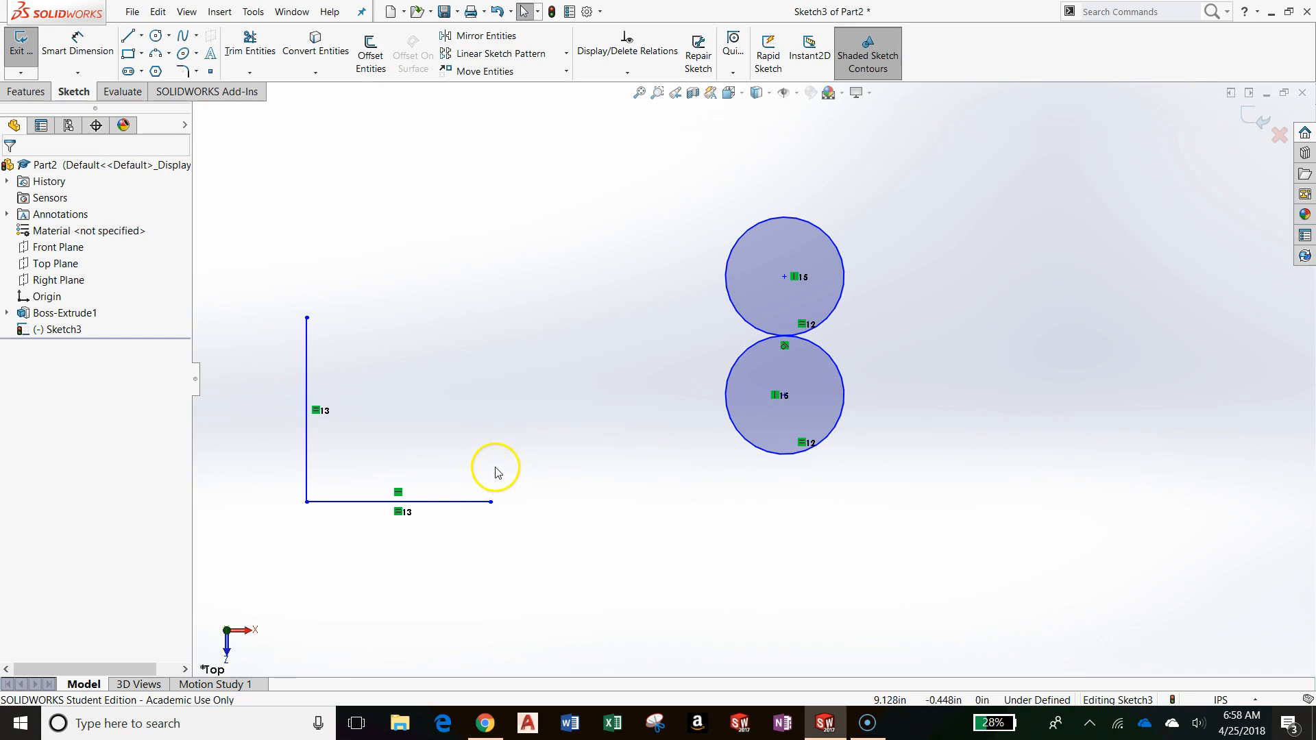
pyautogui.moveTo(451, 522)
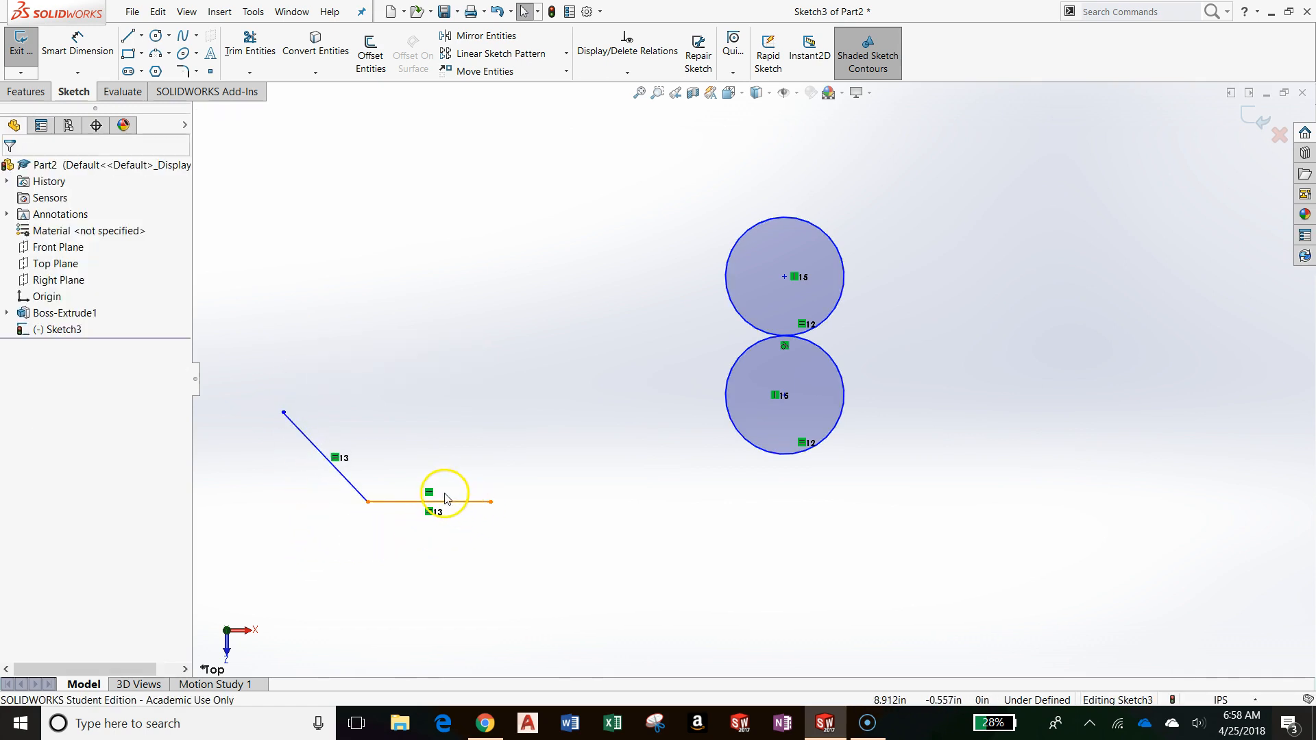
pyautogui.moveTo(620, 415)
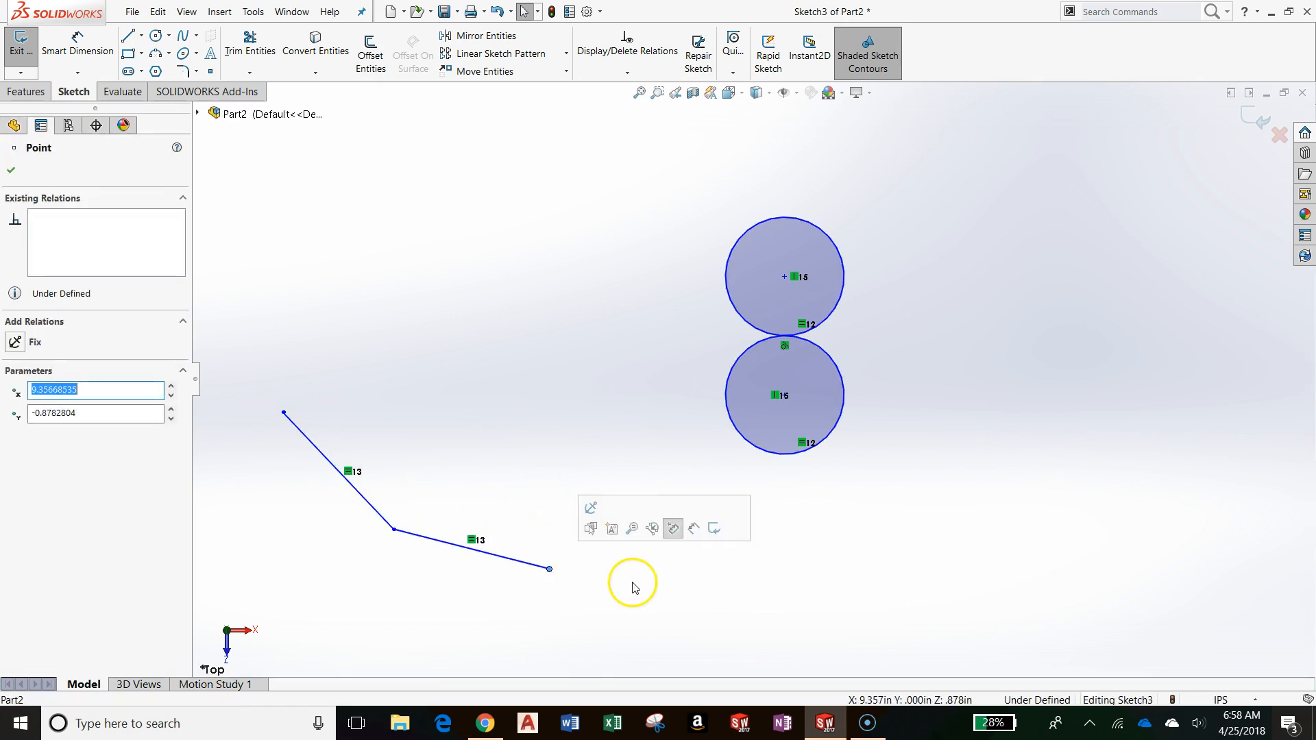
# Step: Make the two equal-length lines Collinear via Add Relation and confirm
pyautogui.click(625, 52)
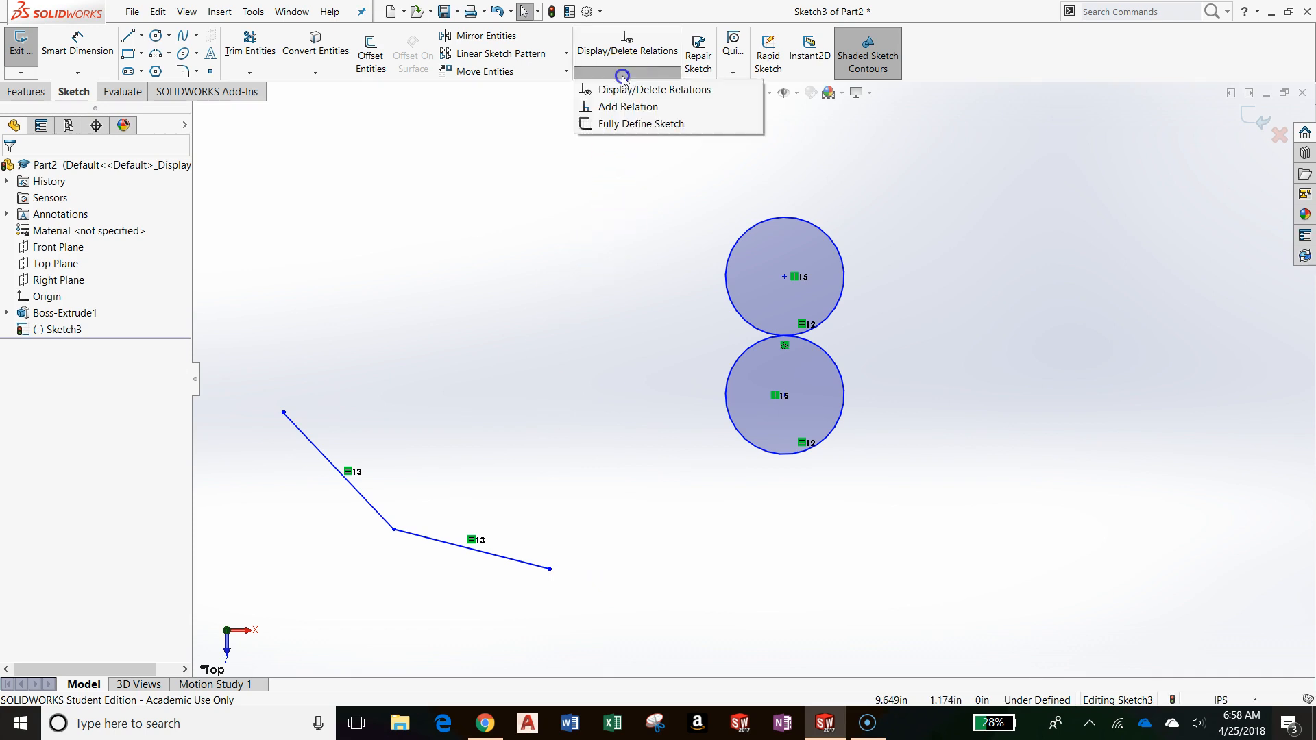
pyautogui.click(631, 107)
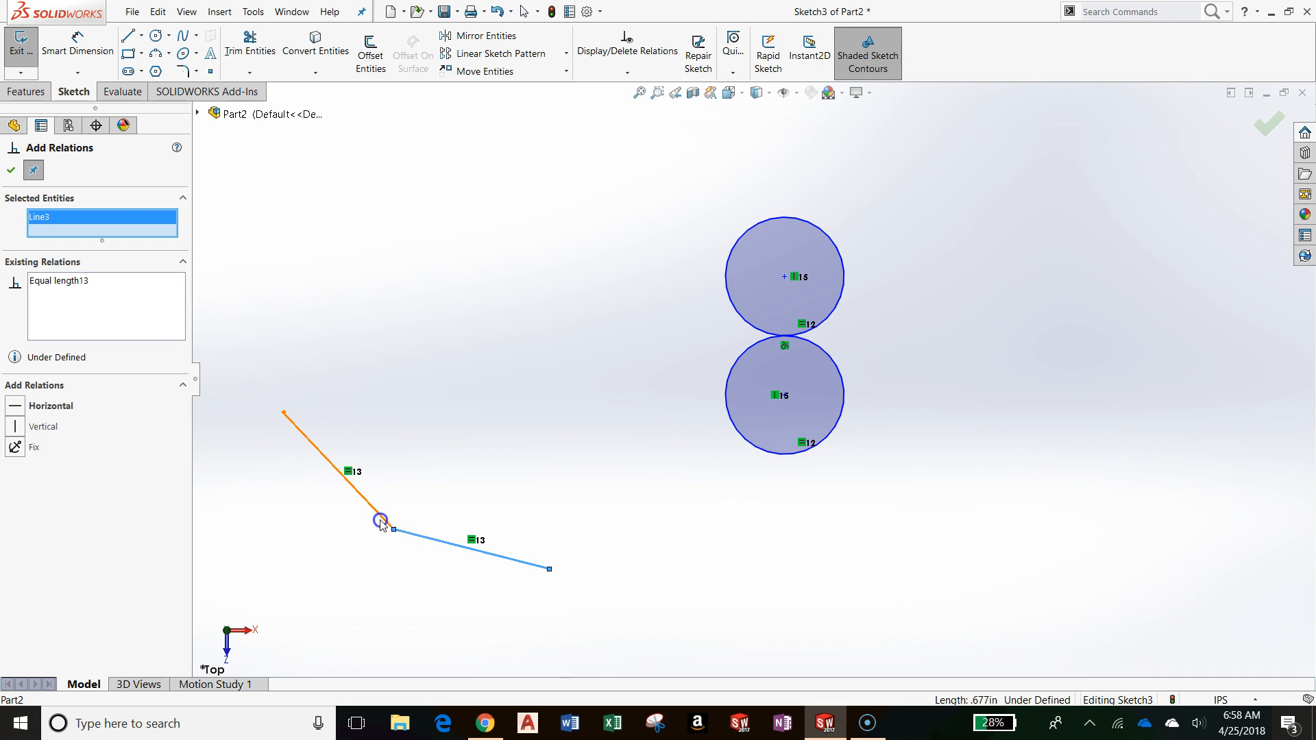
pyautogui.moveTo(380, 517)
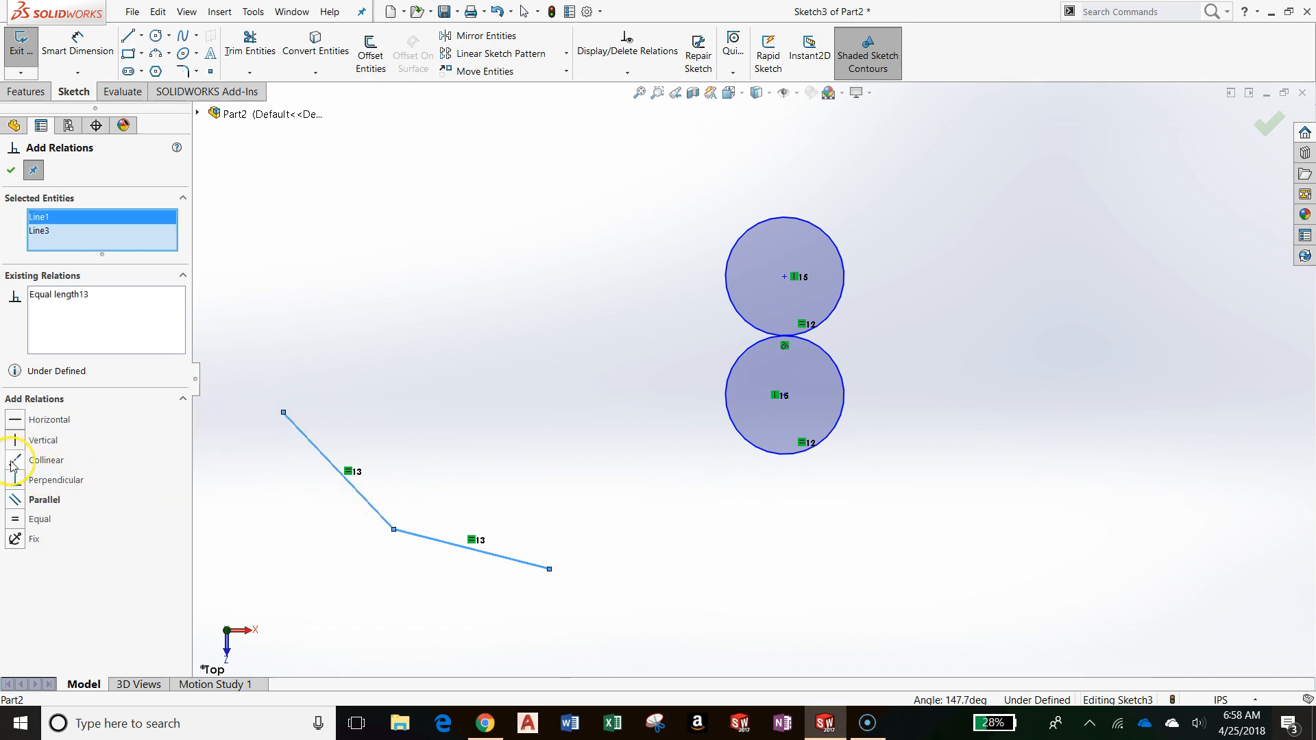
pyautogui.click(47, 461)
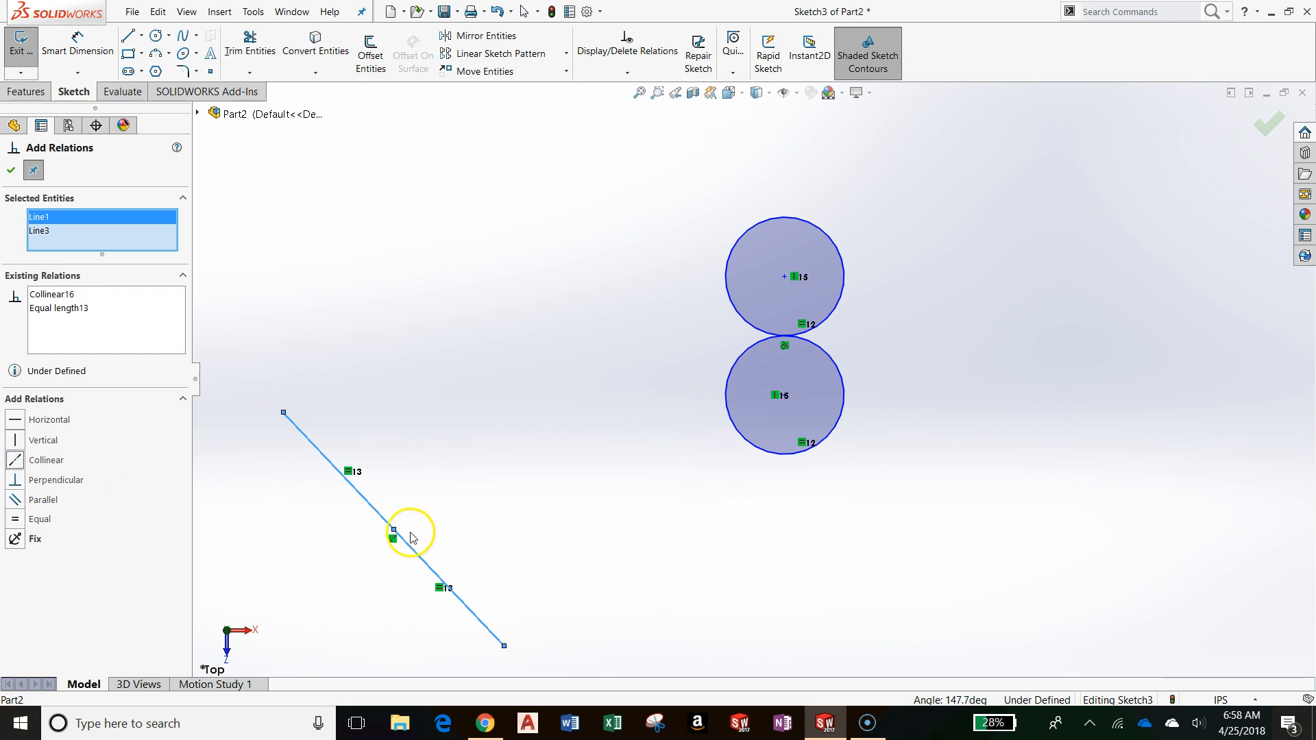
pyautogui.click(11, 170)
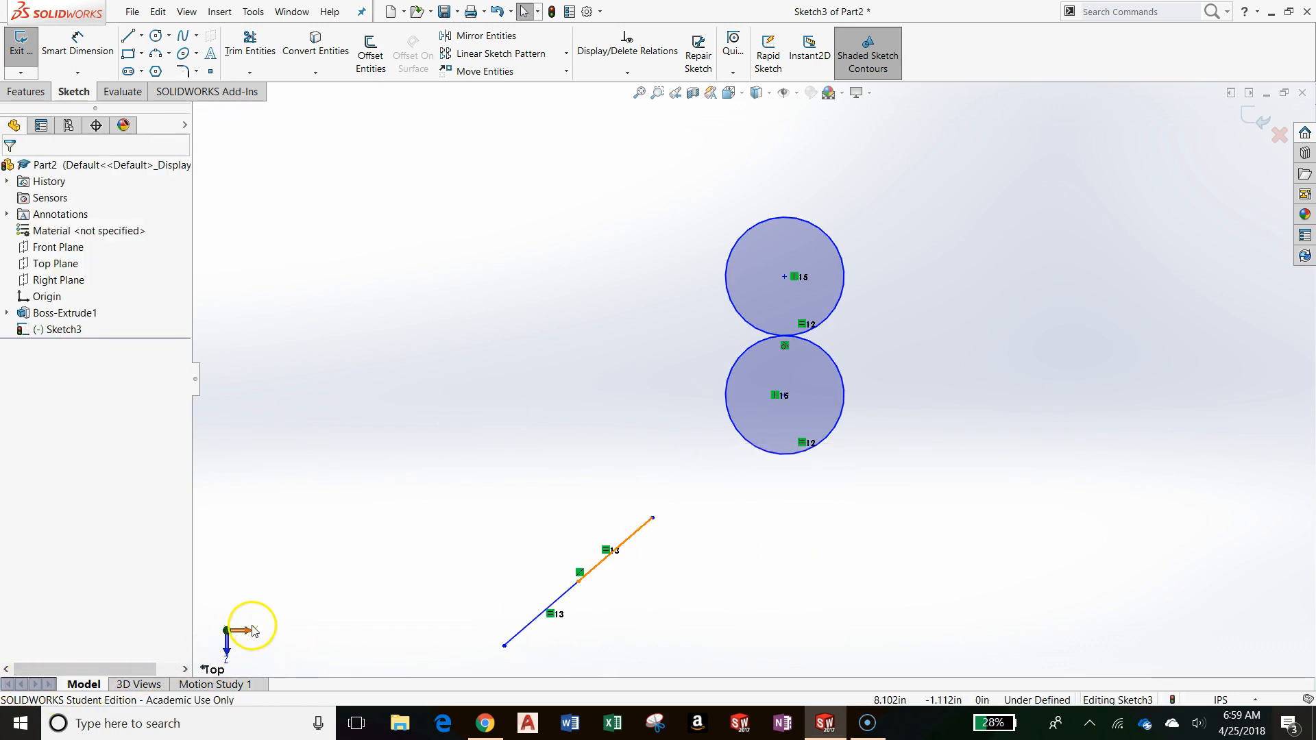
pyautogui.moveTo(288, 608)
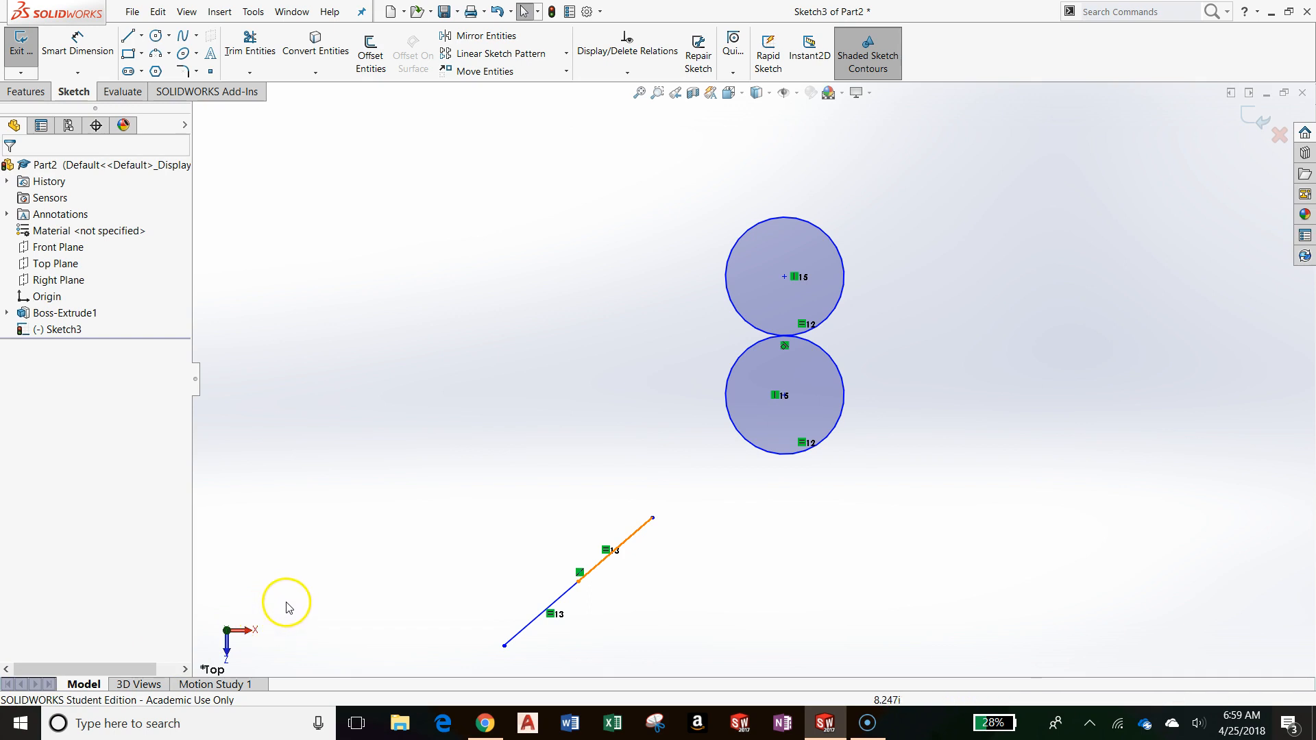
pyautogui.moveTo(52, 669)
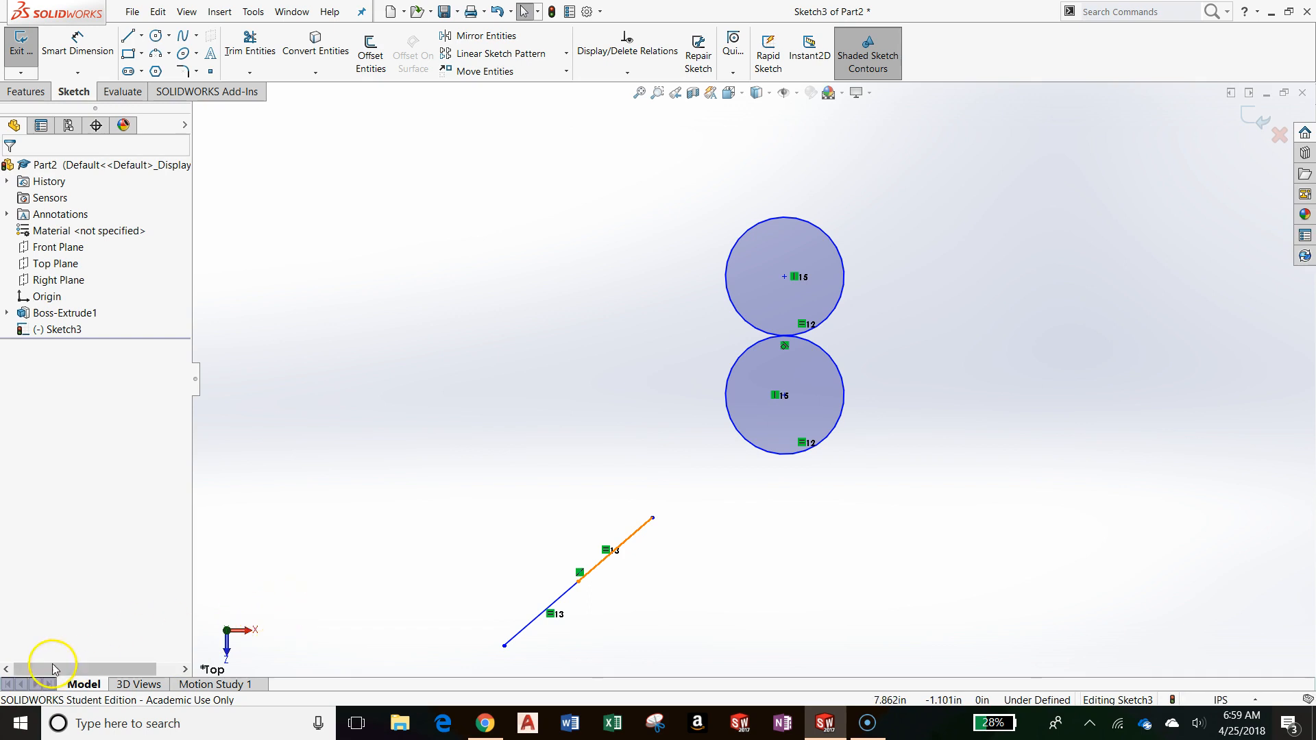